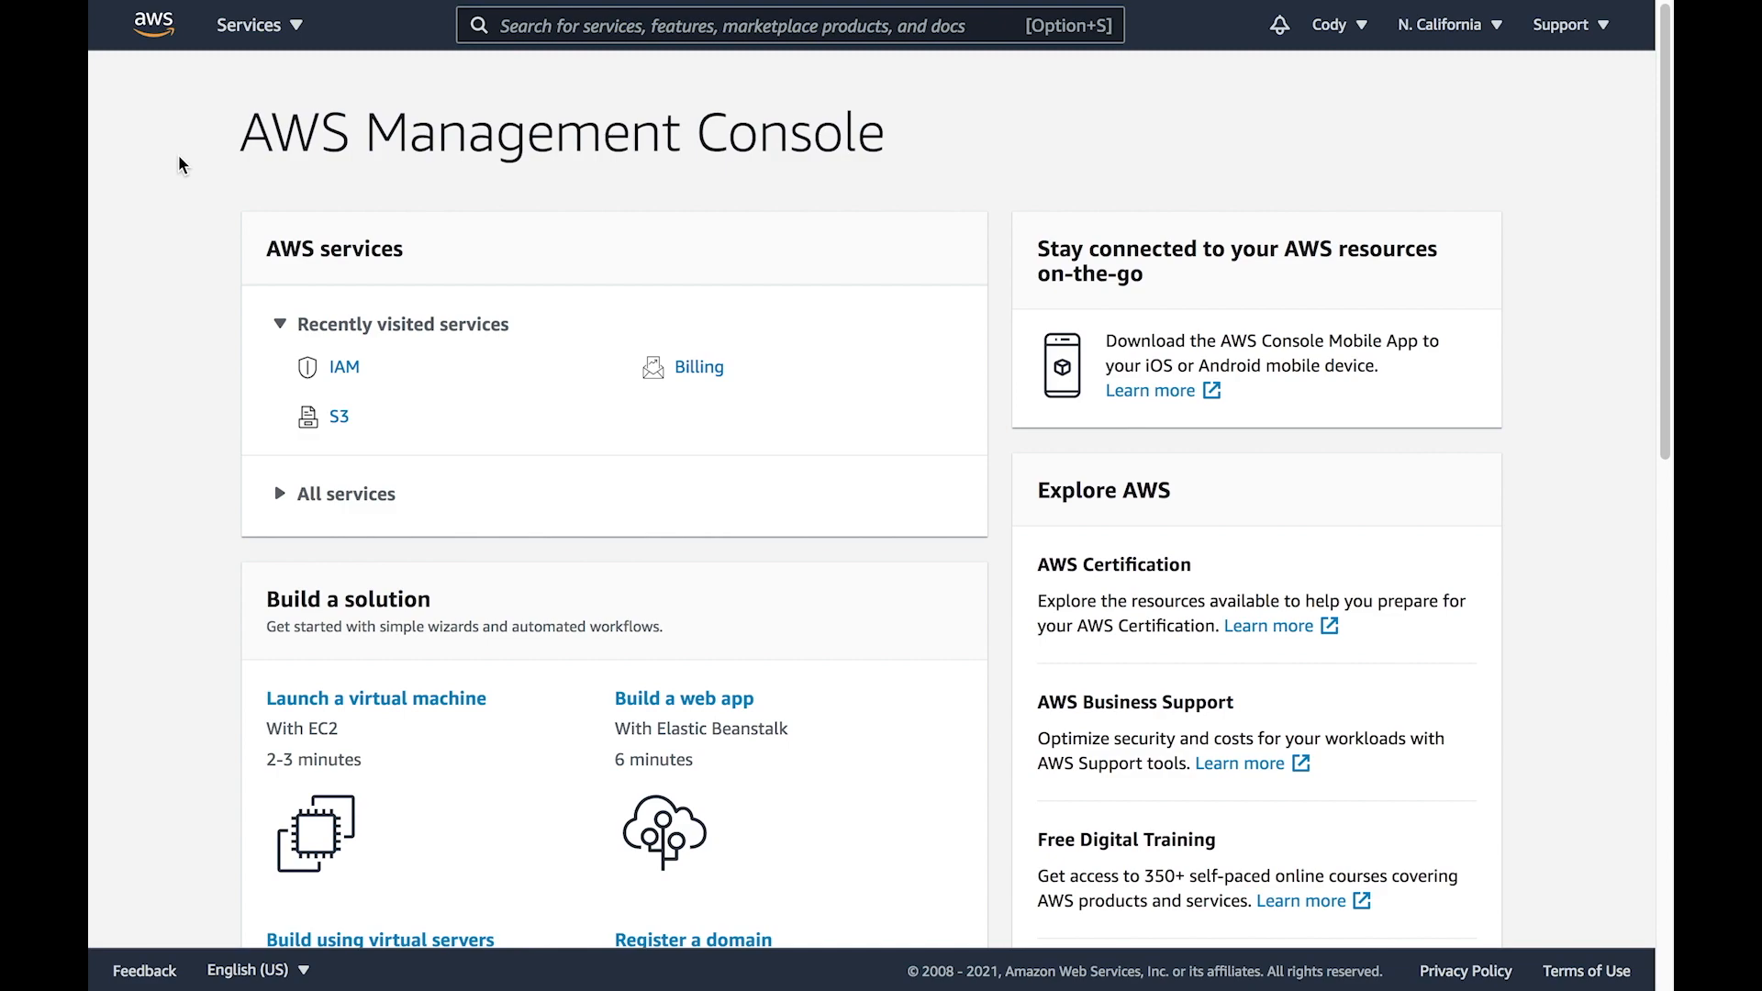
# Open IAM from the AWS Services list under Security, Identity & Compliance.
pyautogui.click(250, 25)
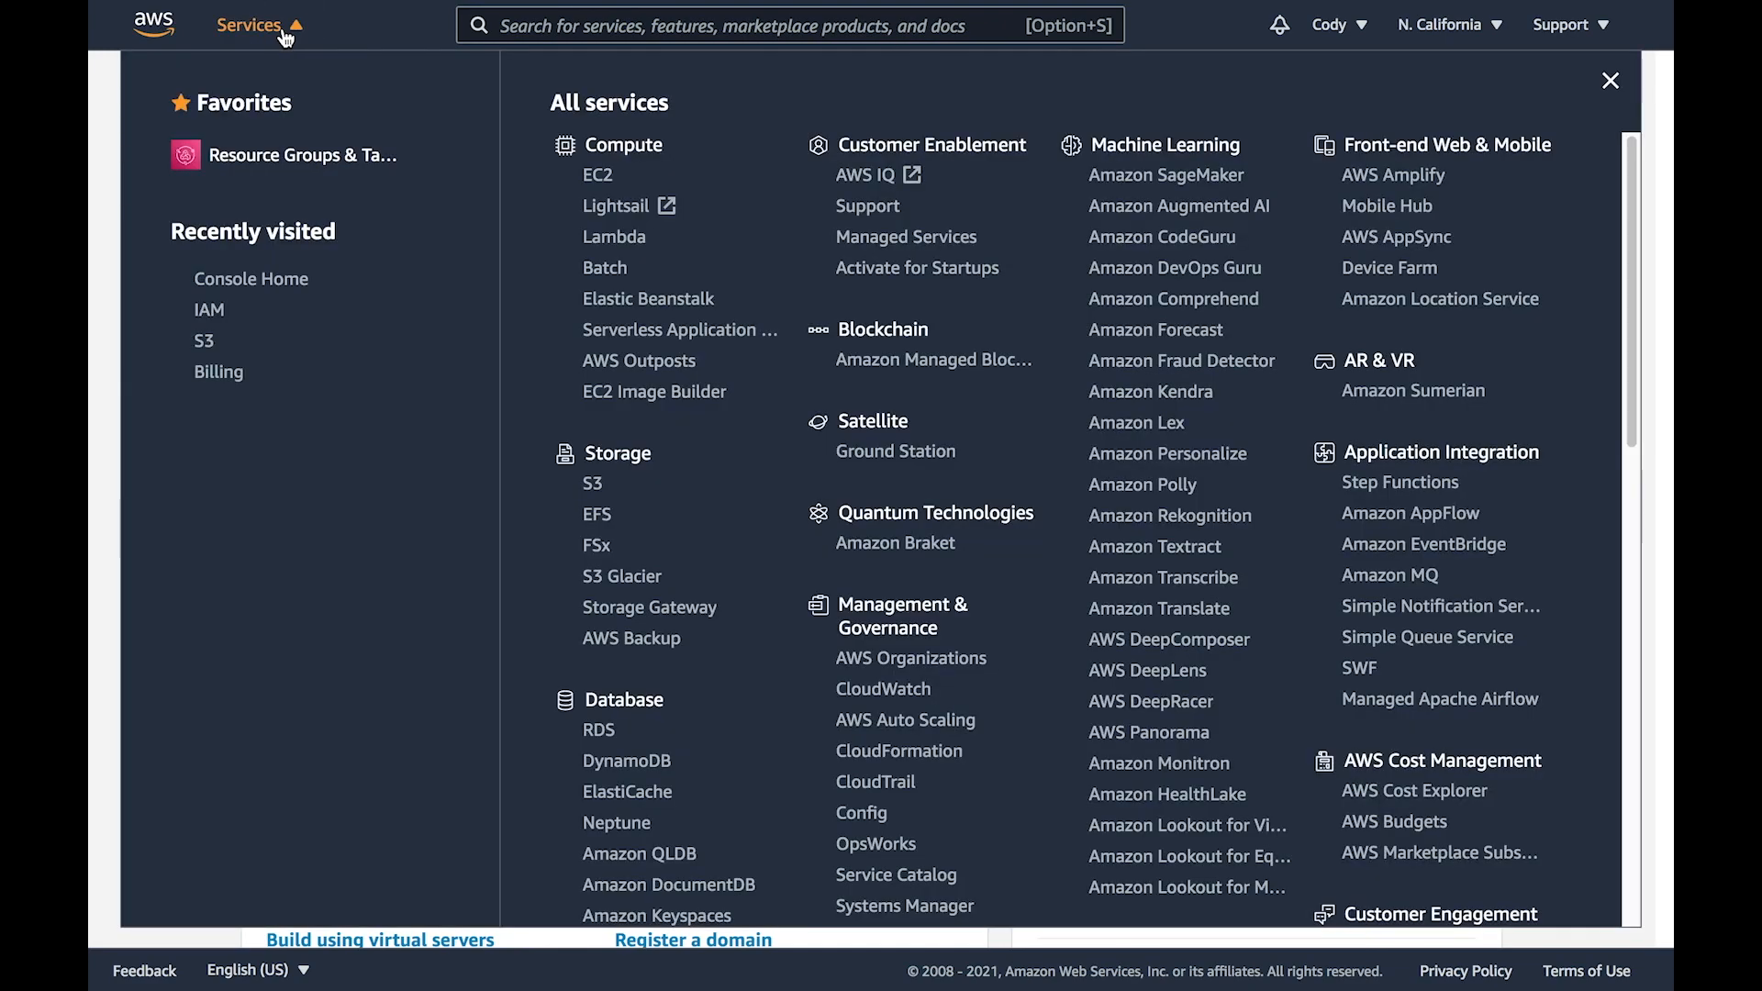
pyautogui.moveTo(1326, 575)
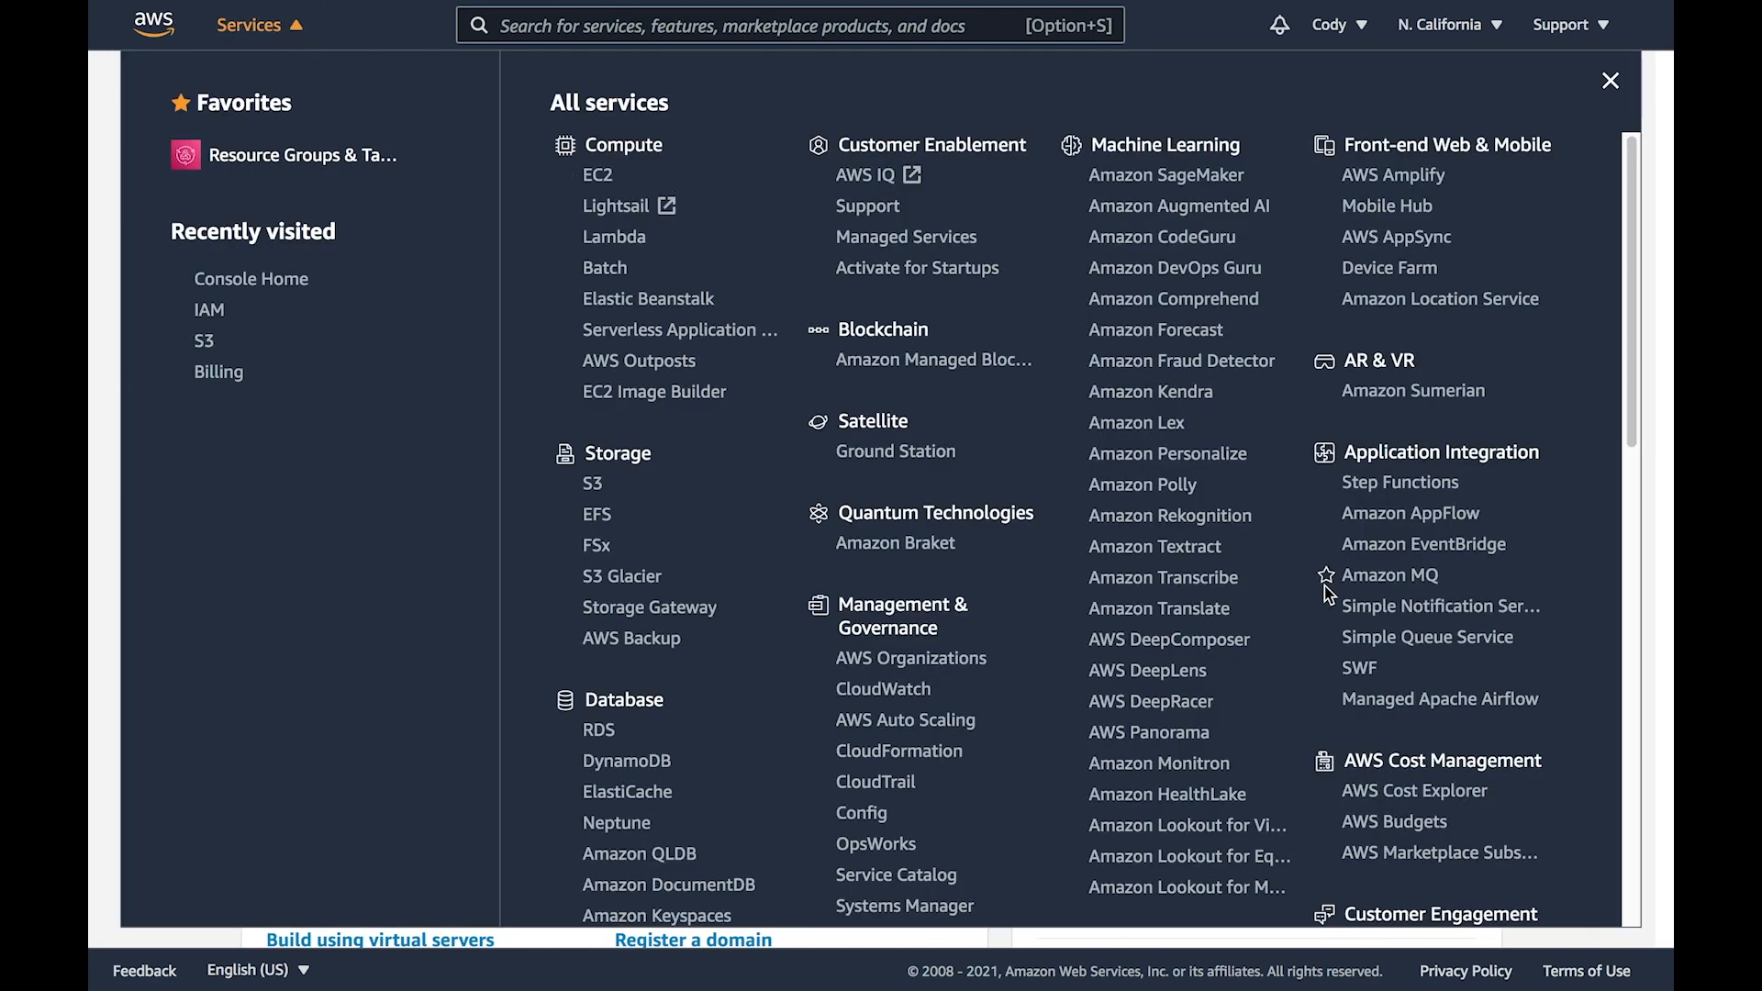
pyautogui.scroll(-3)
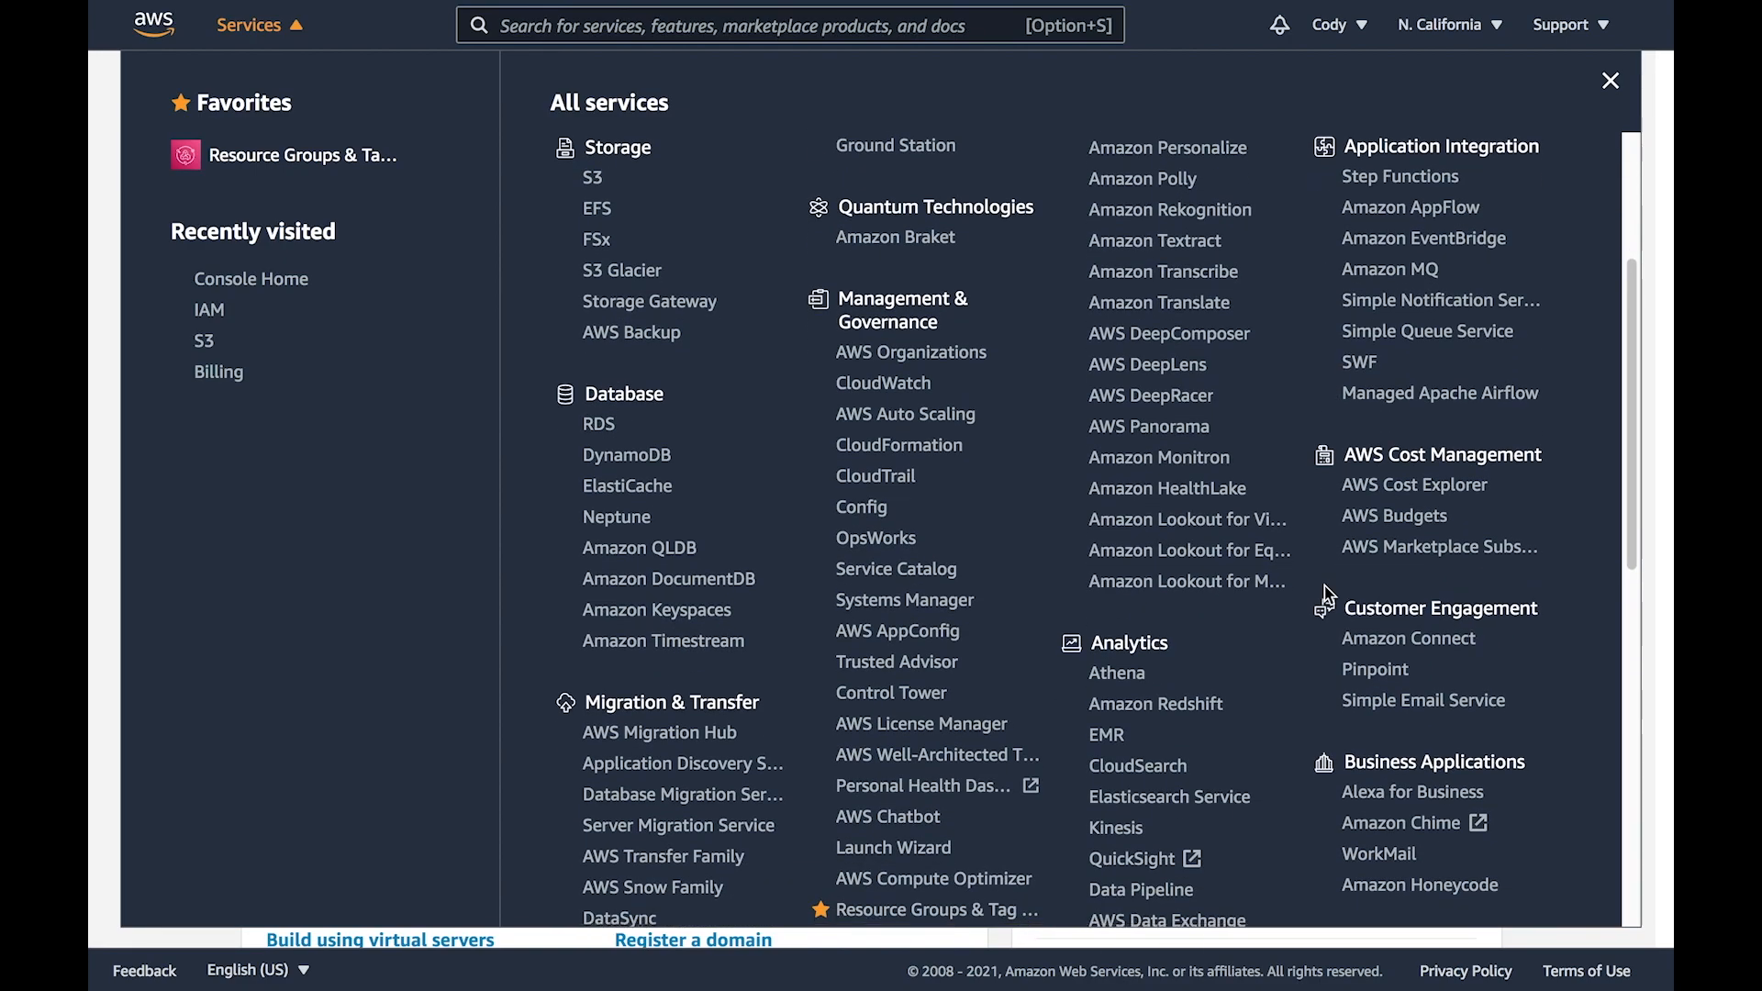
pyautogui.scroll(-3)
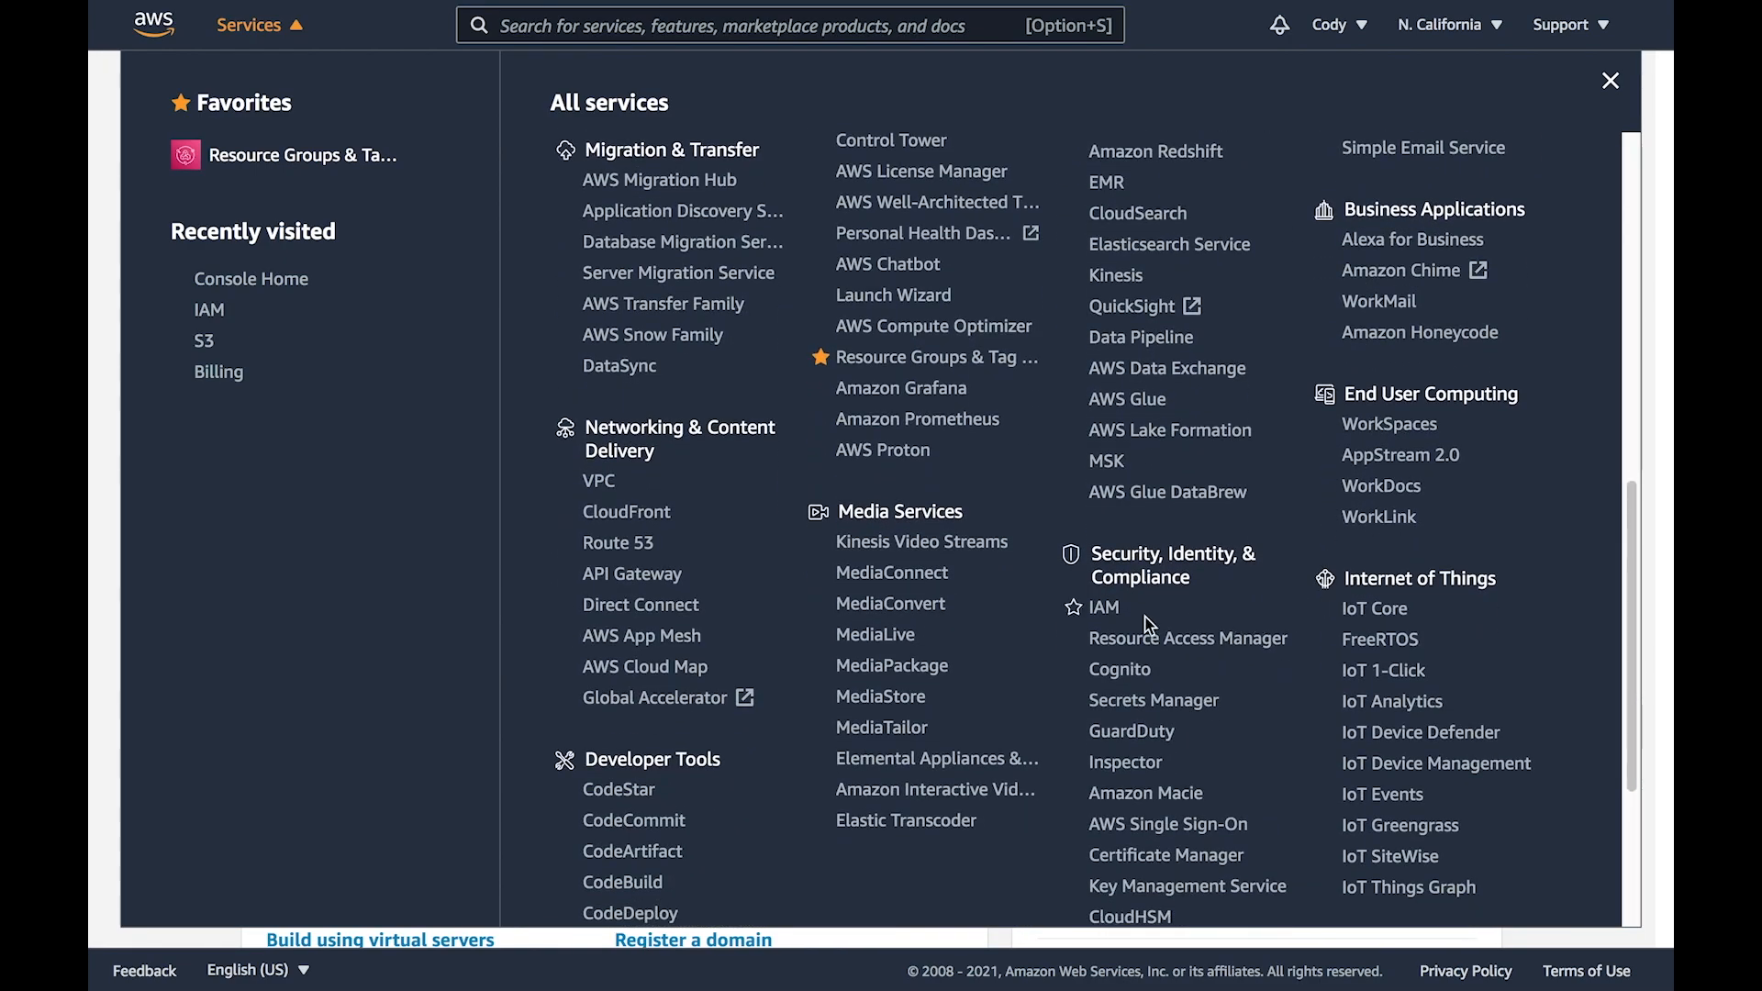
pyautogui.click(1100, 607)
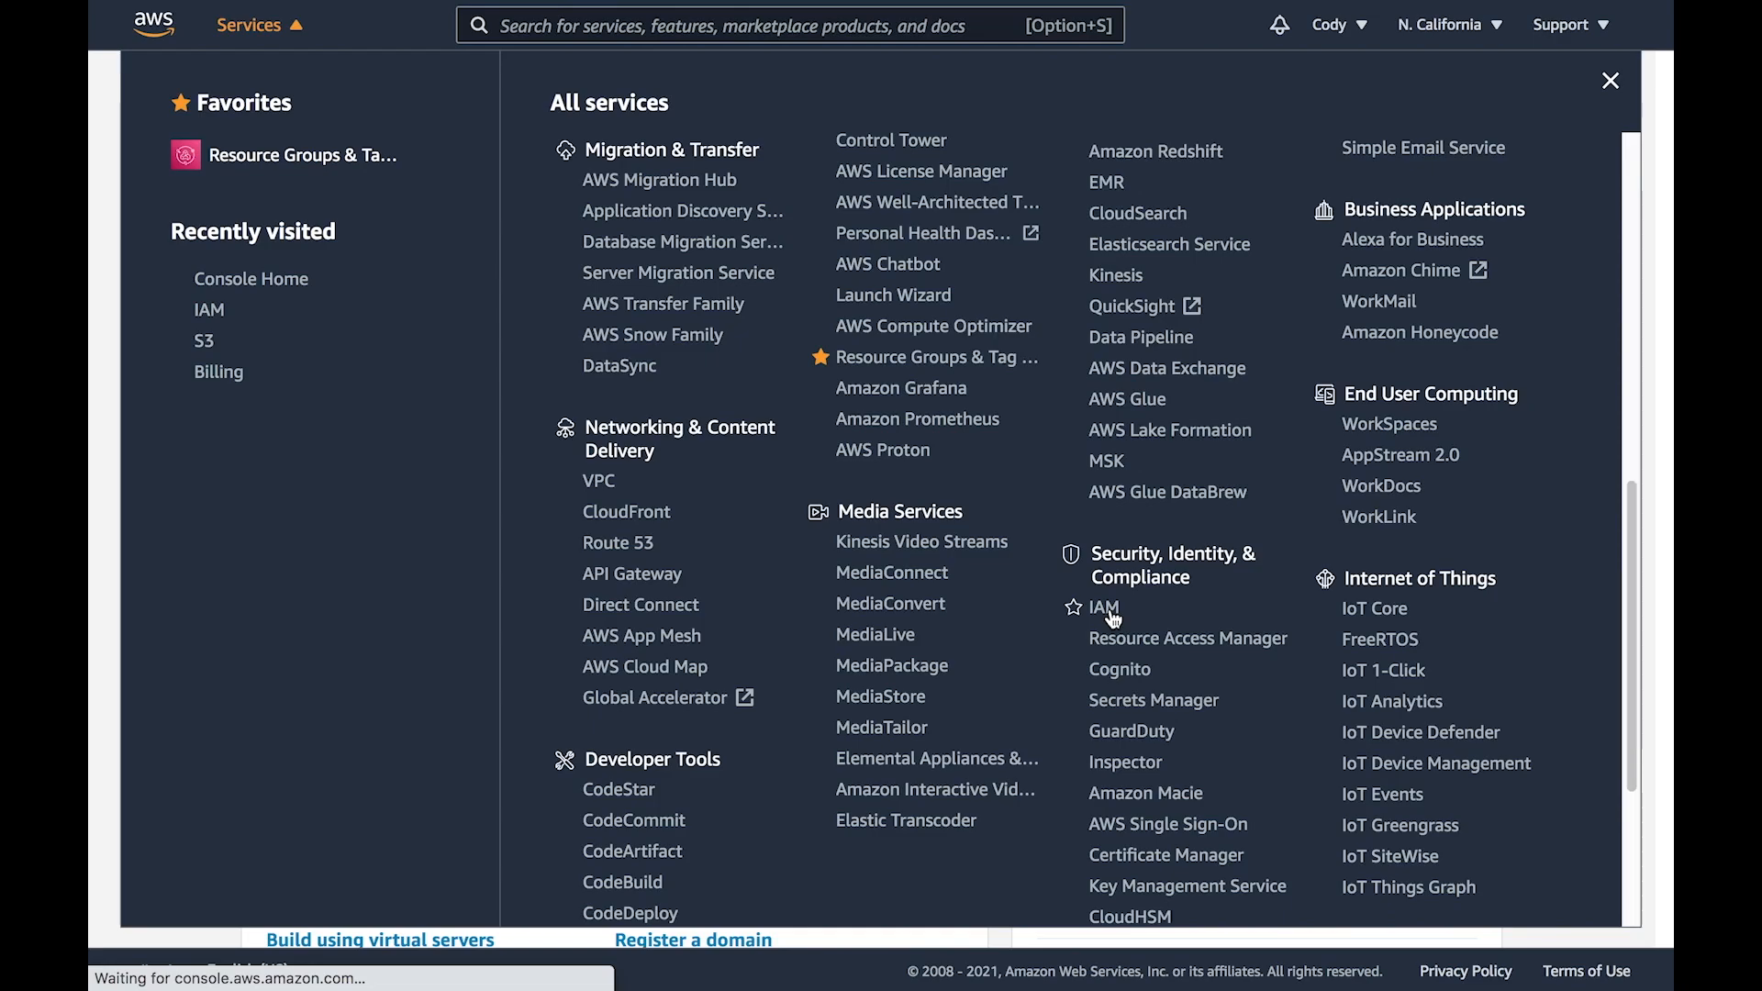
pyautogui.click(1099, 607)
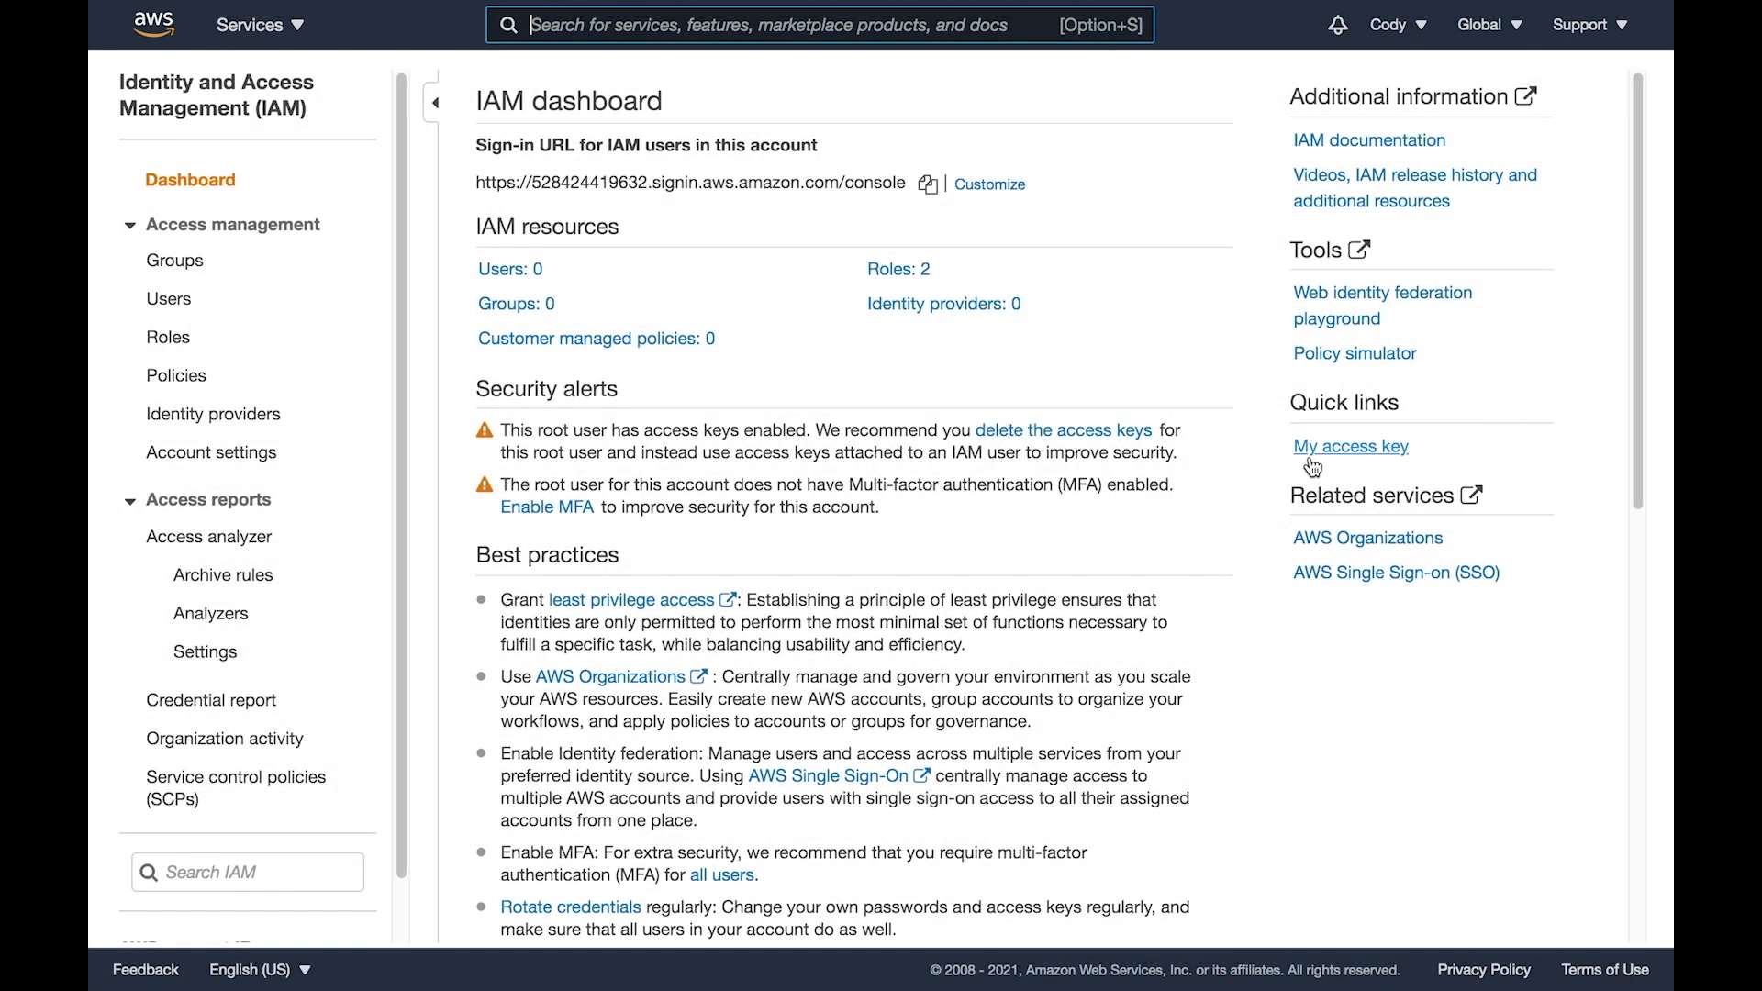
# Create a new access key under My access key and download the key file.
pyautogui.click(1350, 446)
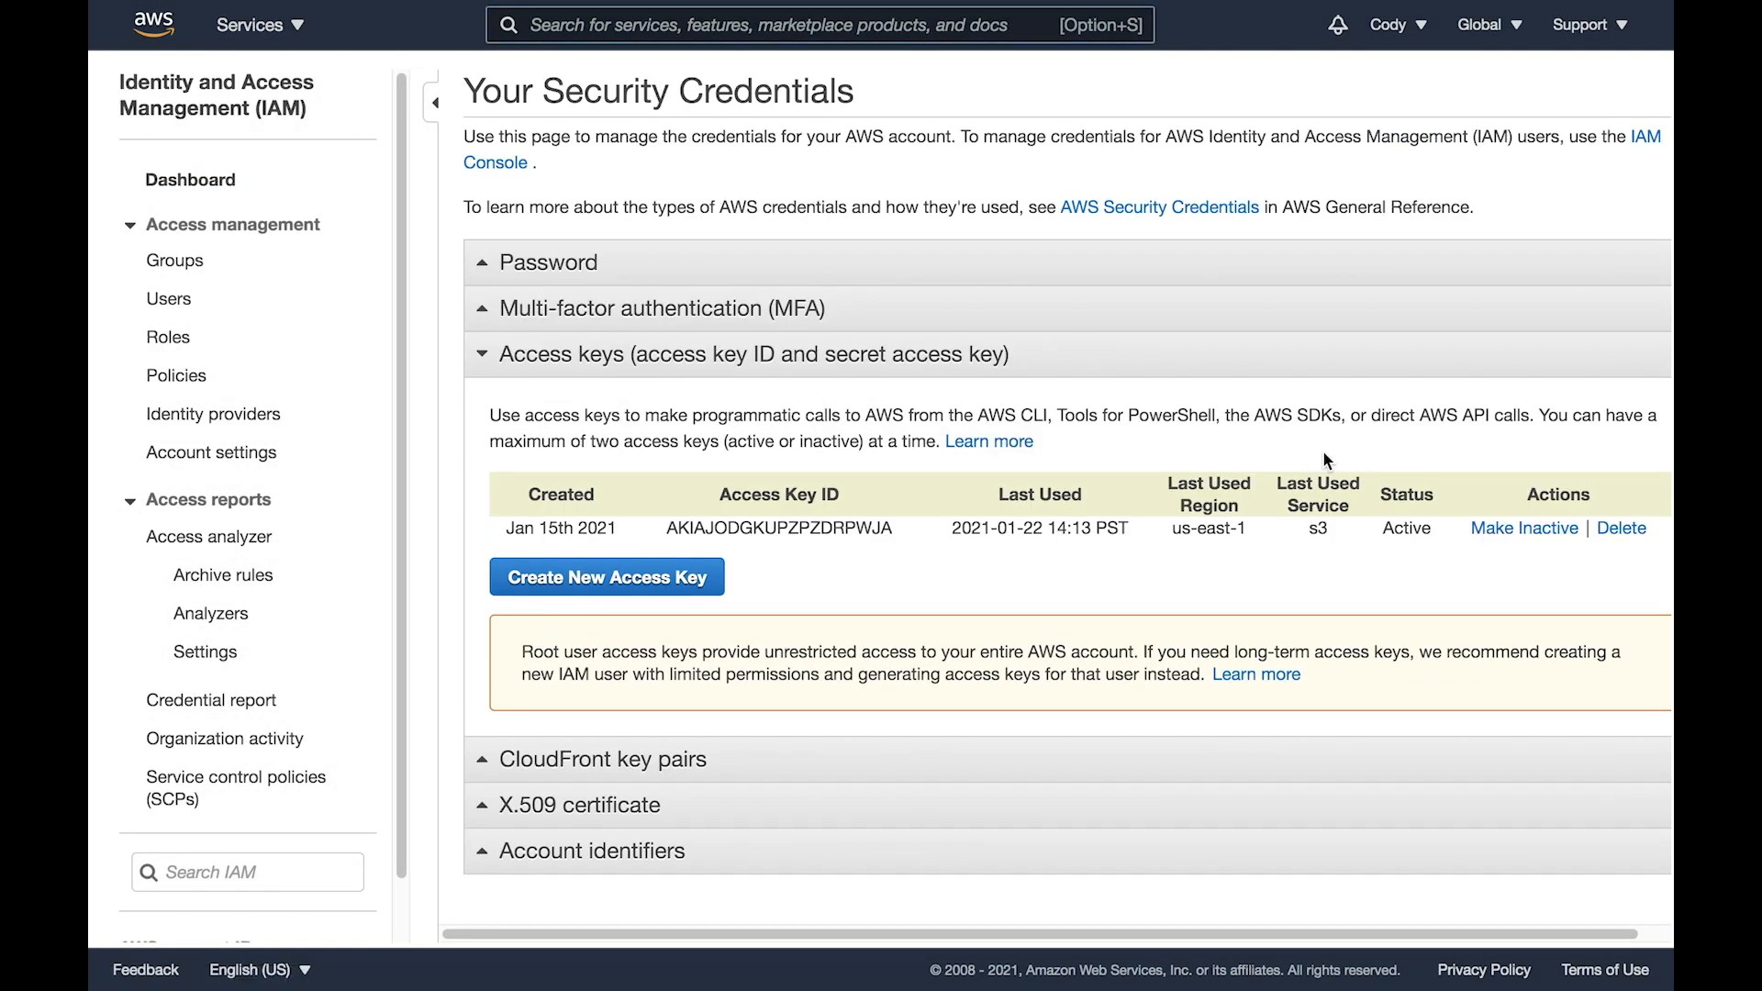
pyautogui.moveTo(915, 562)
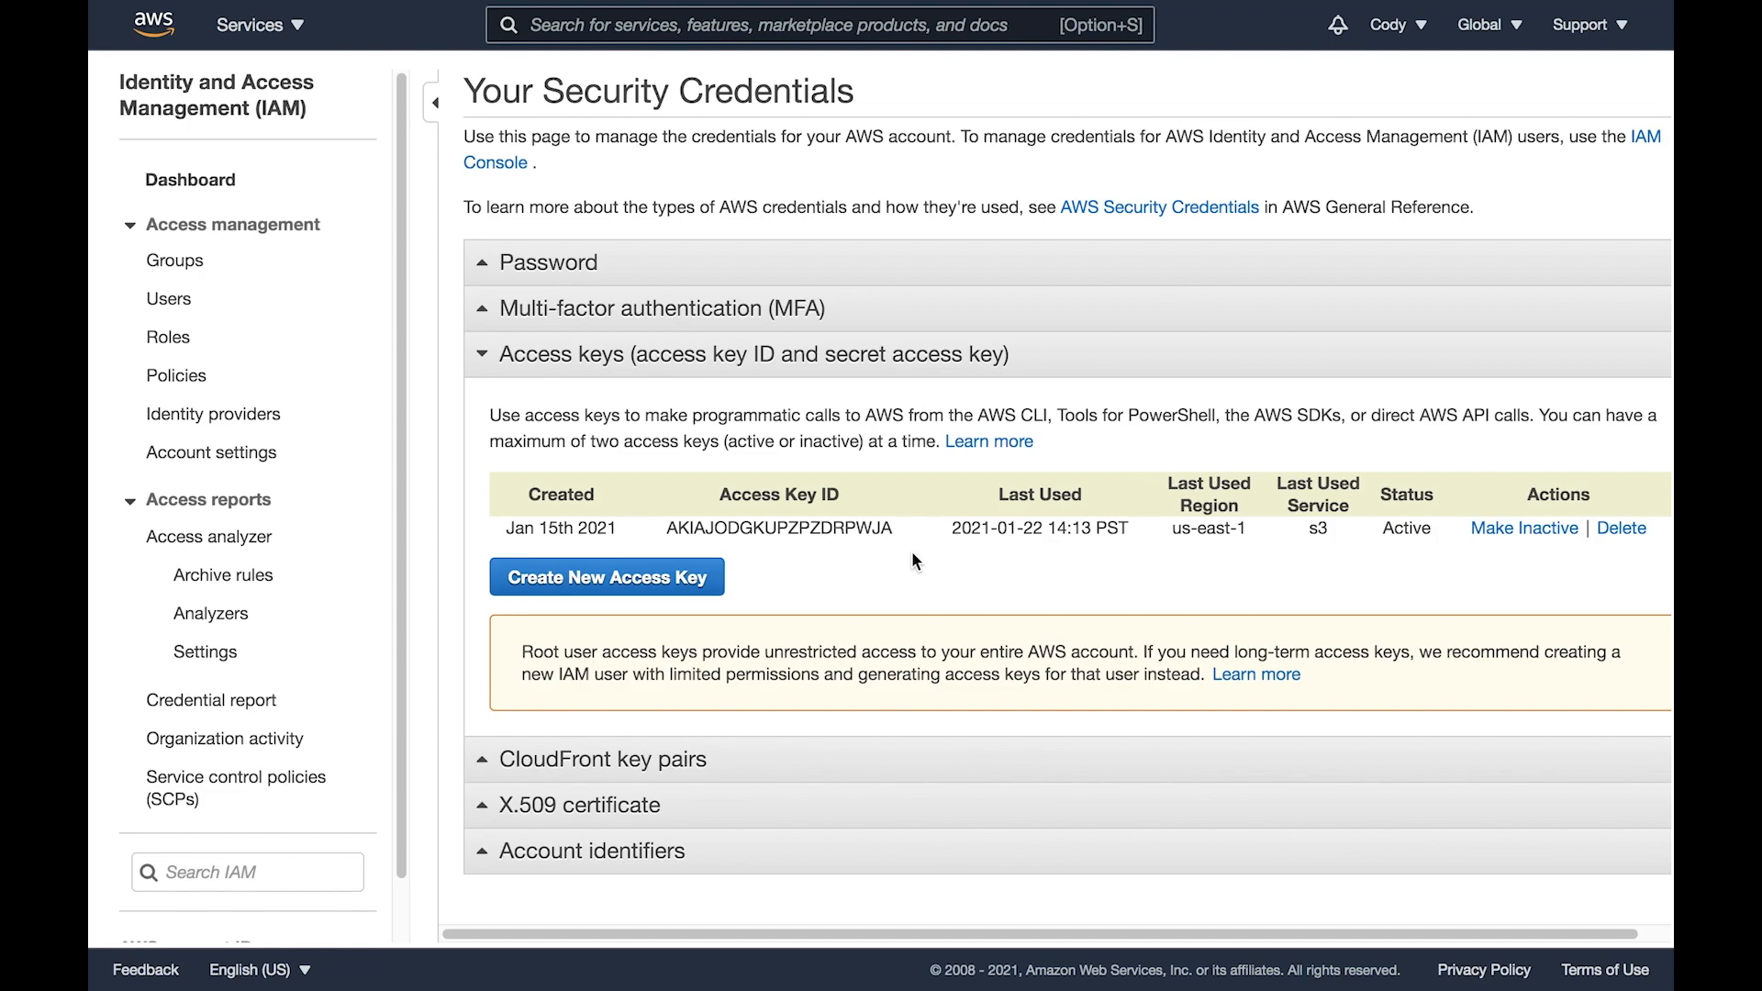
pyautogui.click(606, 577)
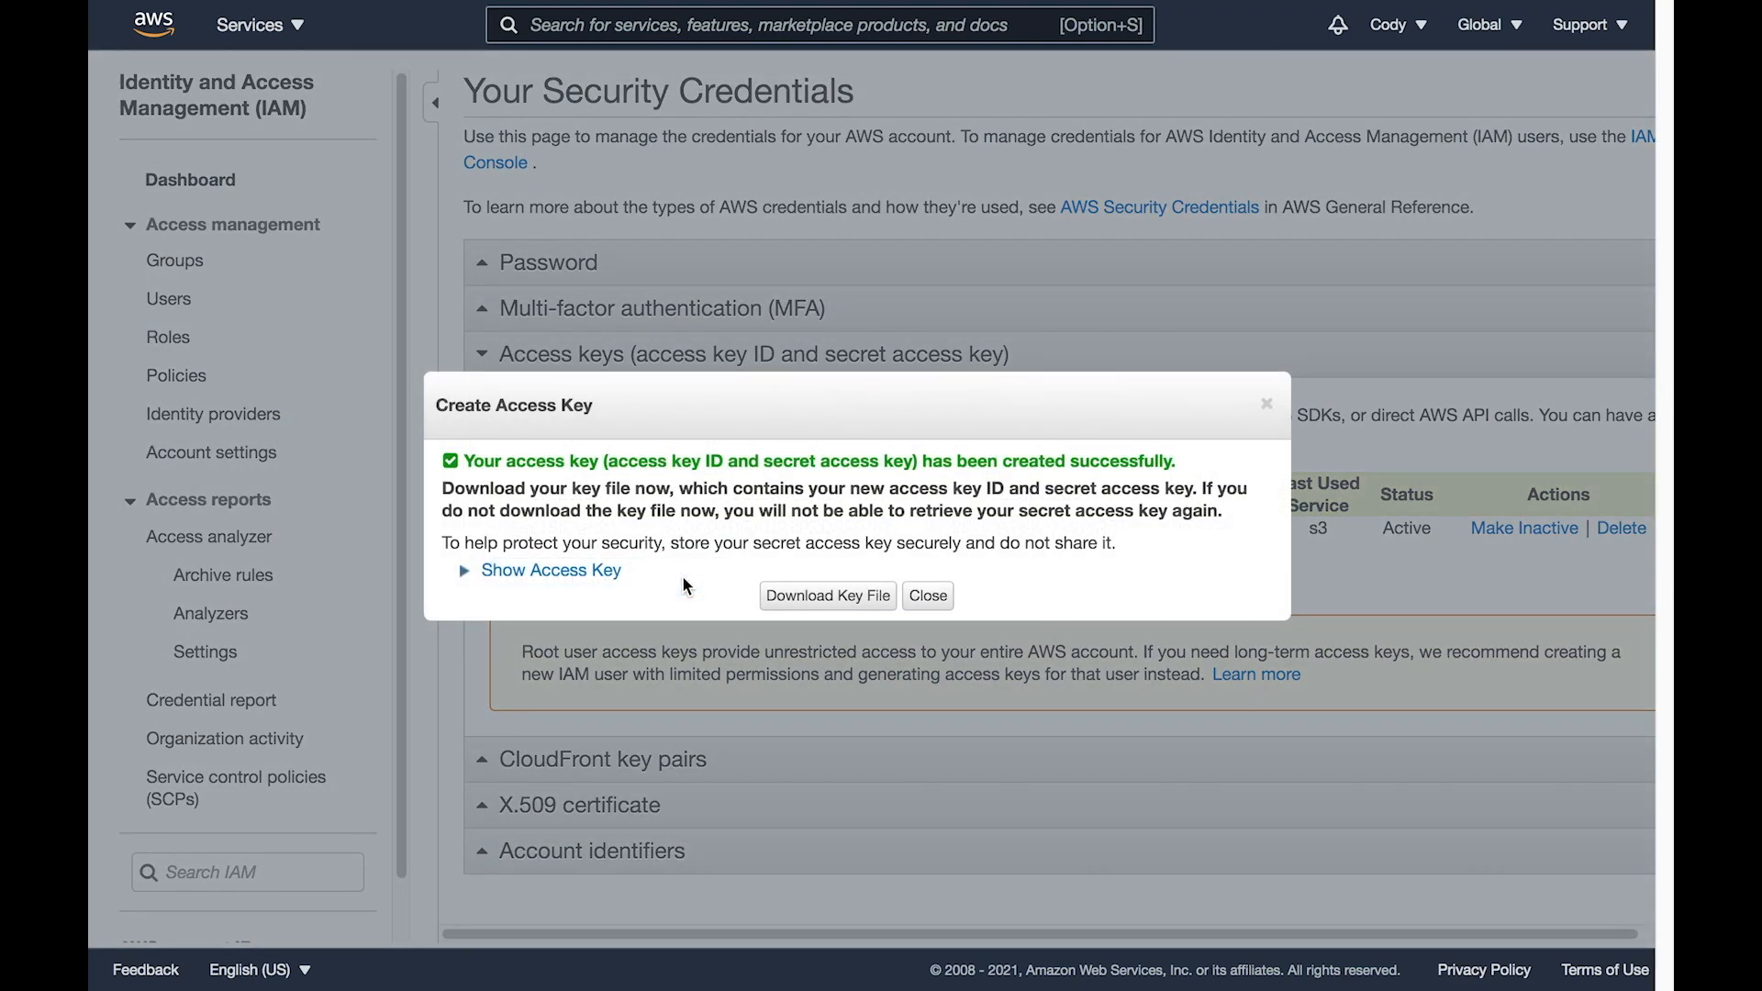
pyautogui.moveTo(827, 596)
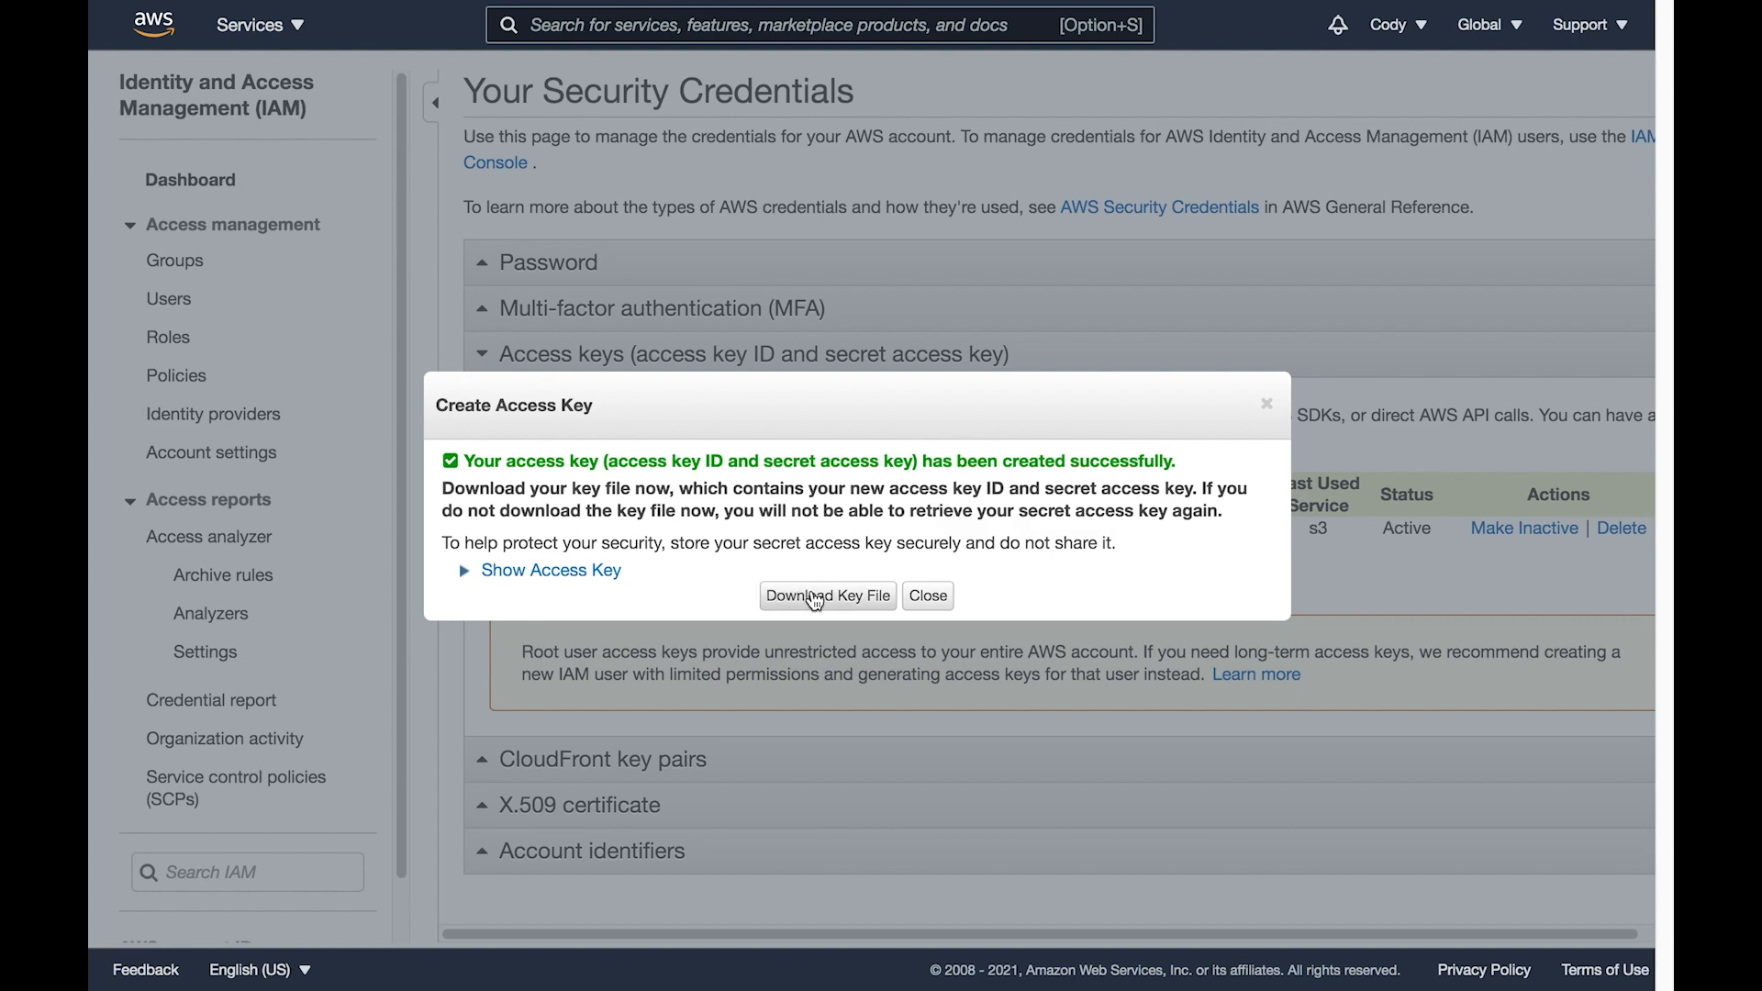
pyautogui.click(827, 596)
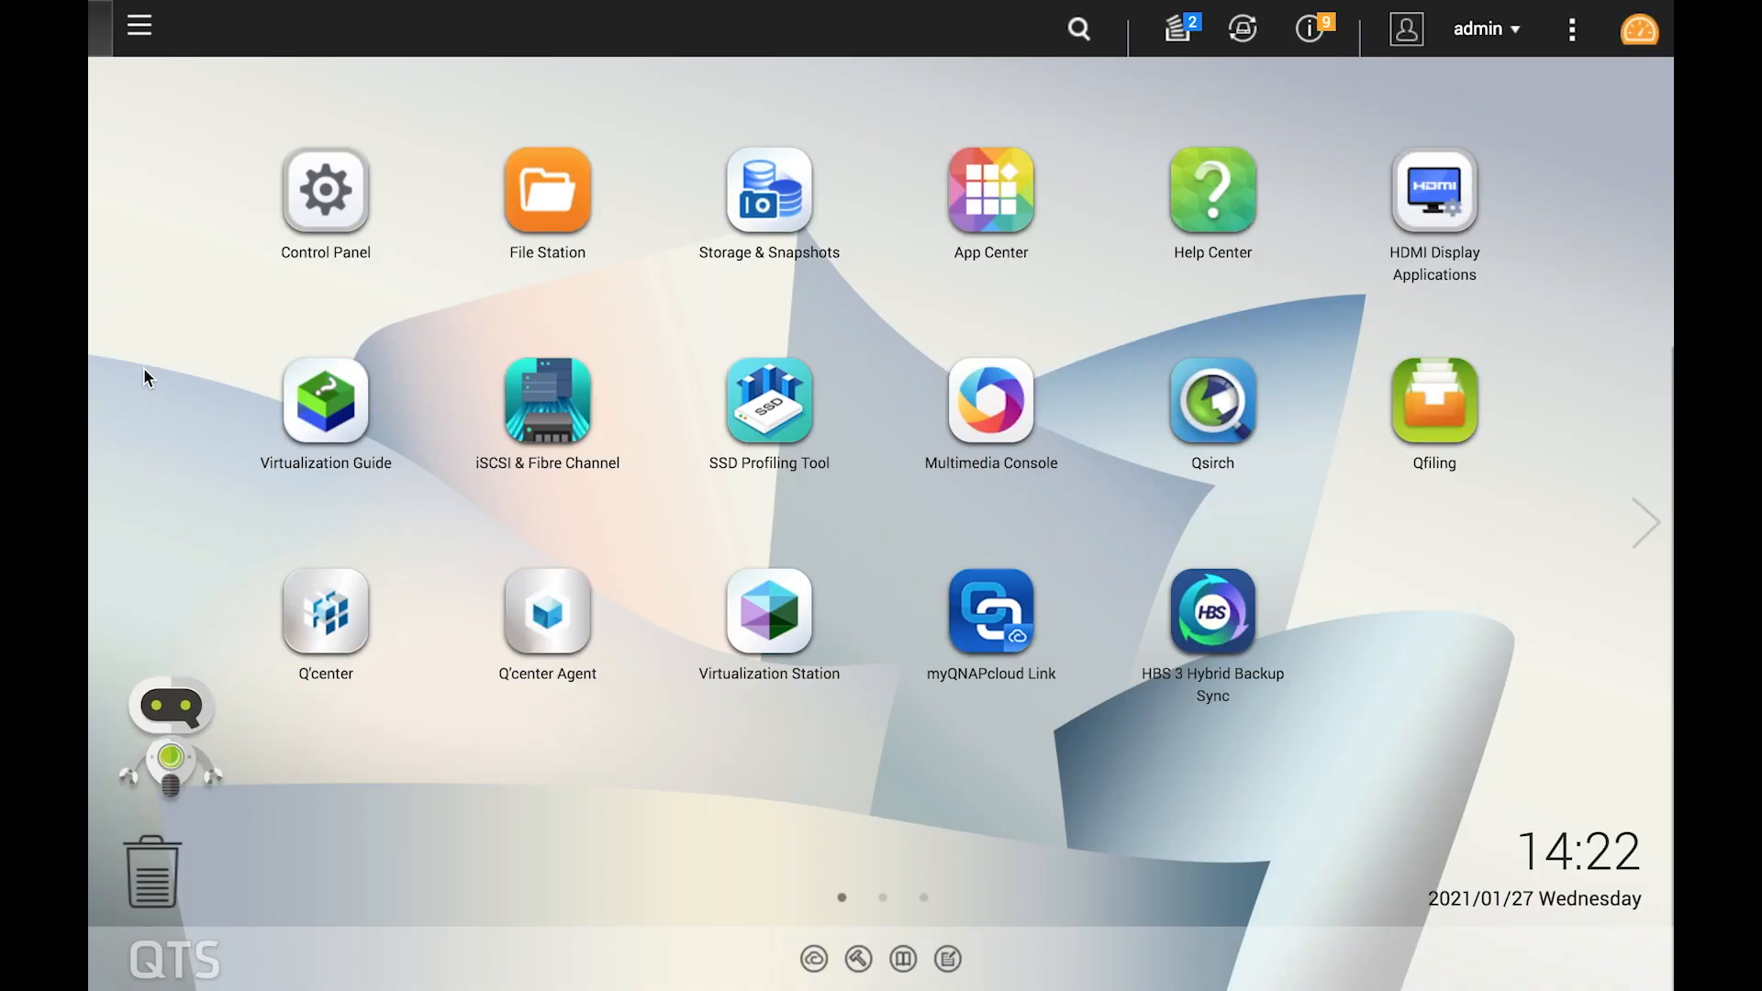
# Launch HBS 3 Hybrid Backup Sync and go to Backup & Restore.
pyautogui.click(139, 27)
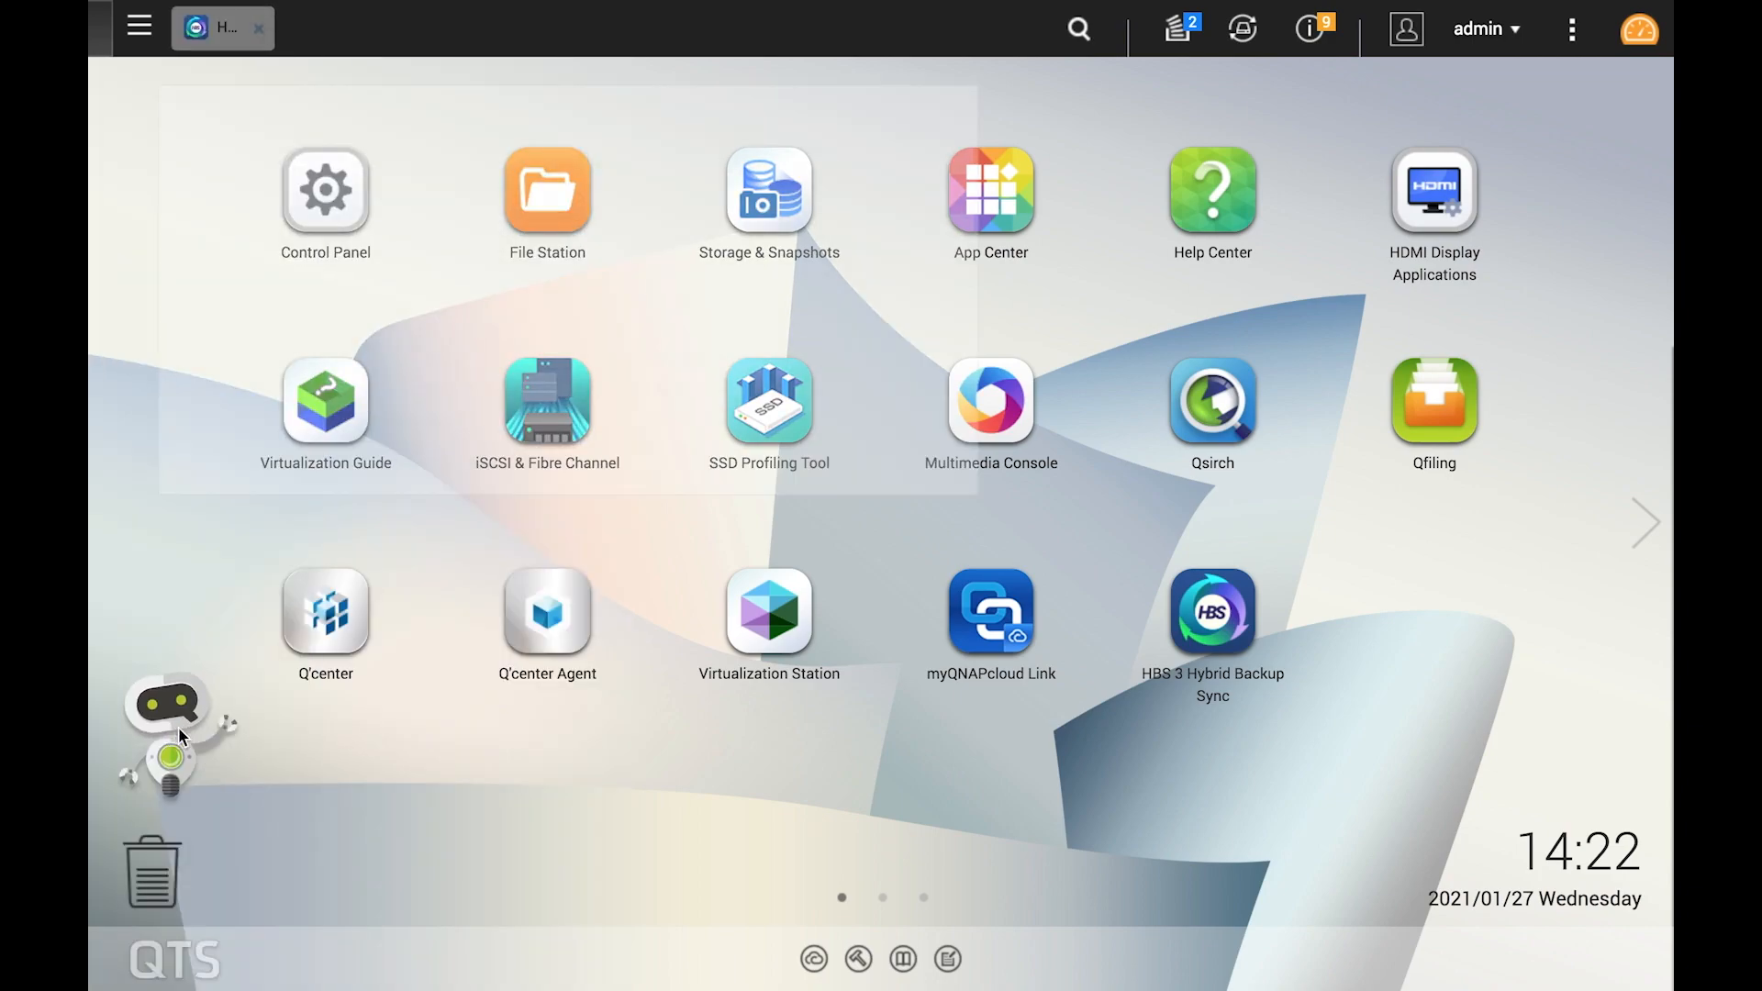
pyautogui.doubleClick(1212, 614)
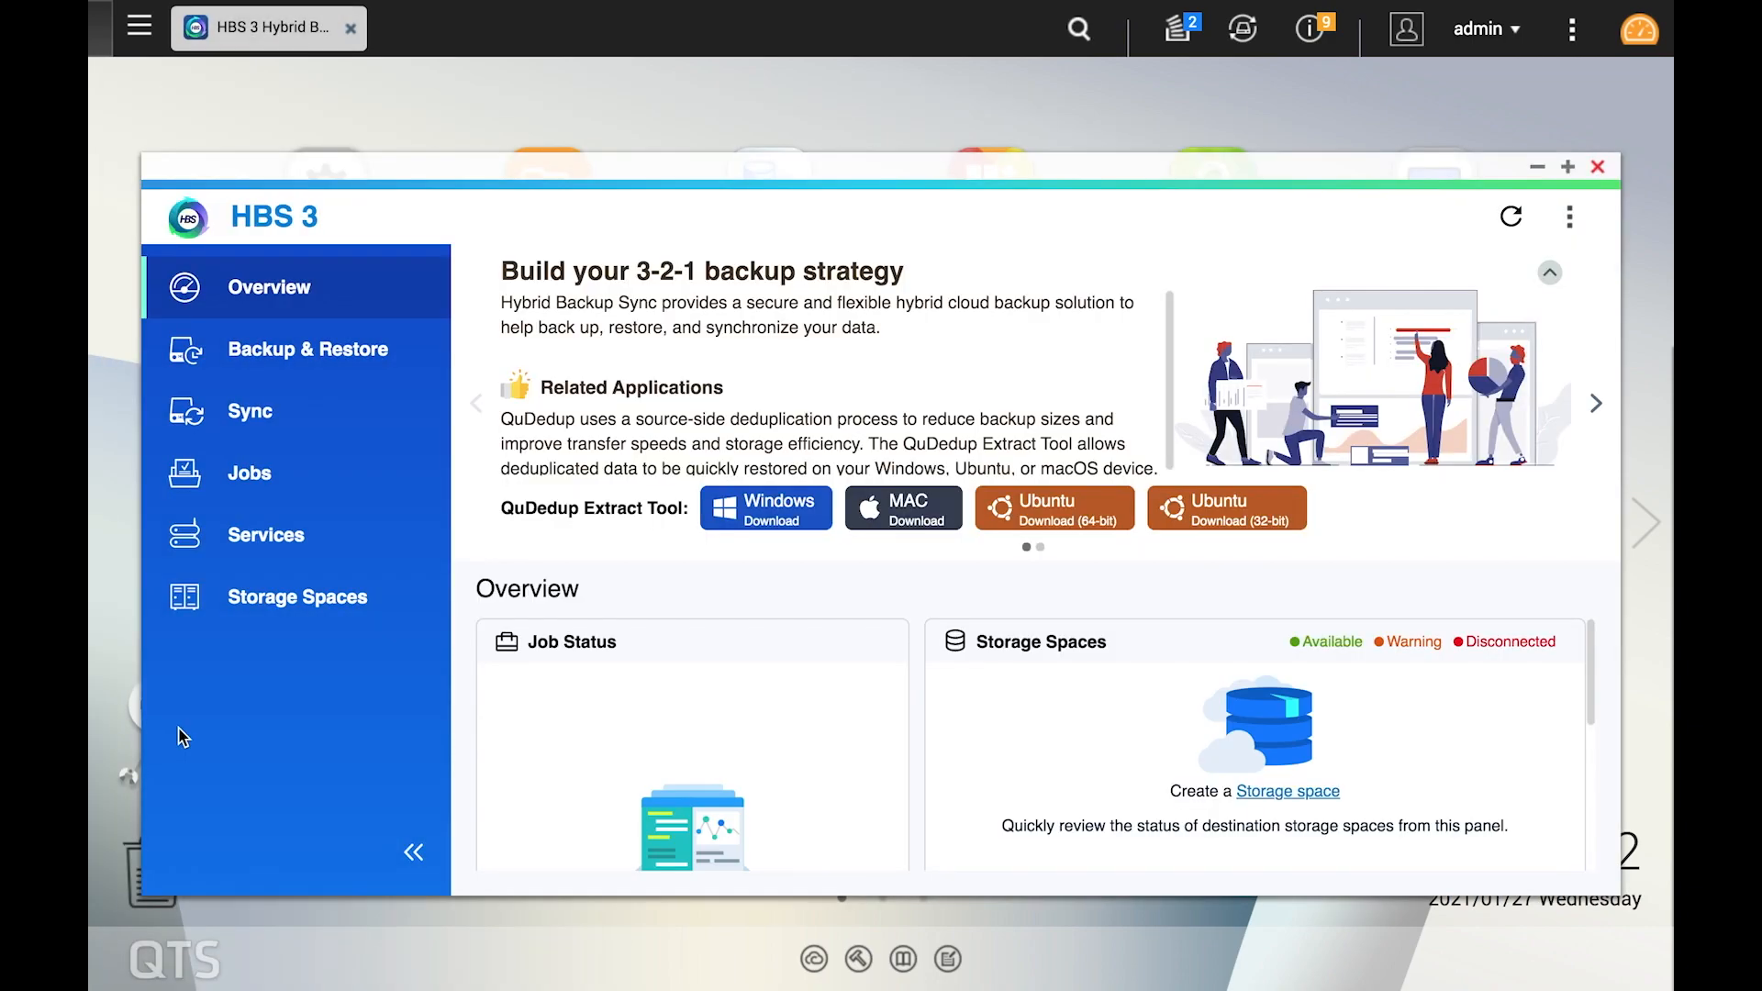
pyautogui.moveTo(318, 379)
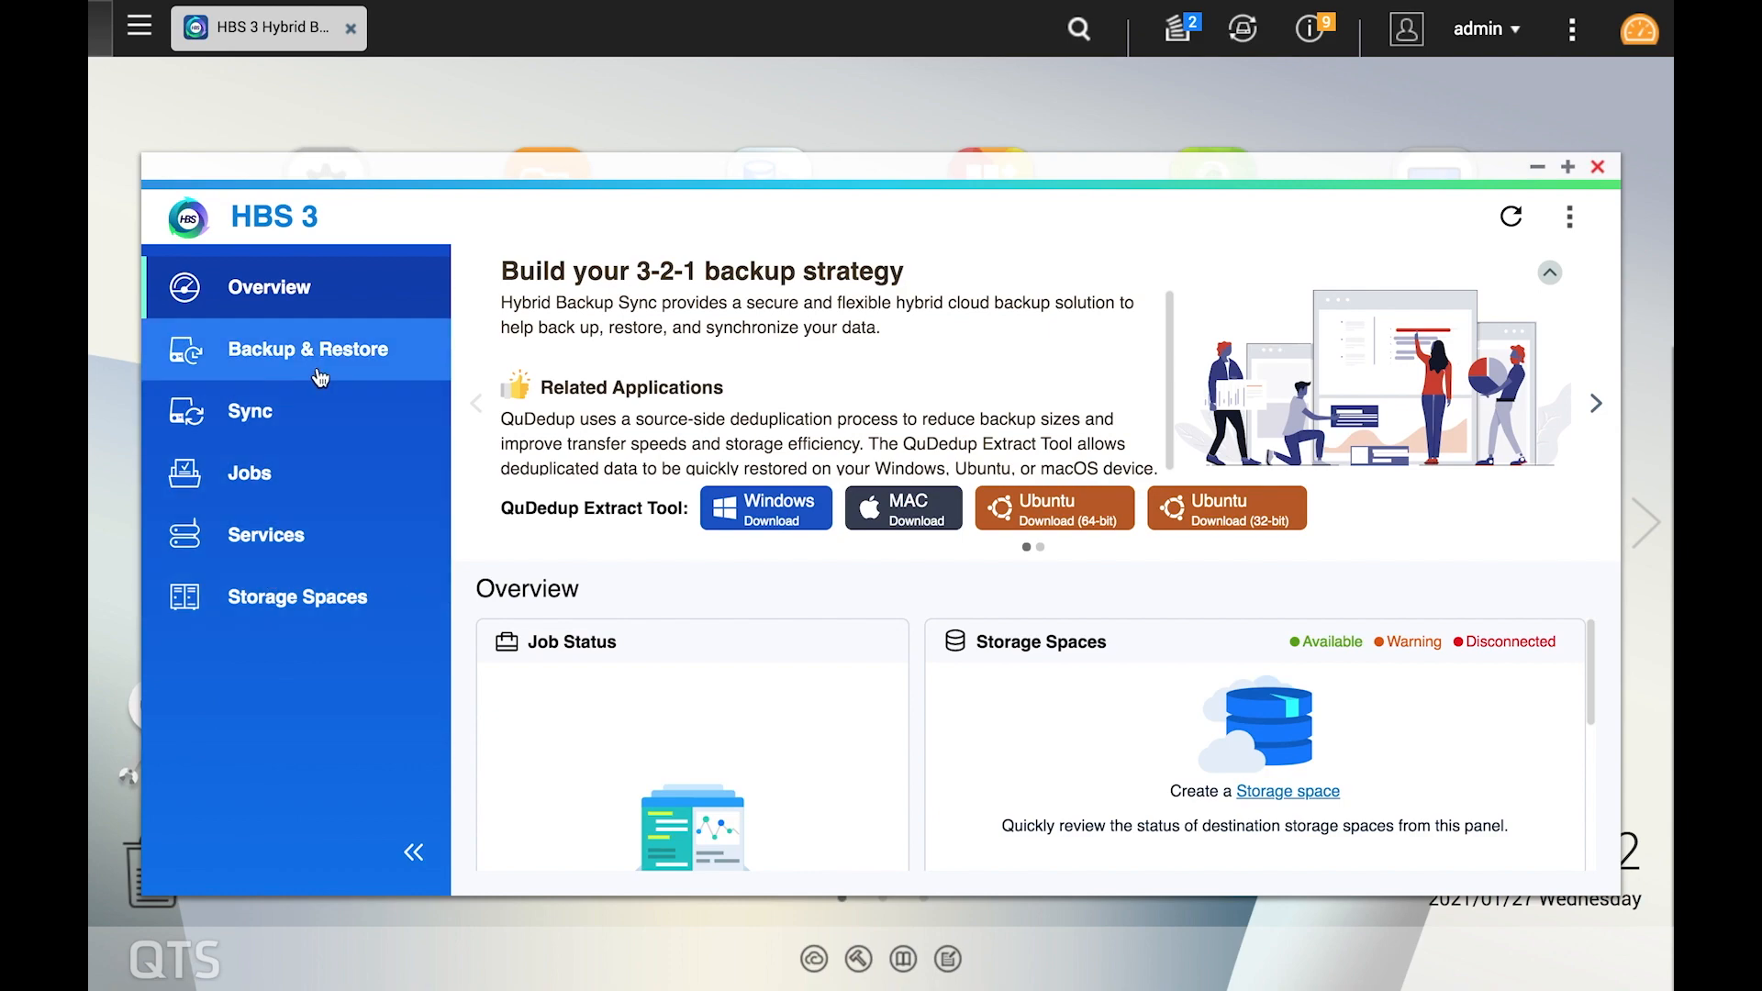
pyautogui.click(309, 348)
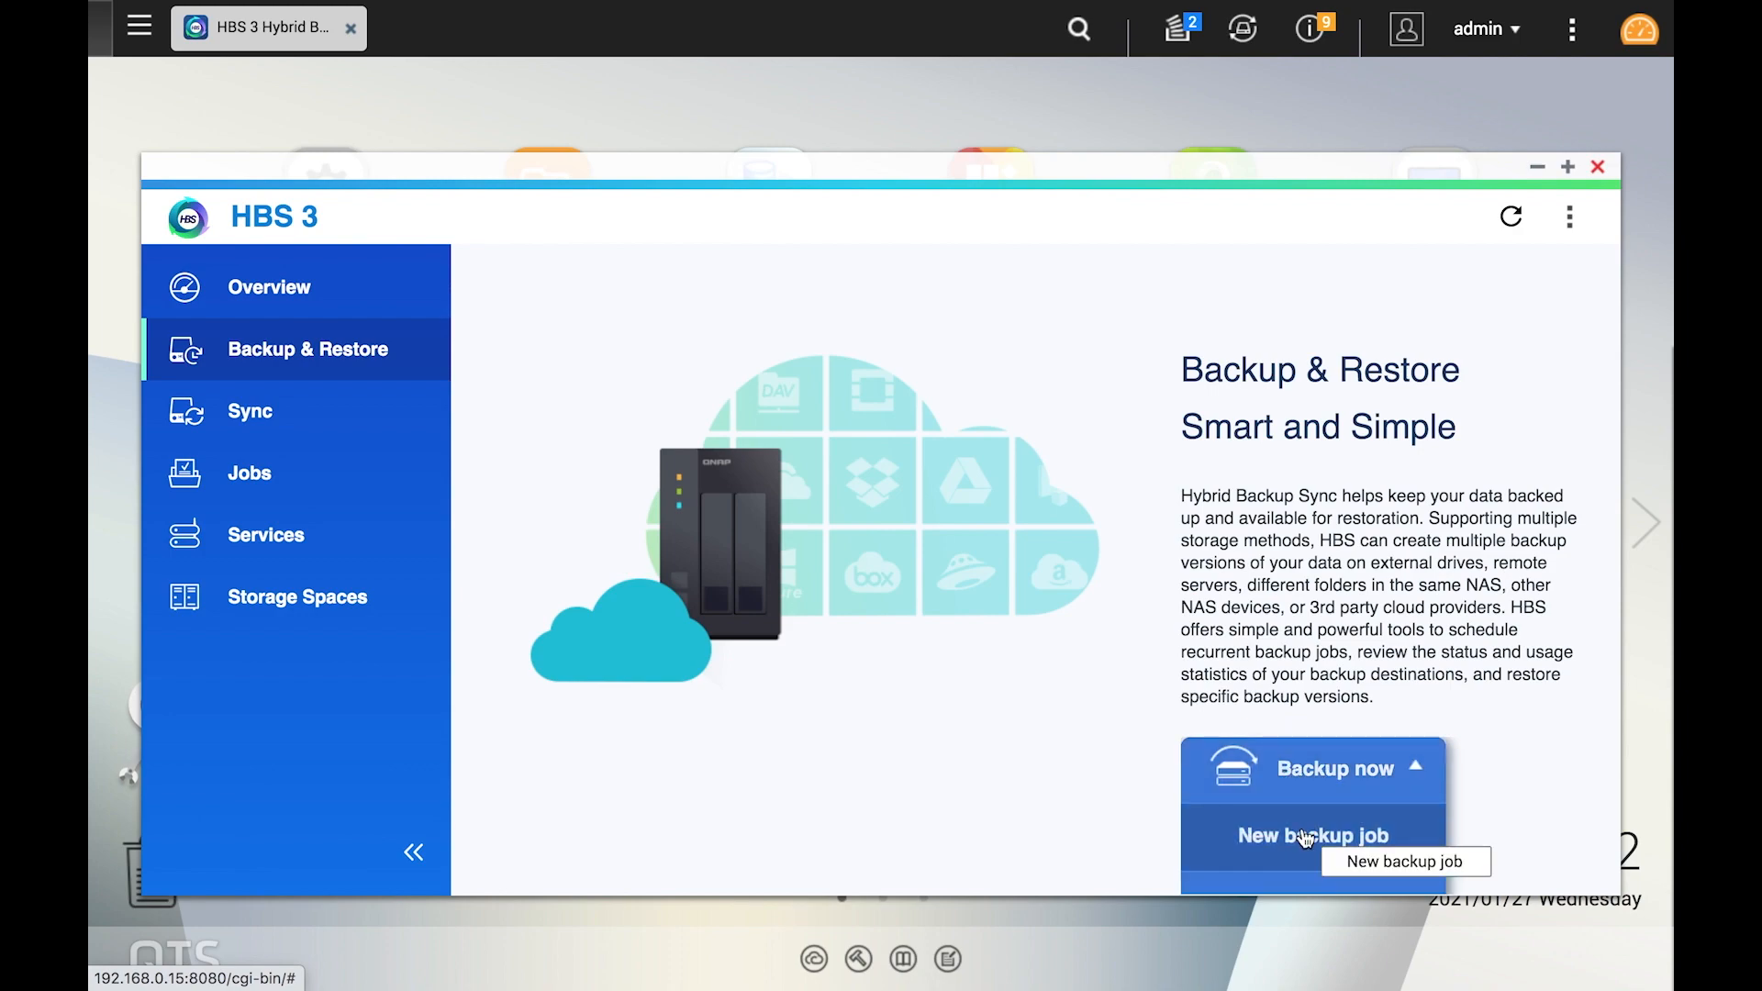
# Start a new backup job using QNP333 Demo Folder under DataVol4 as the source.
pyautogui.click(1312, 836)
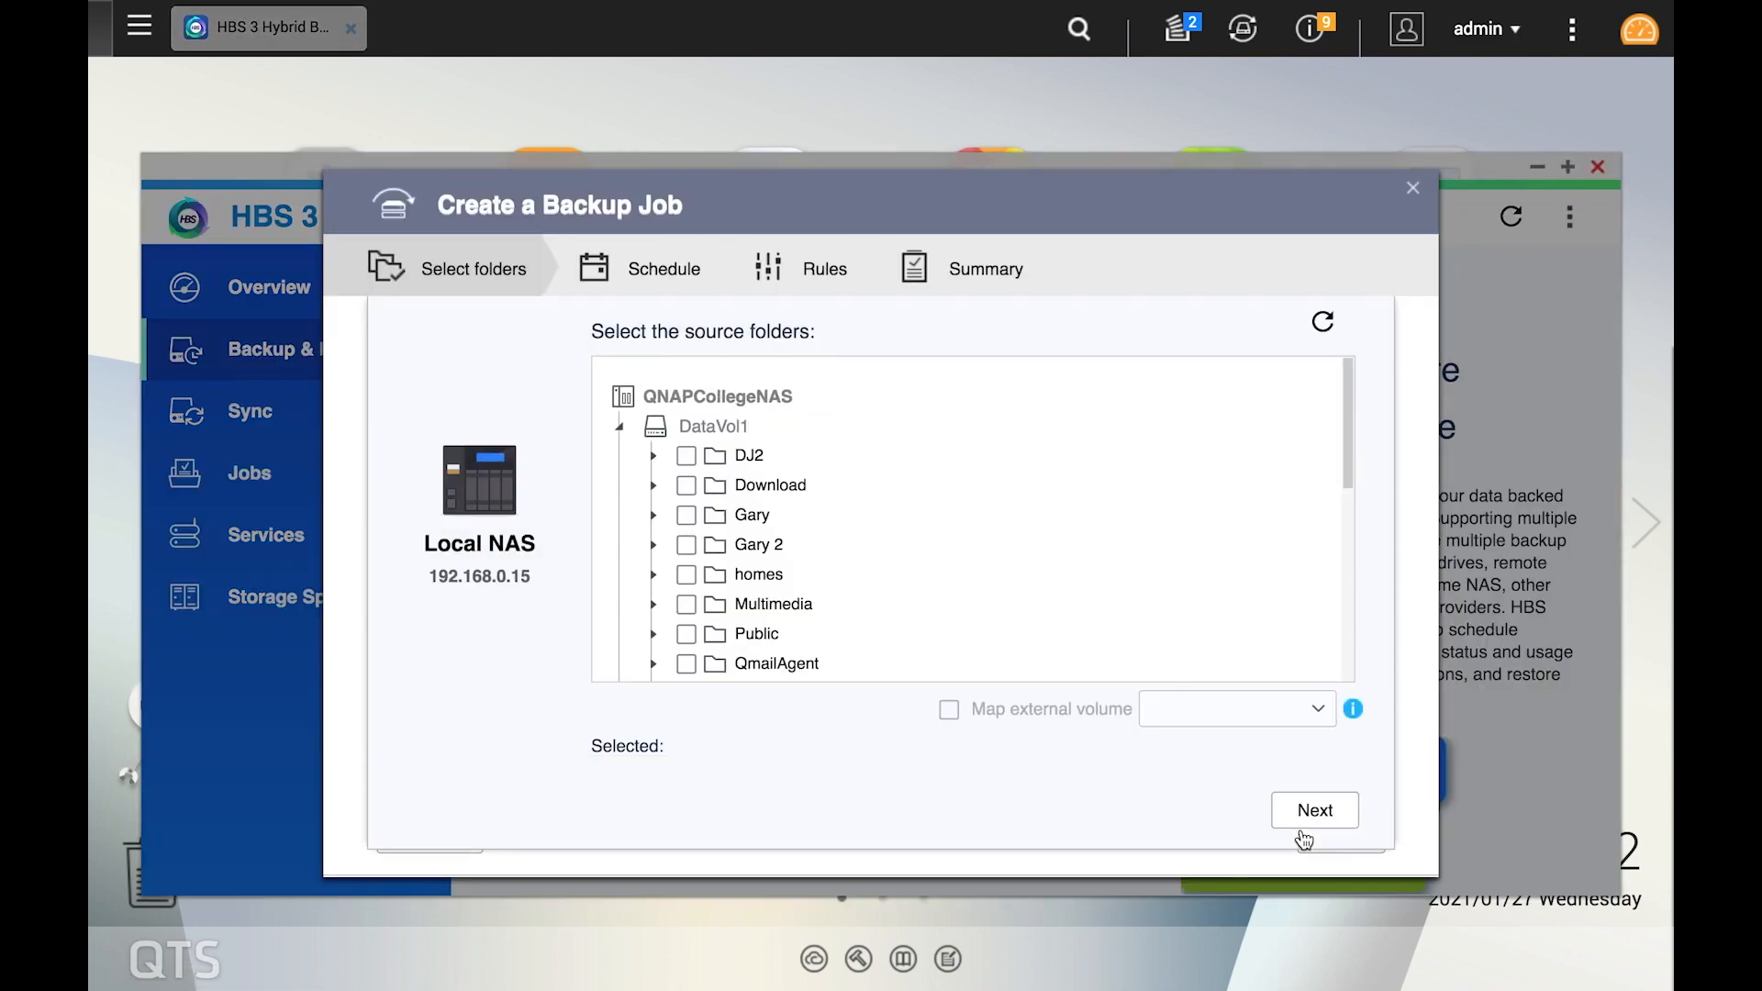
pyautogui.scroll(-3)
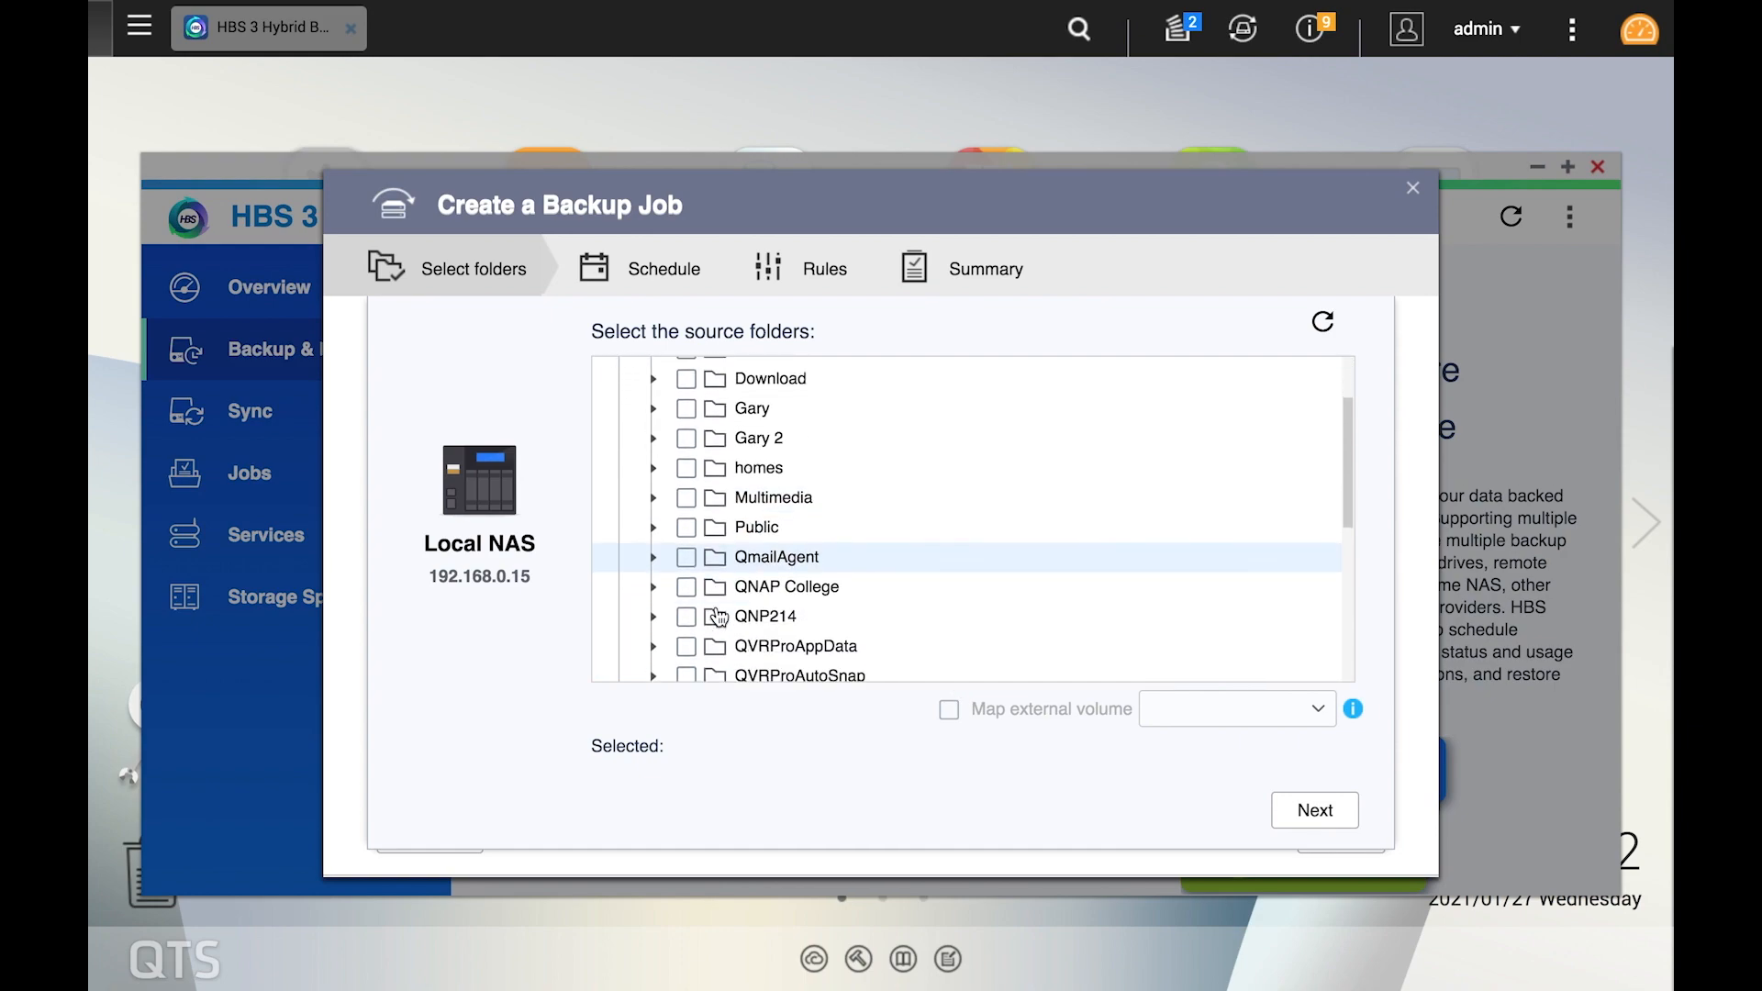
pyautogui.scroll(-3)
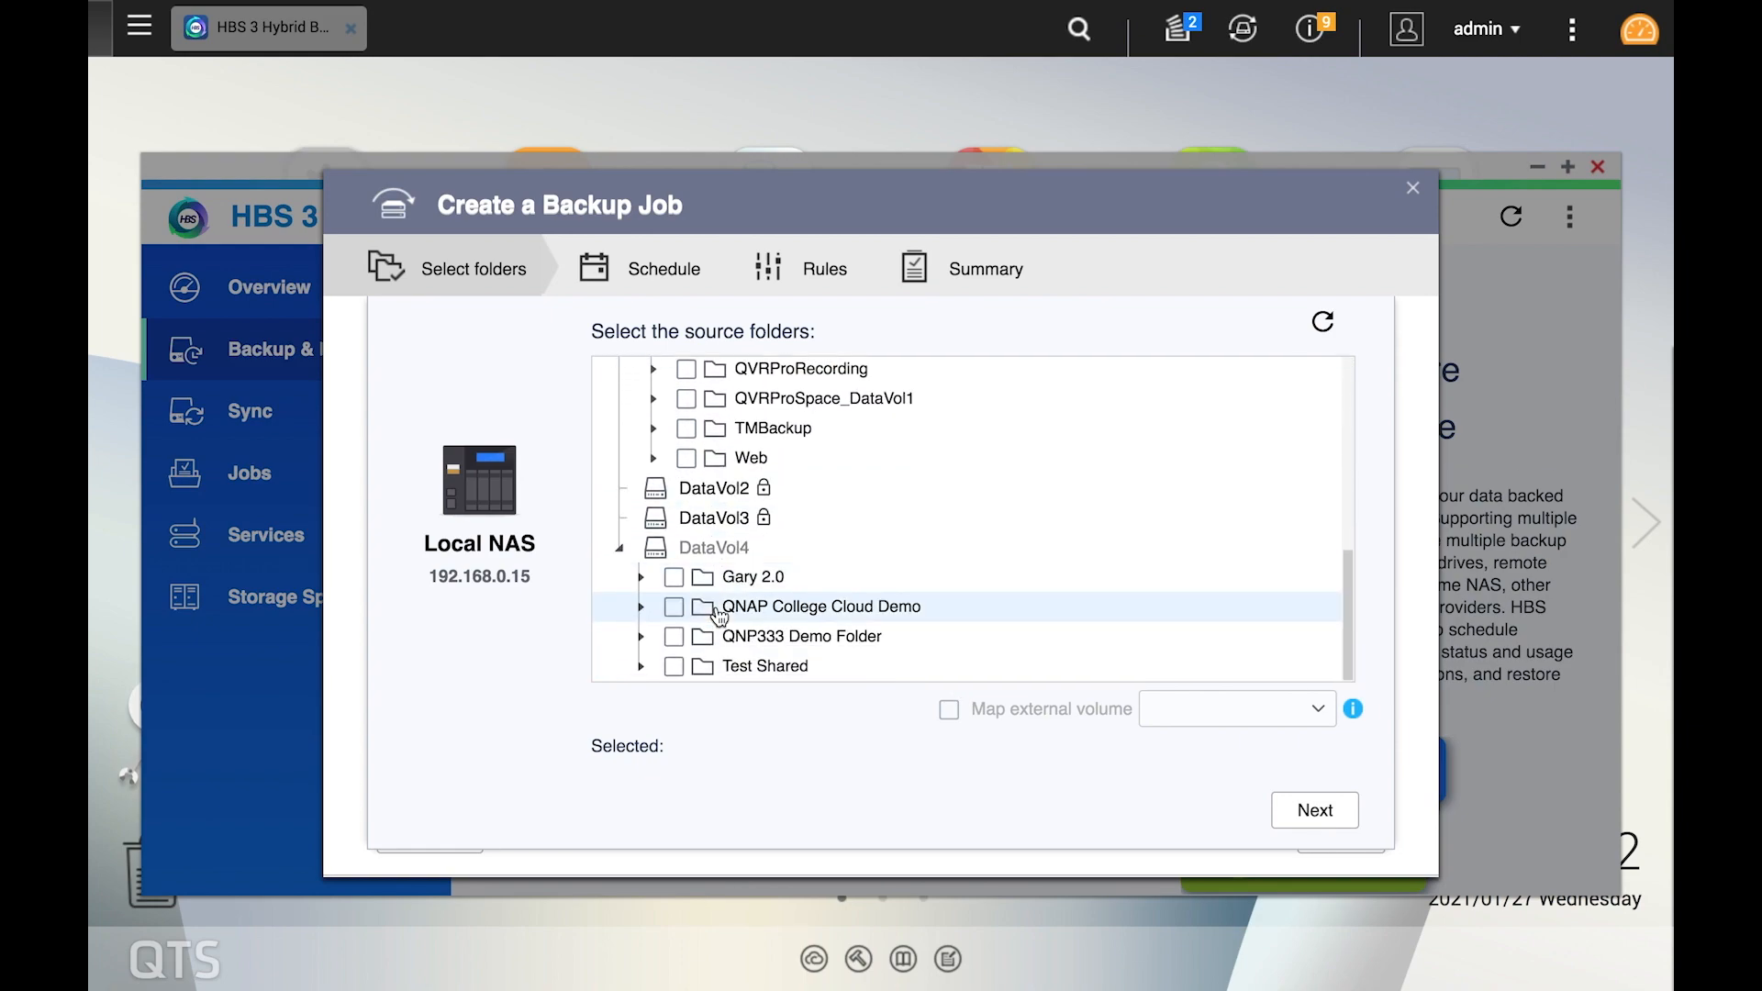
pyautogui.click(674, 636)
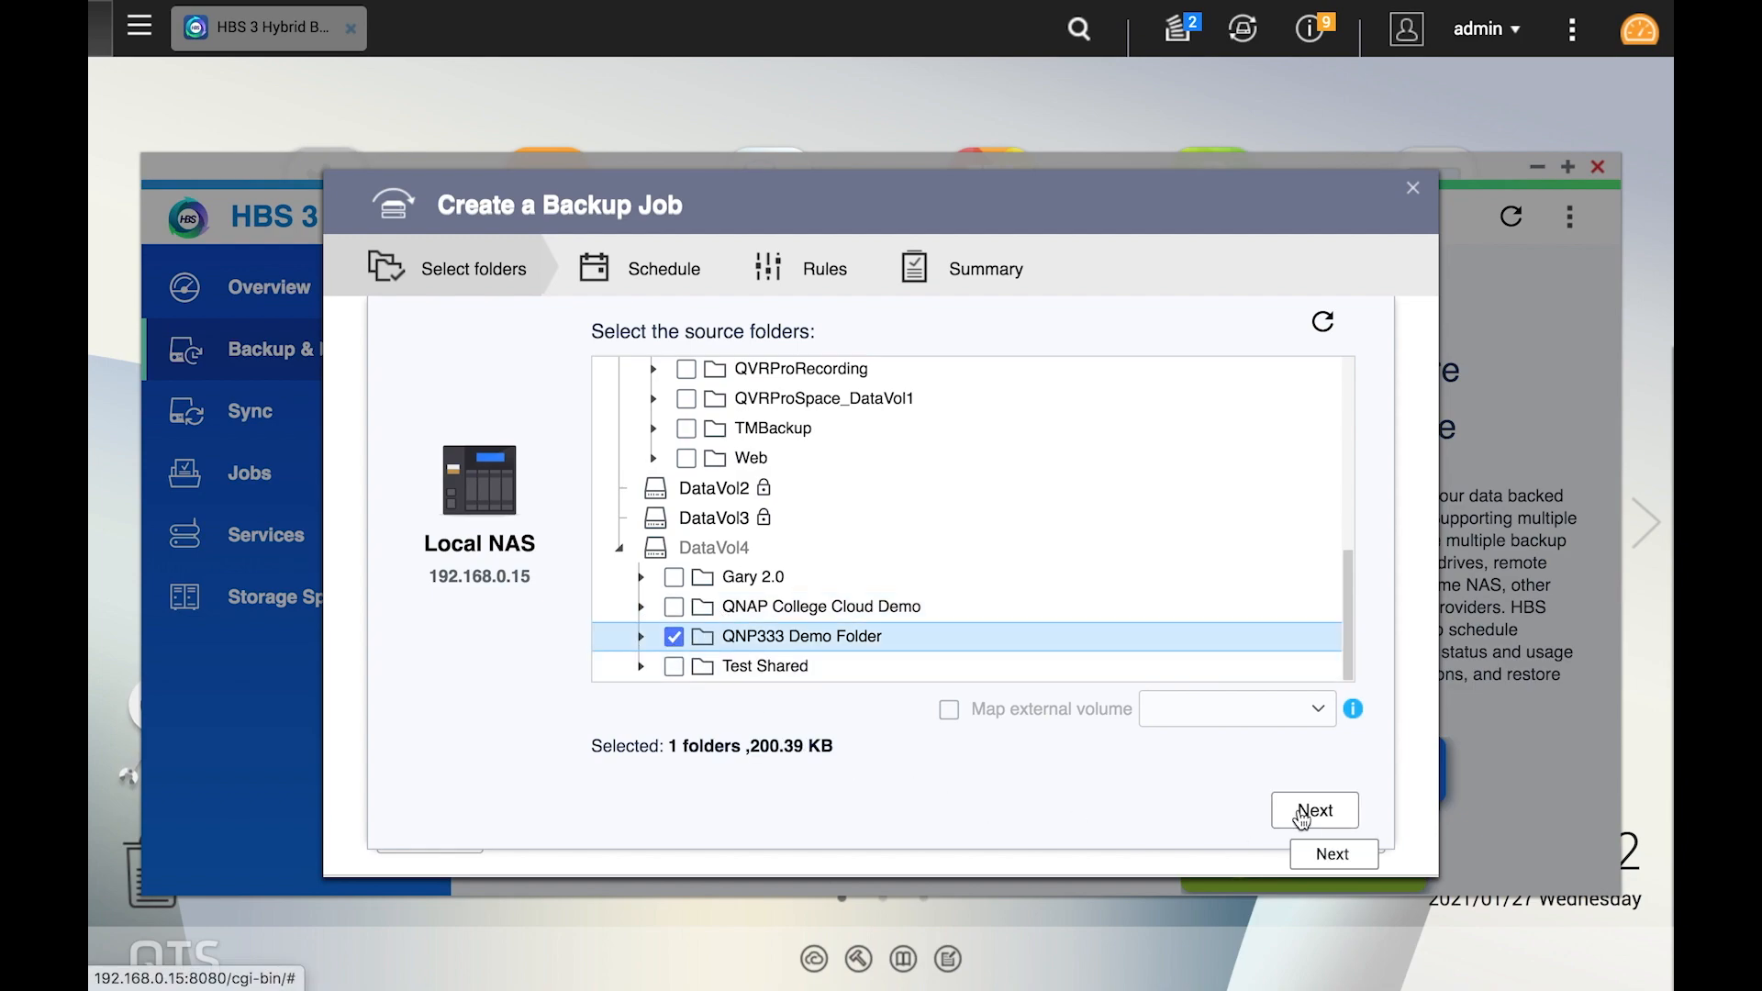
pyautogui.click(1314, 811)
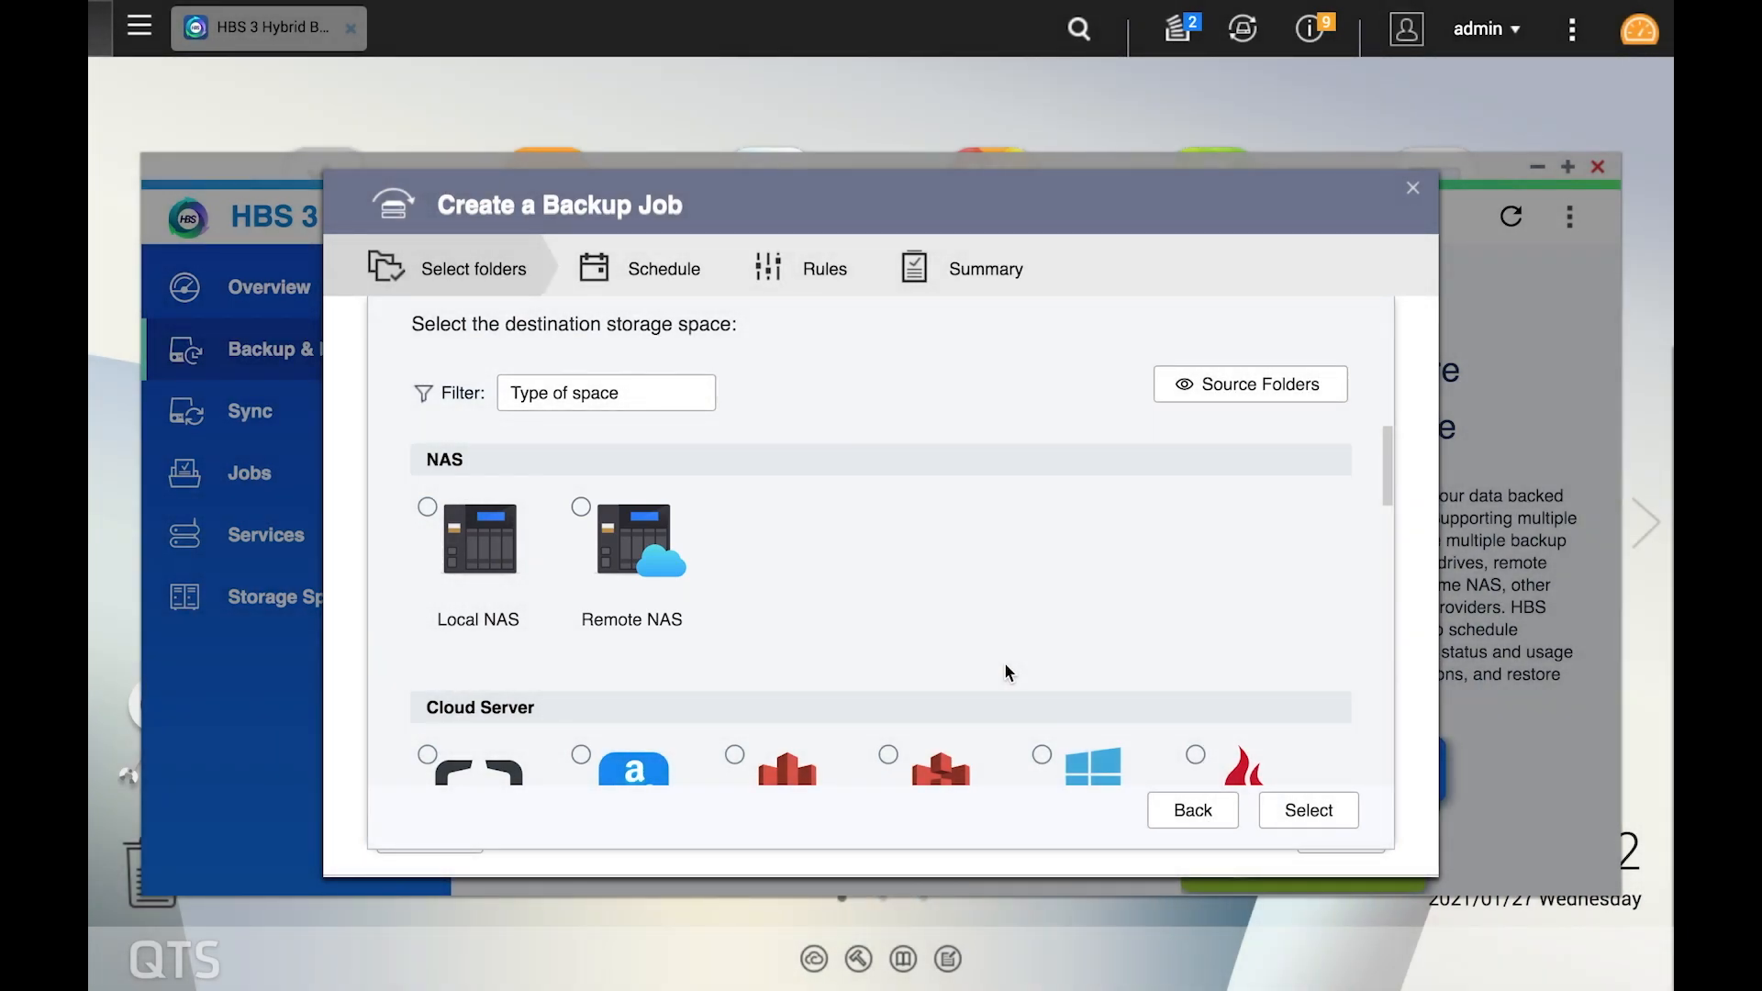
# Scroll through the cloud server destinations and back to Amazon S3 & S3 Compatible.
pyautogui.scroll(-3)
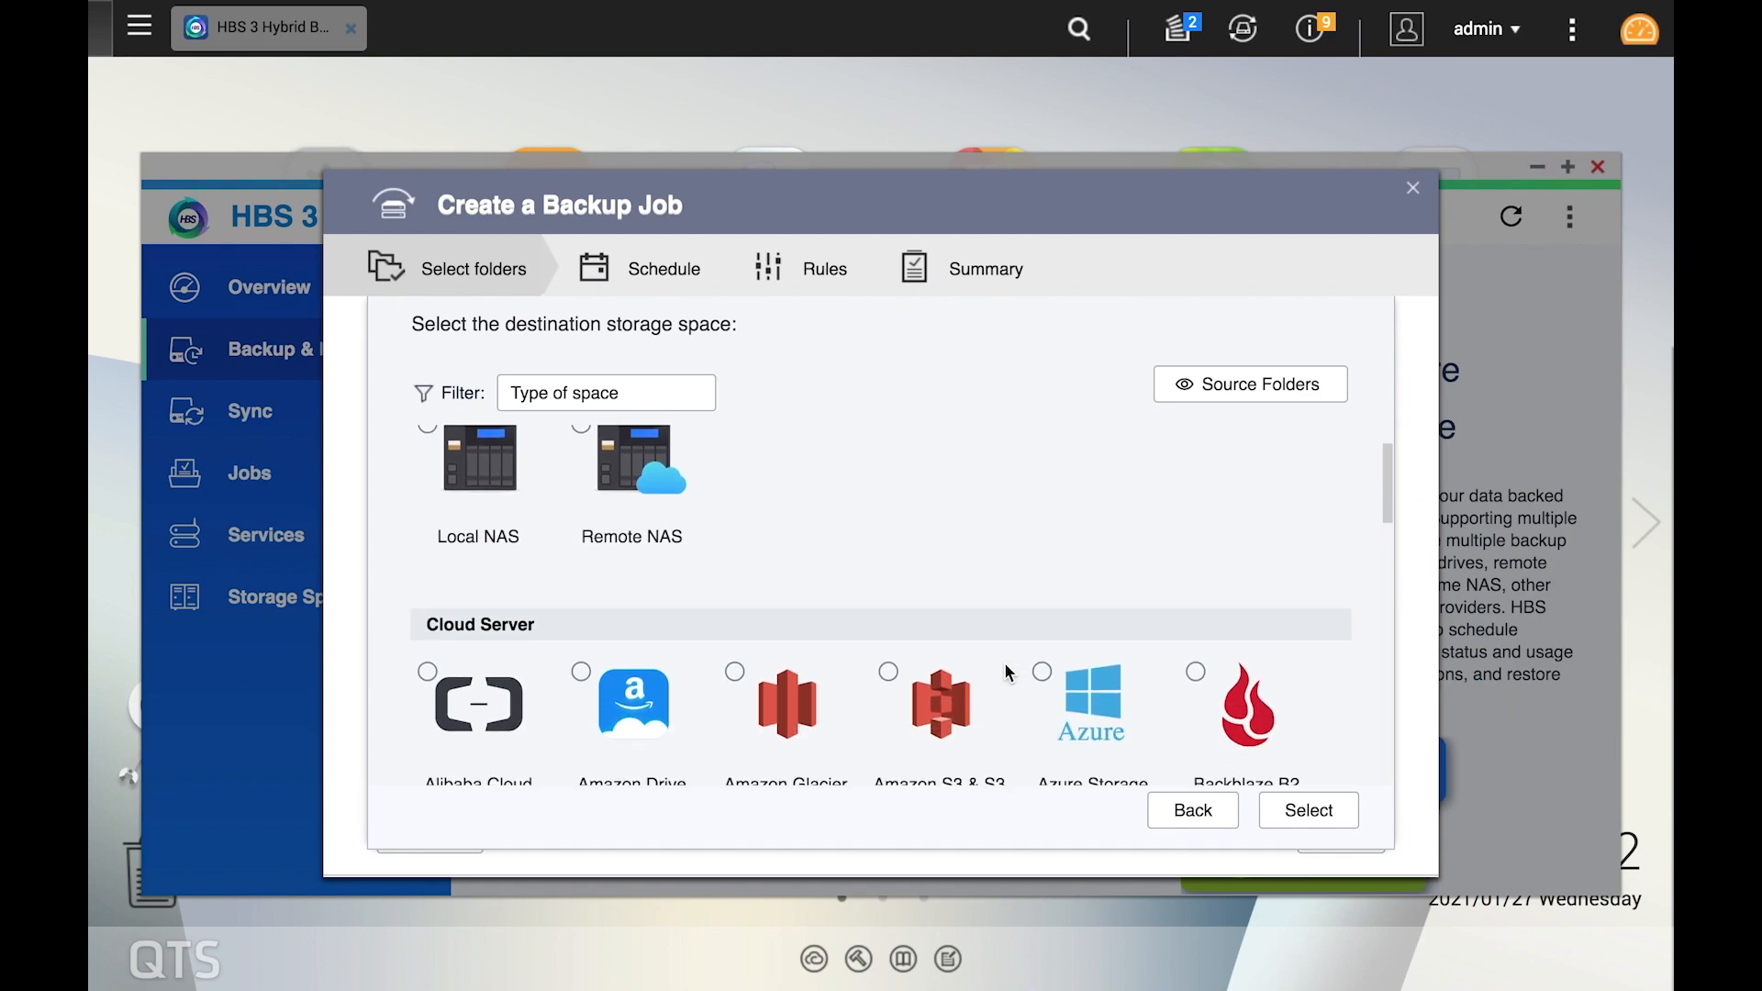
pyautogui.scroll(-3)
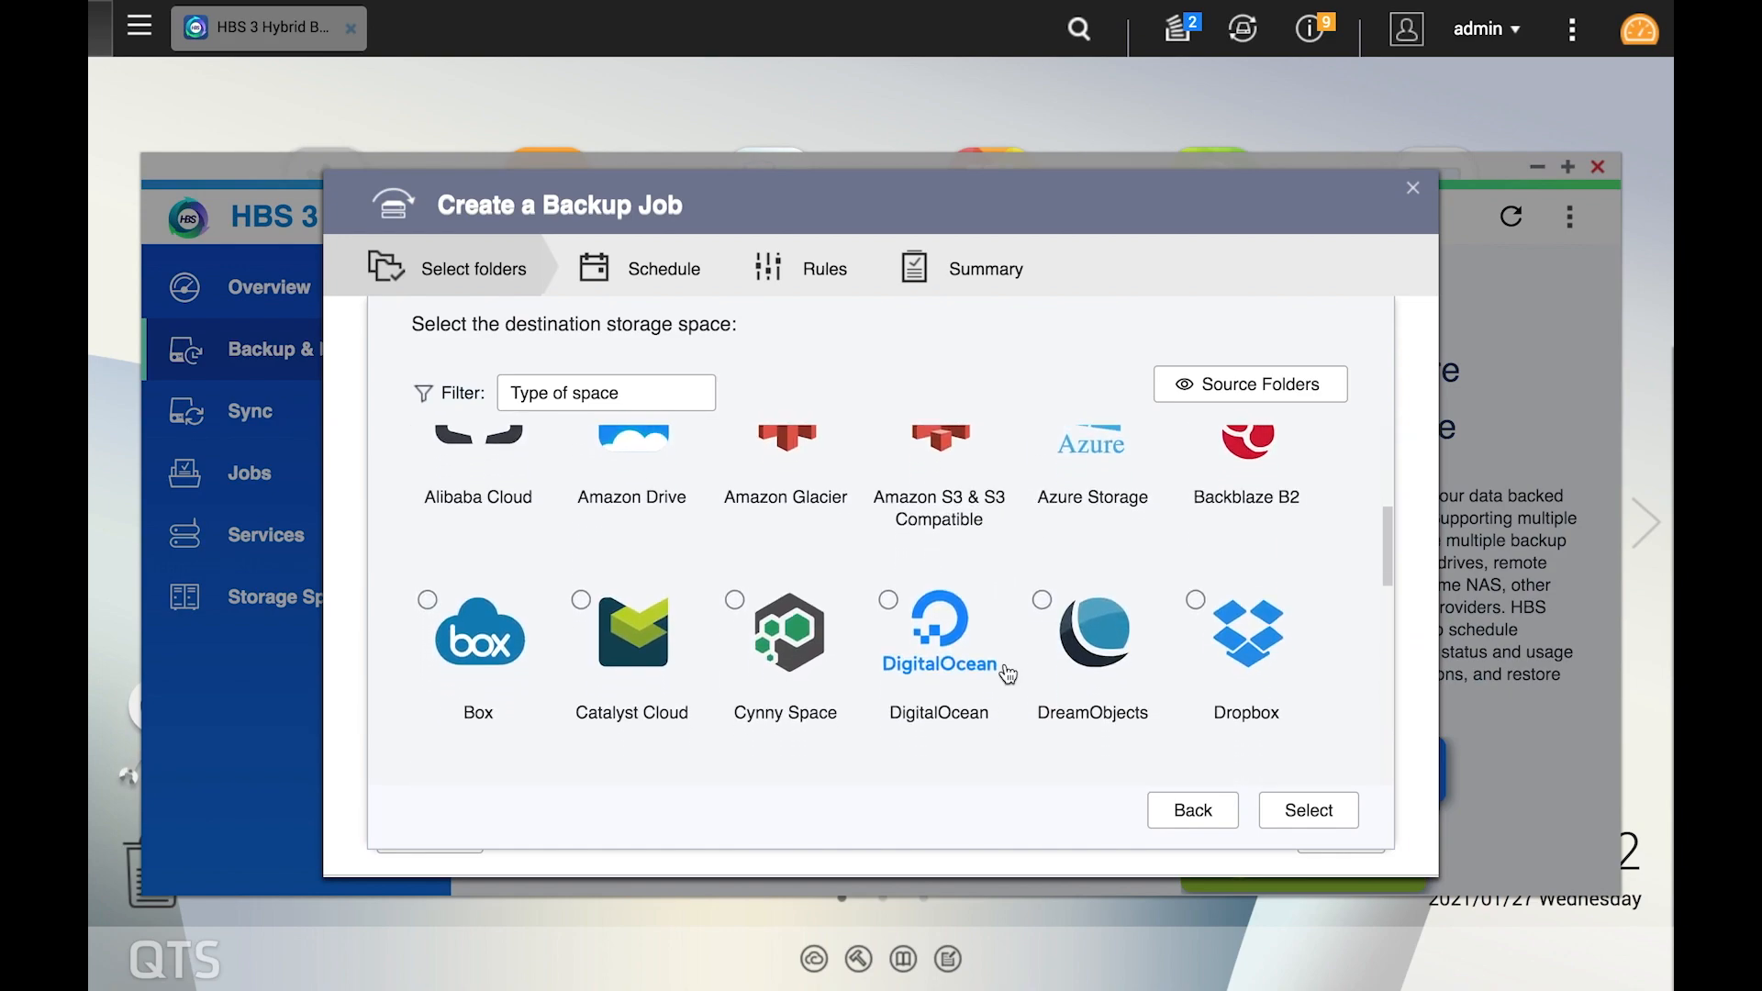
pyautogui.scroll(-3)
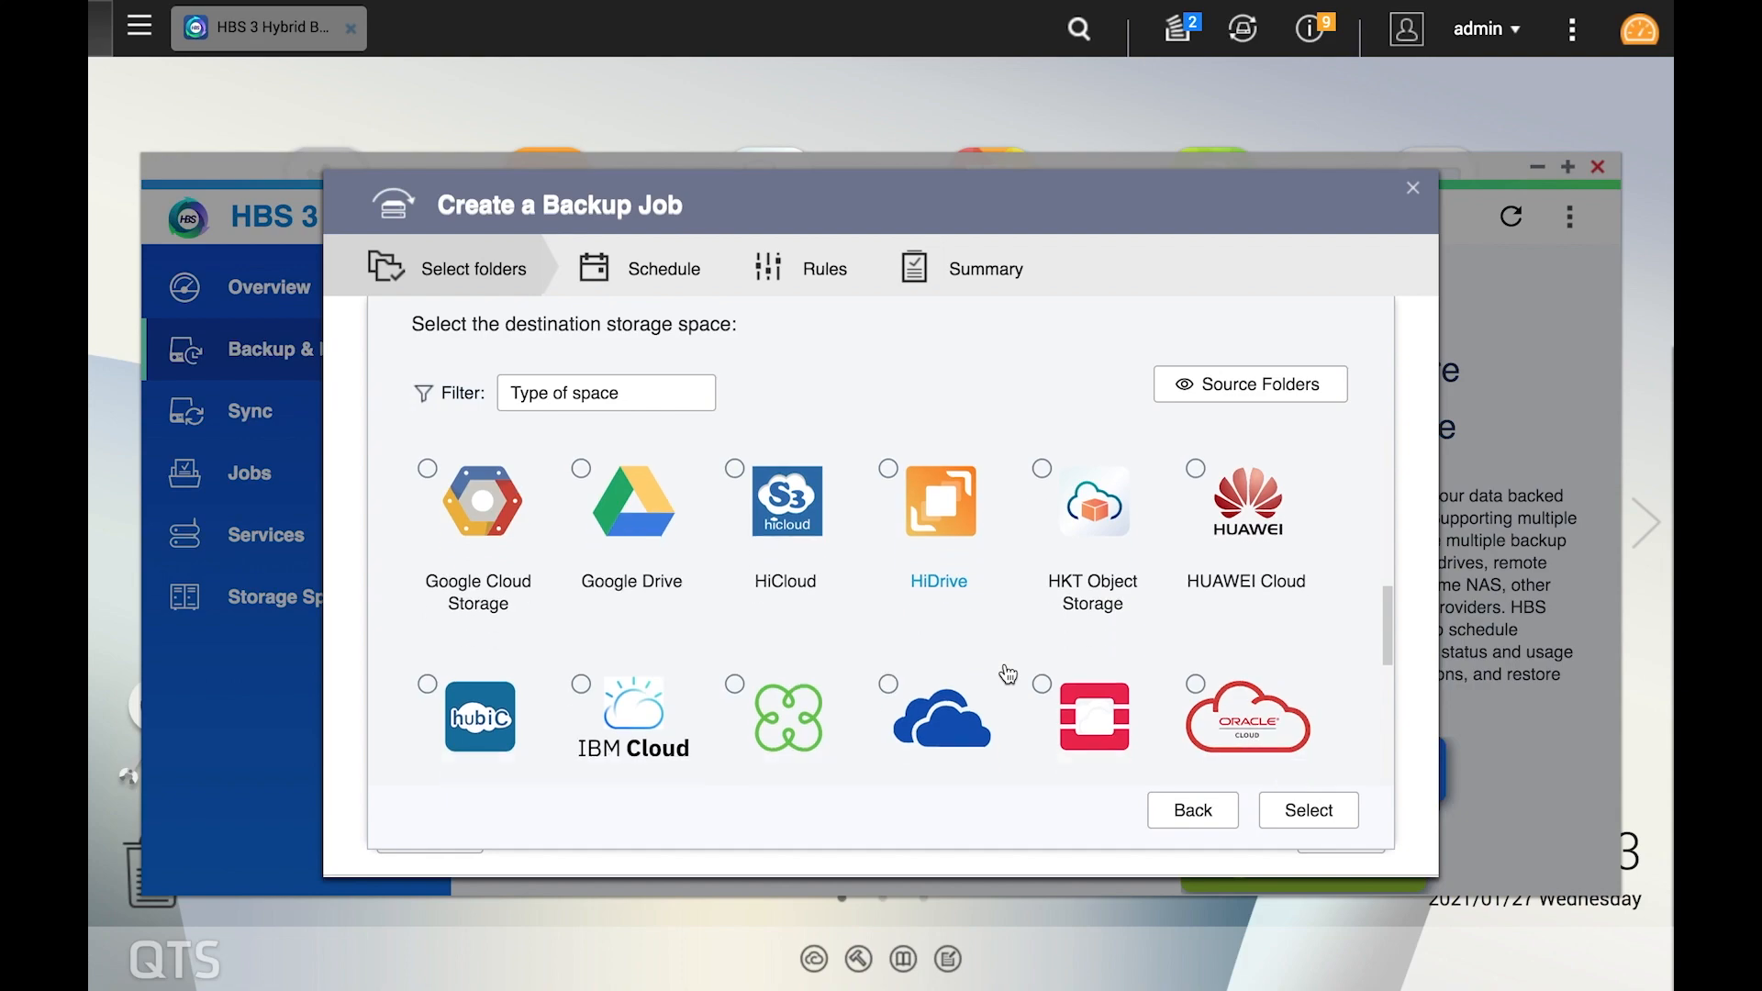
pyautogui.scroll(-3)
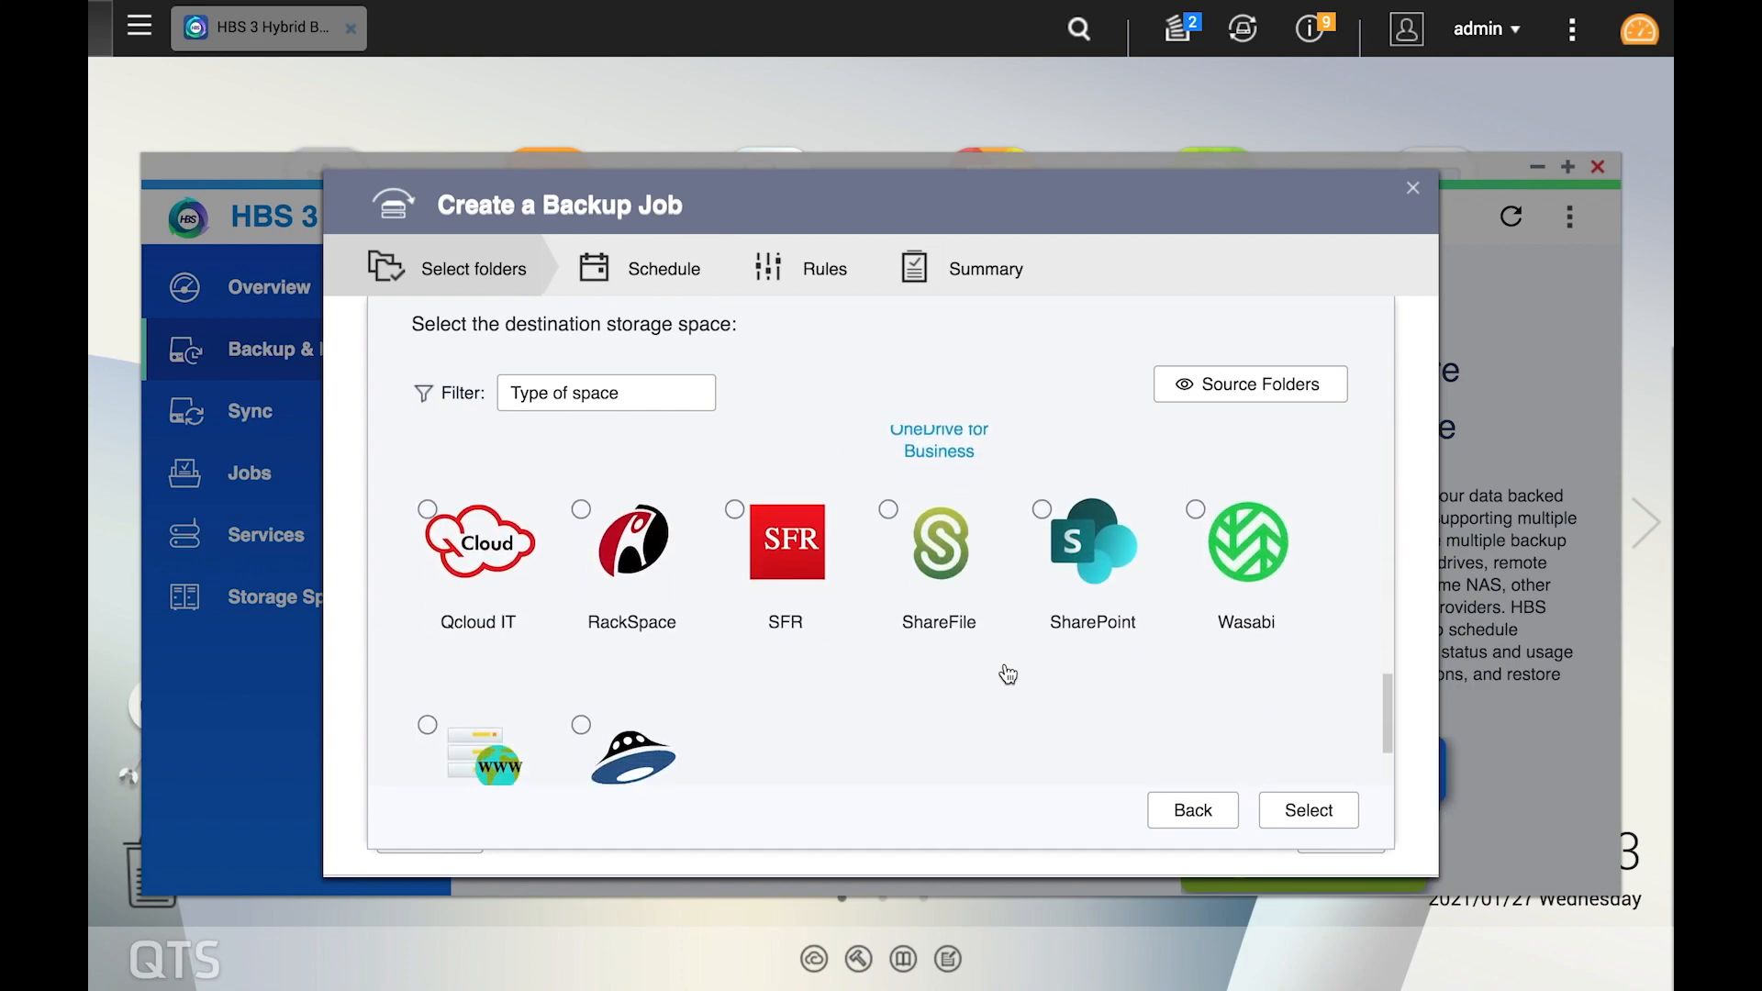
pyautogui.scroll(3)
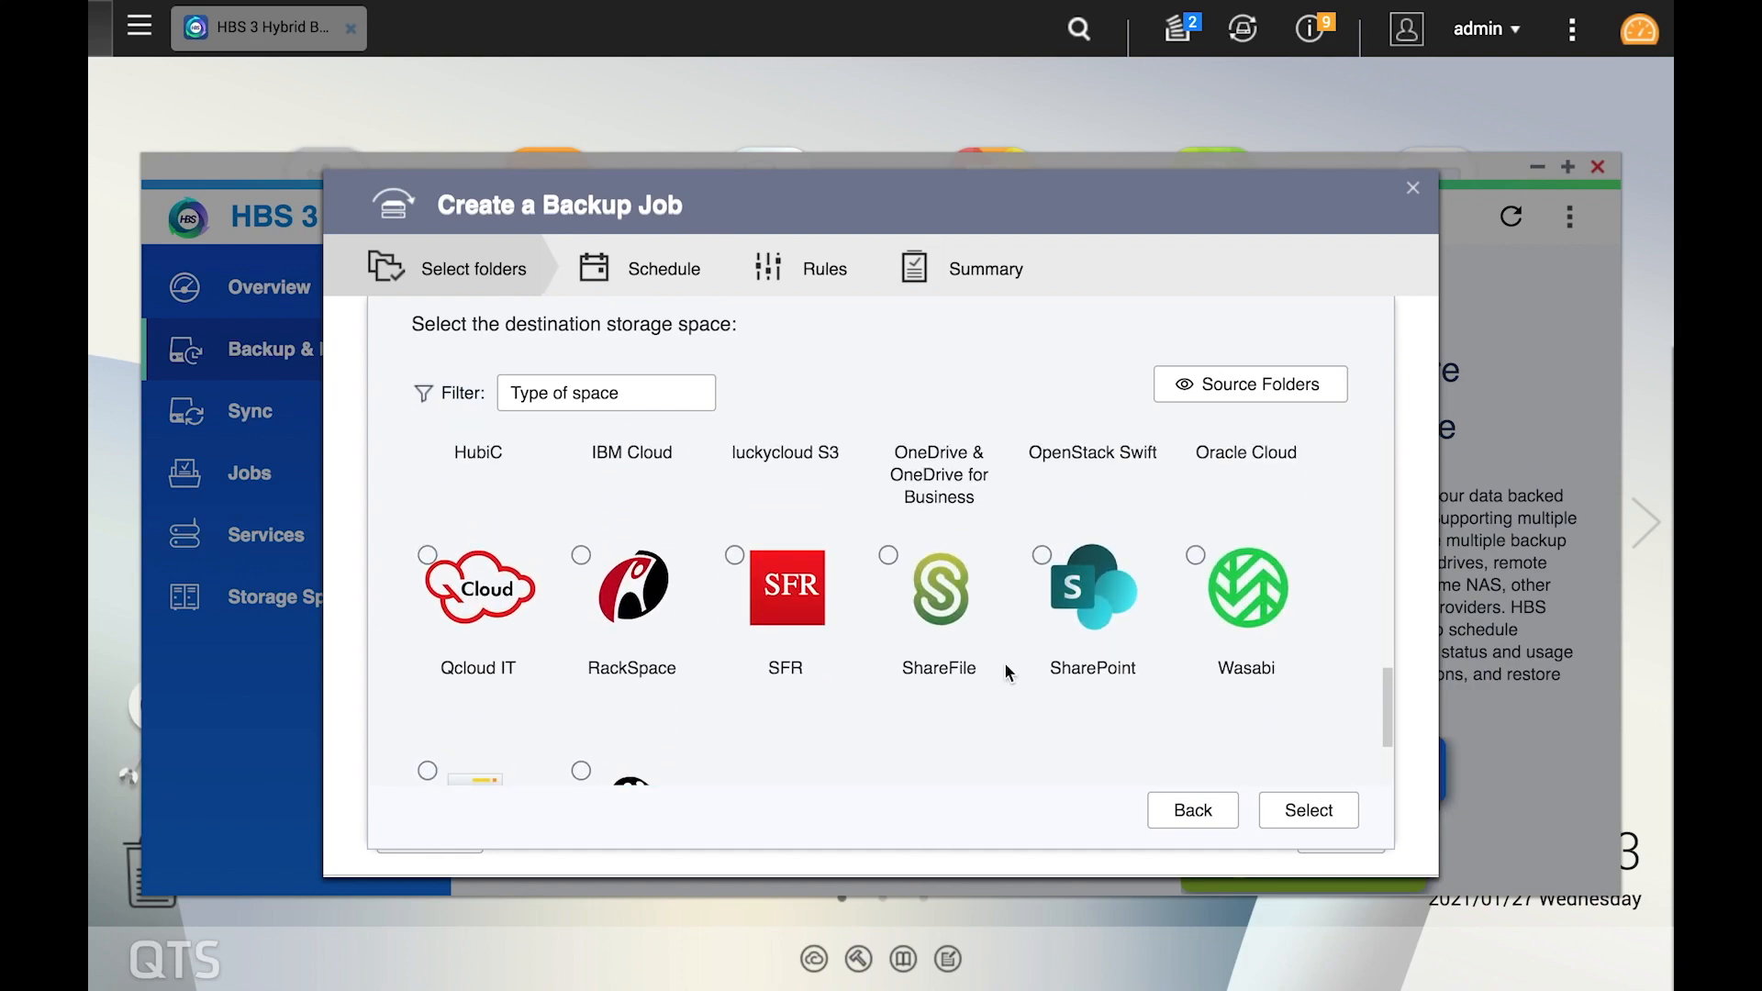
pyautogui.scroll(3)
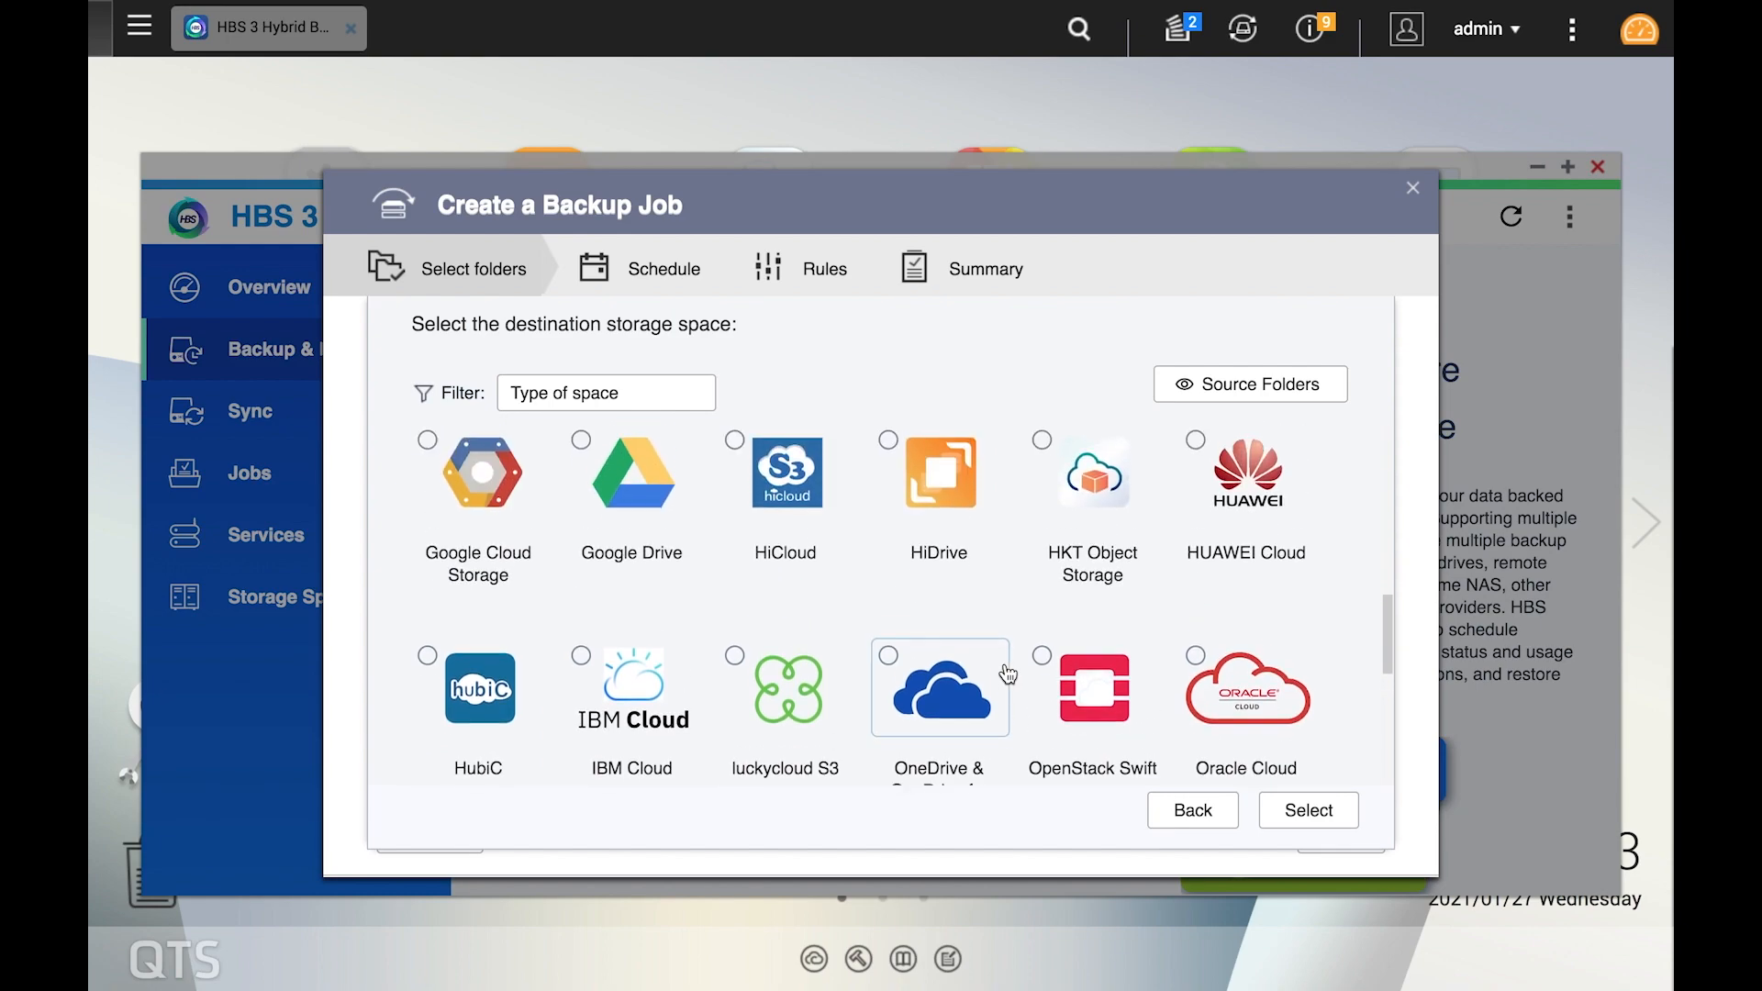
pyautogui.scroll(3)
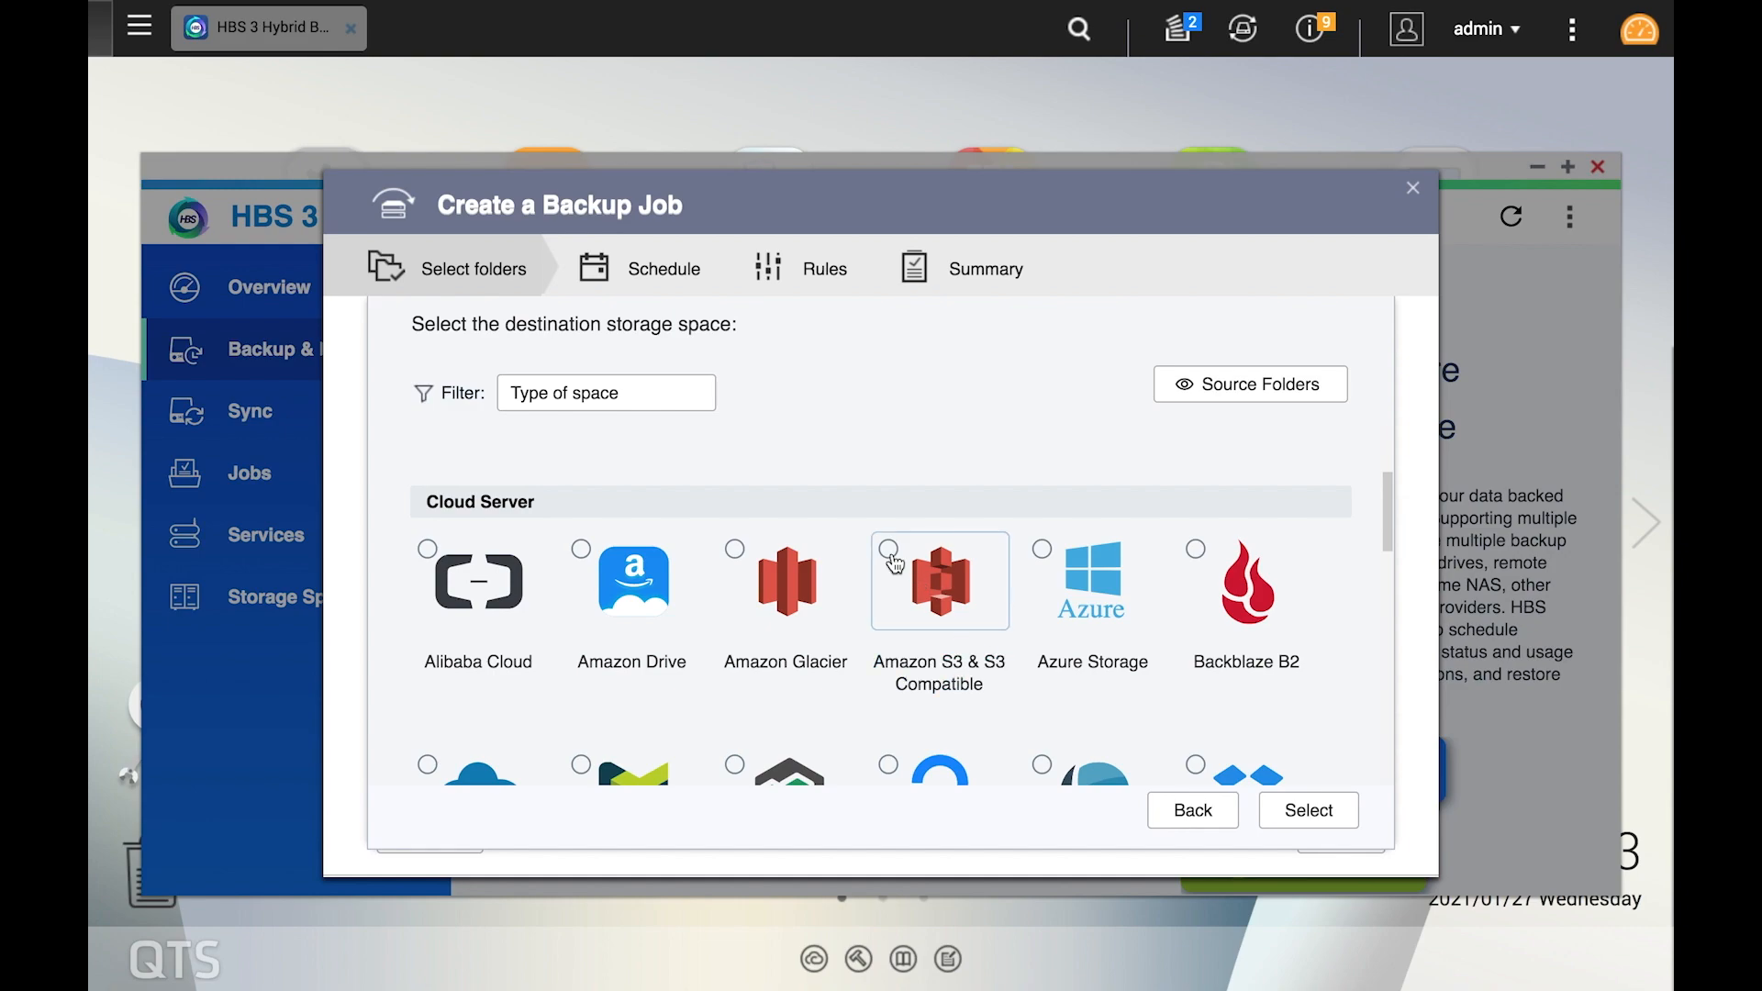
# Create an Amazon S3 & S3 Compatible storage space with the AWS access and secret keys.
pyautogui.click(938, 581)
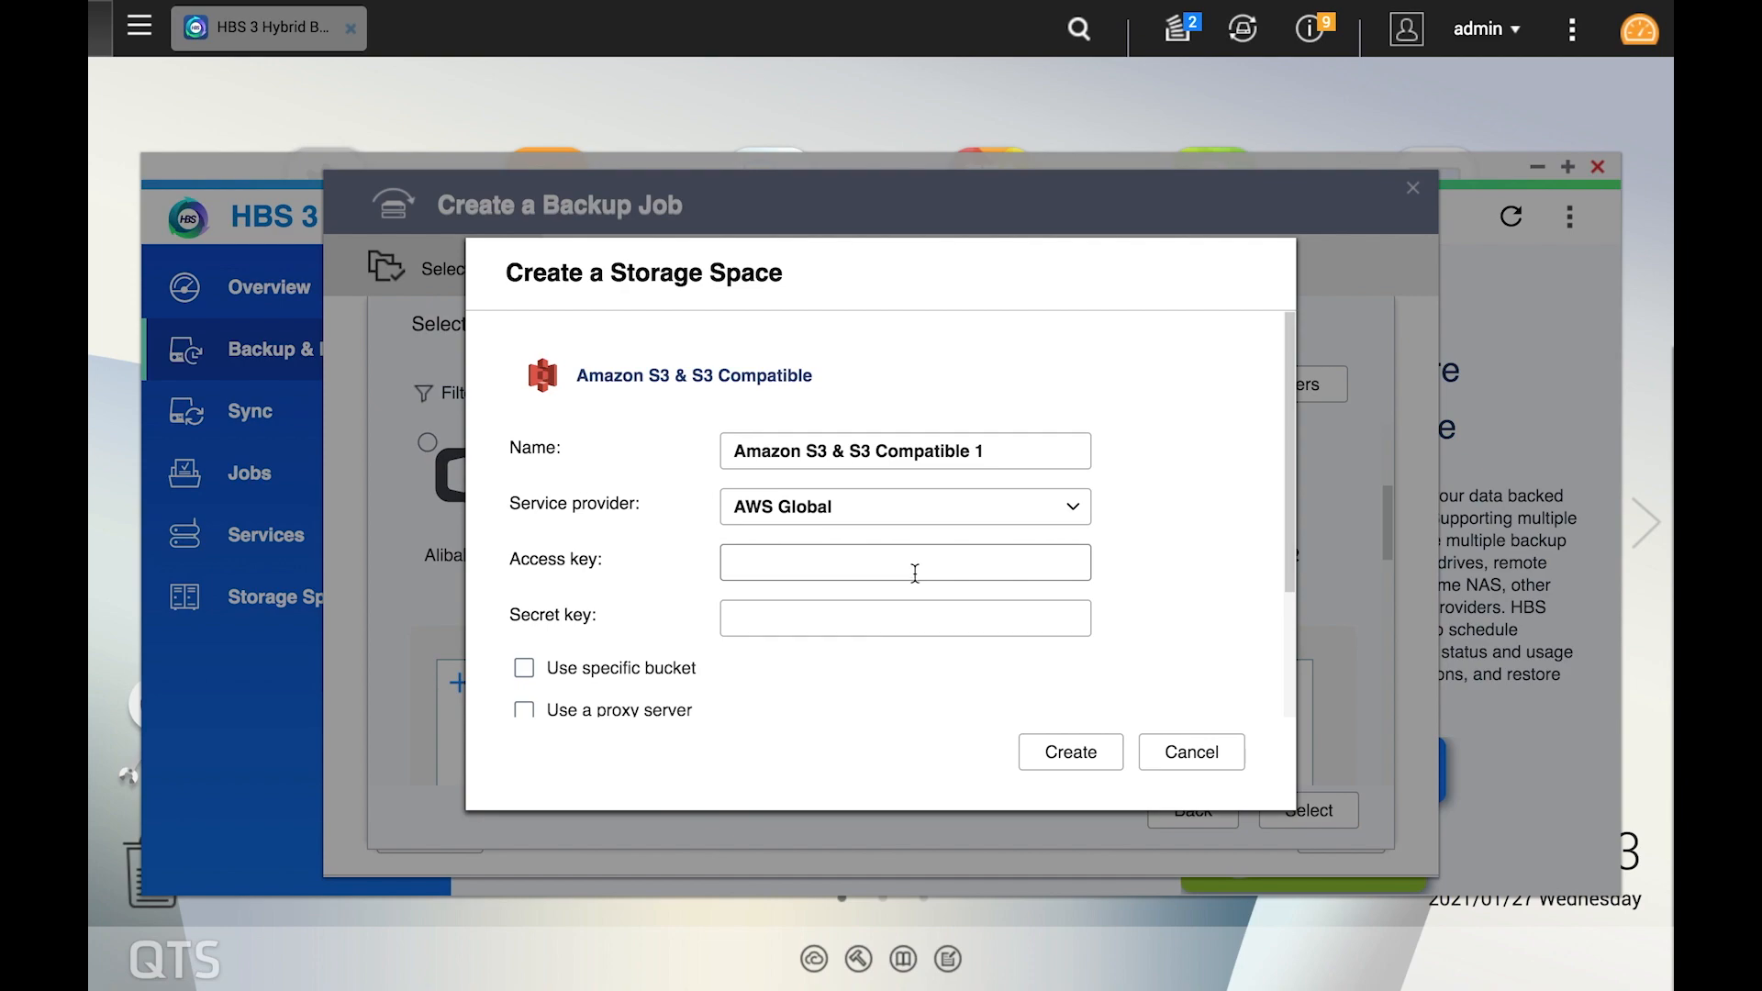
pyautogui.click(905, 561)
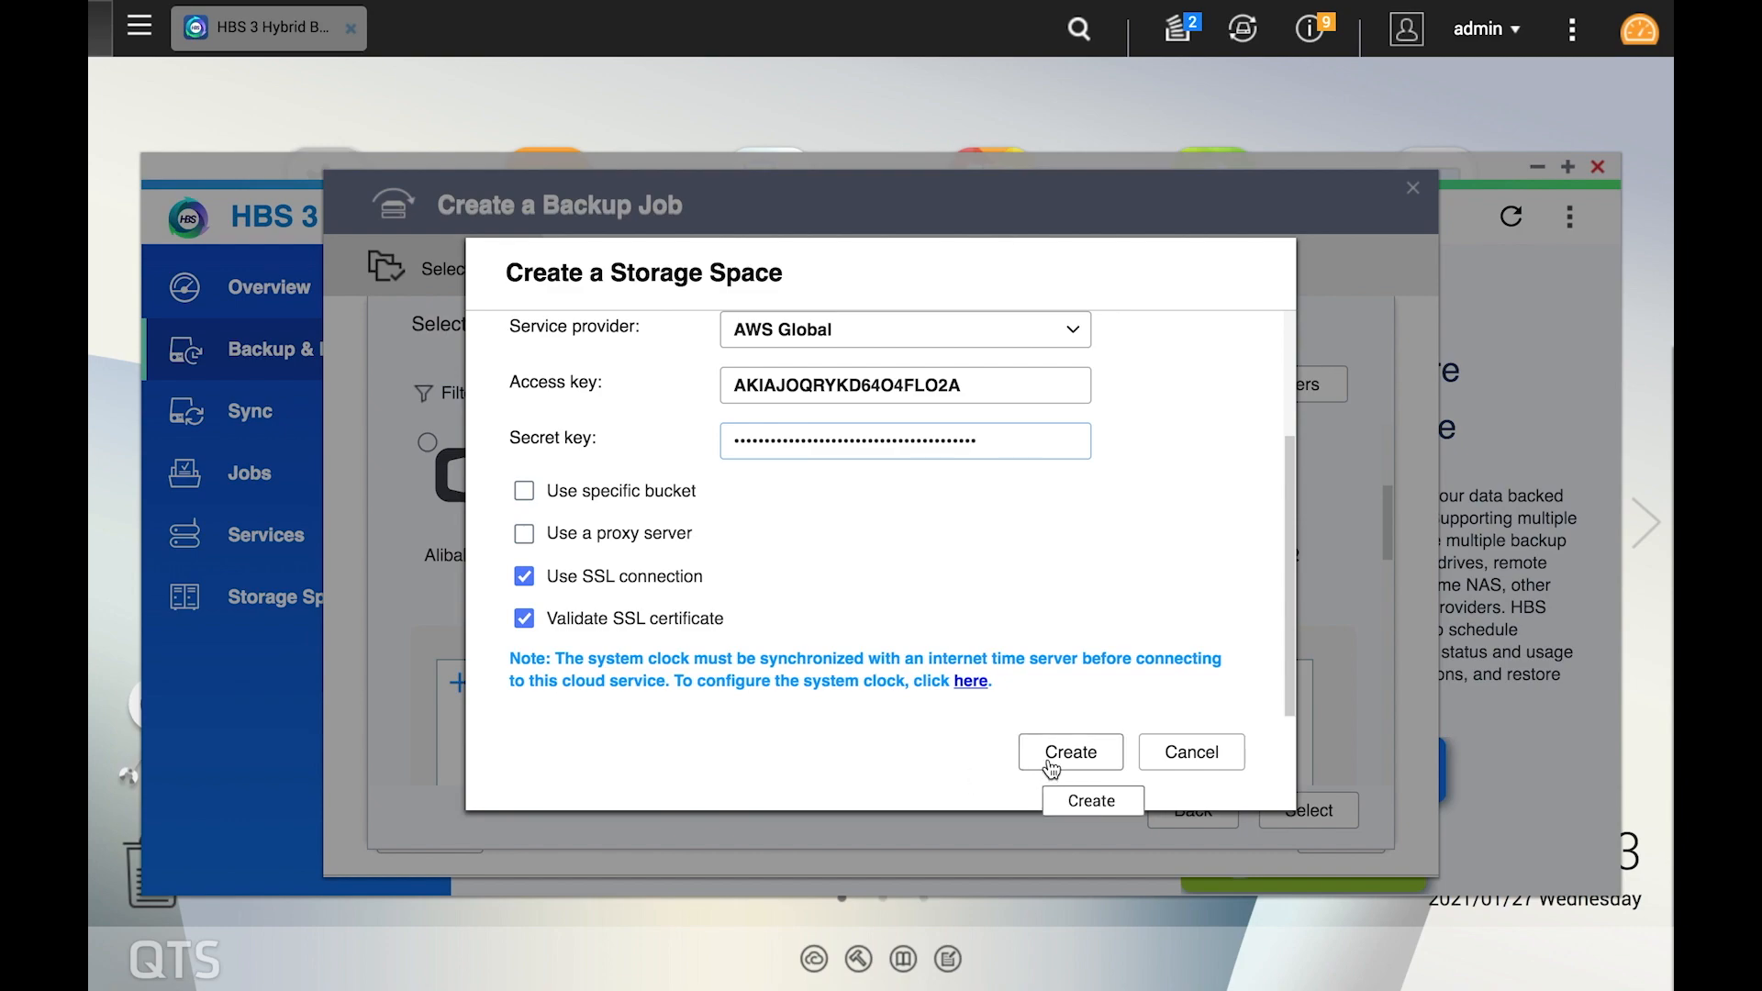
pyautogui.click(1069, 752)
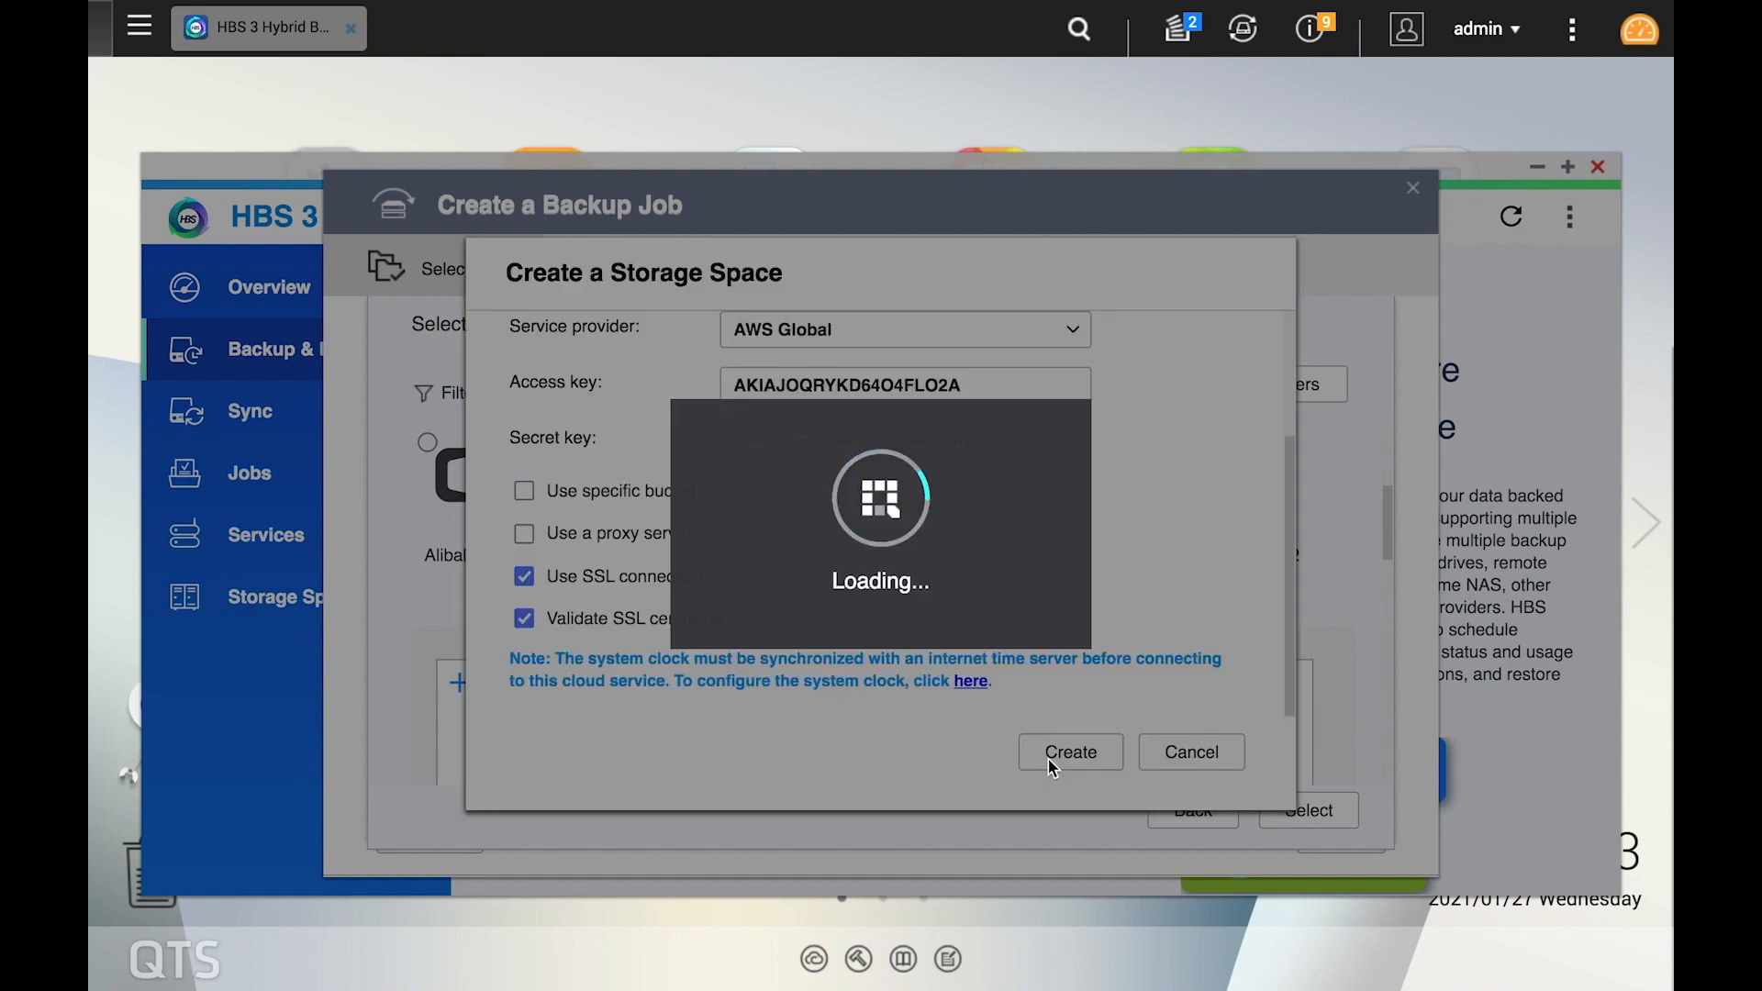
pyautogui.click(1069, 752)
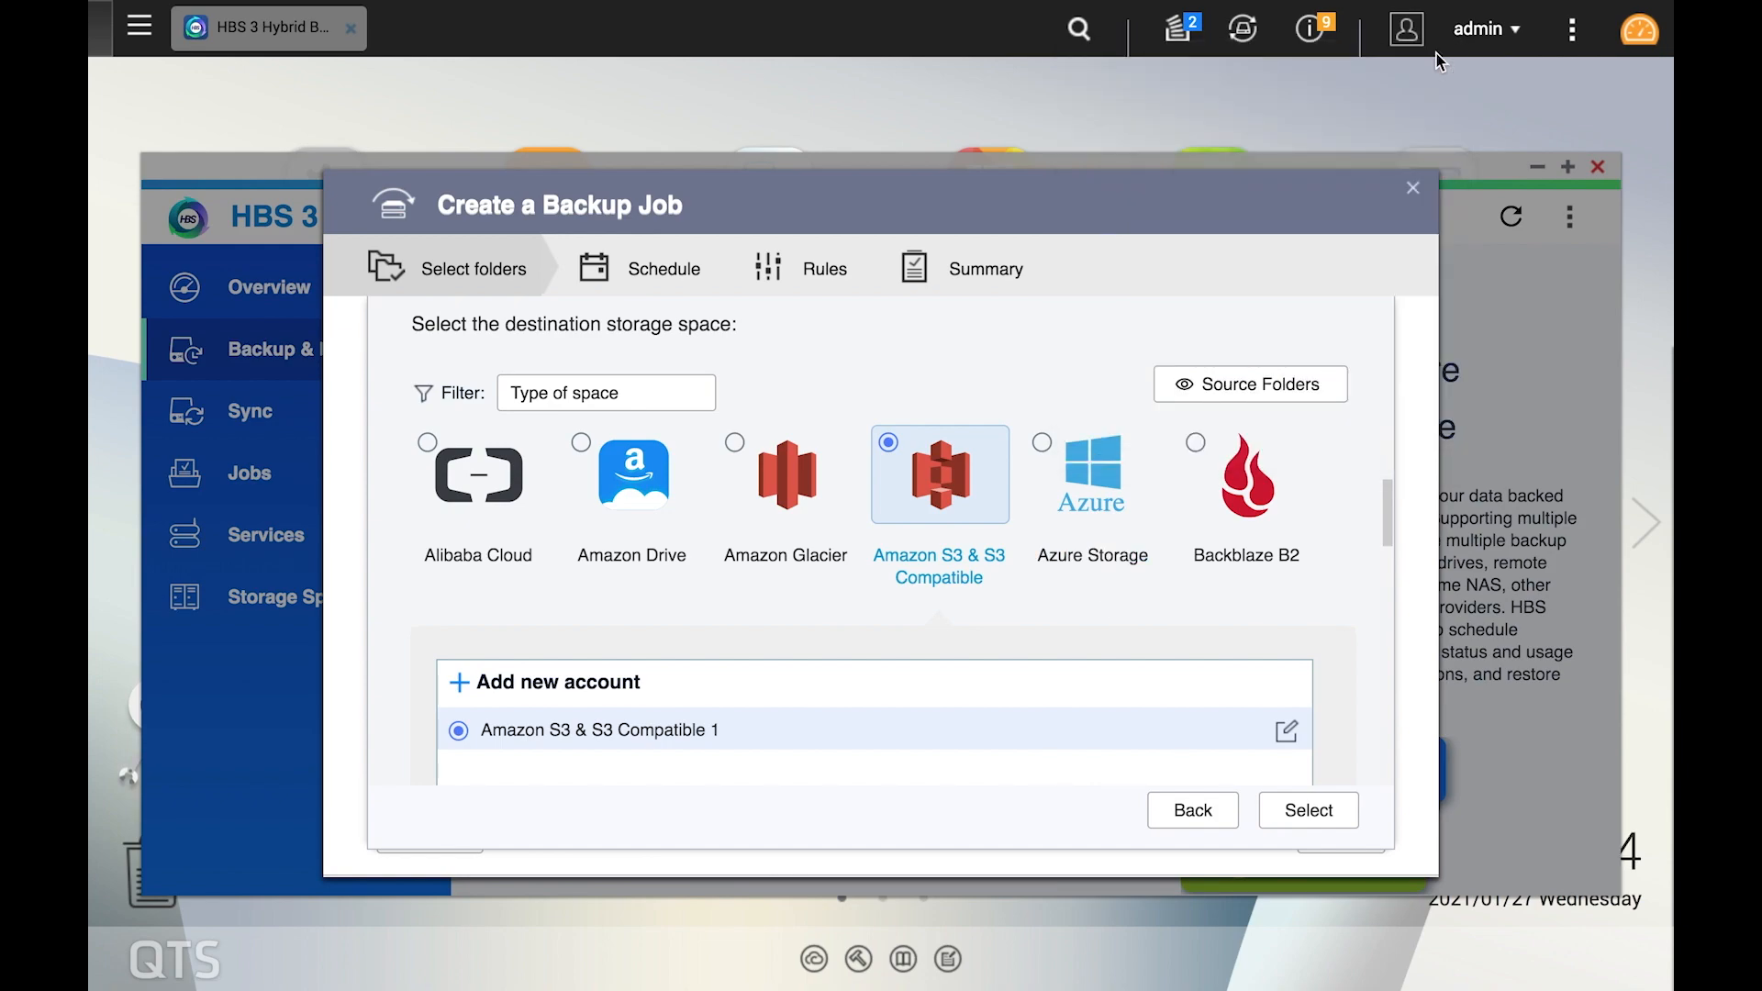
pyautogui.moveTo(1233, 523)
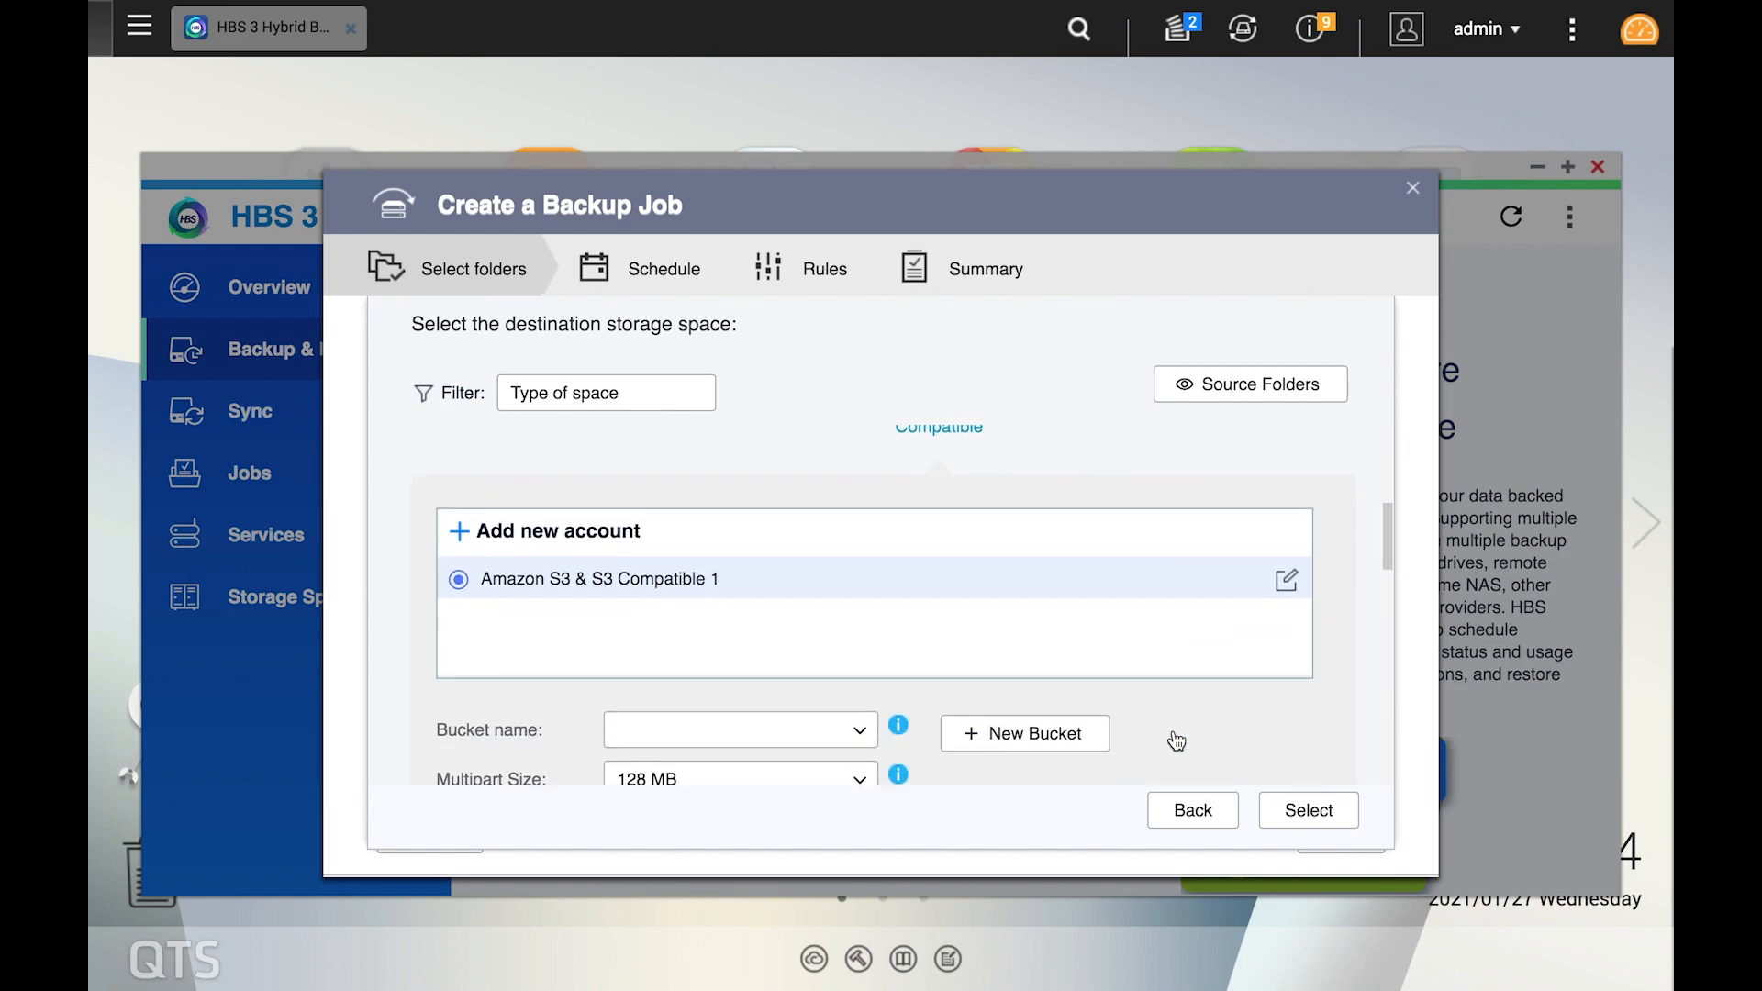
# Pick qnp333demo from the Bucket name dropdown for the S3 account.
pyautogui.scroll(-3)
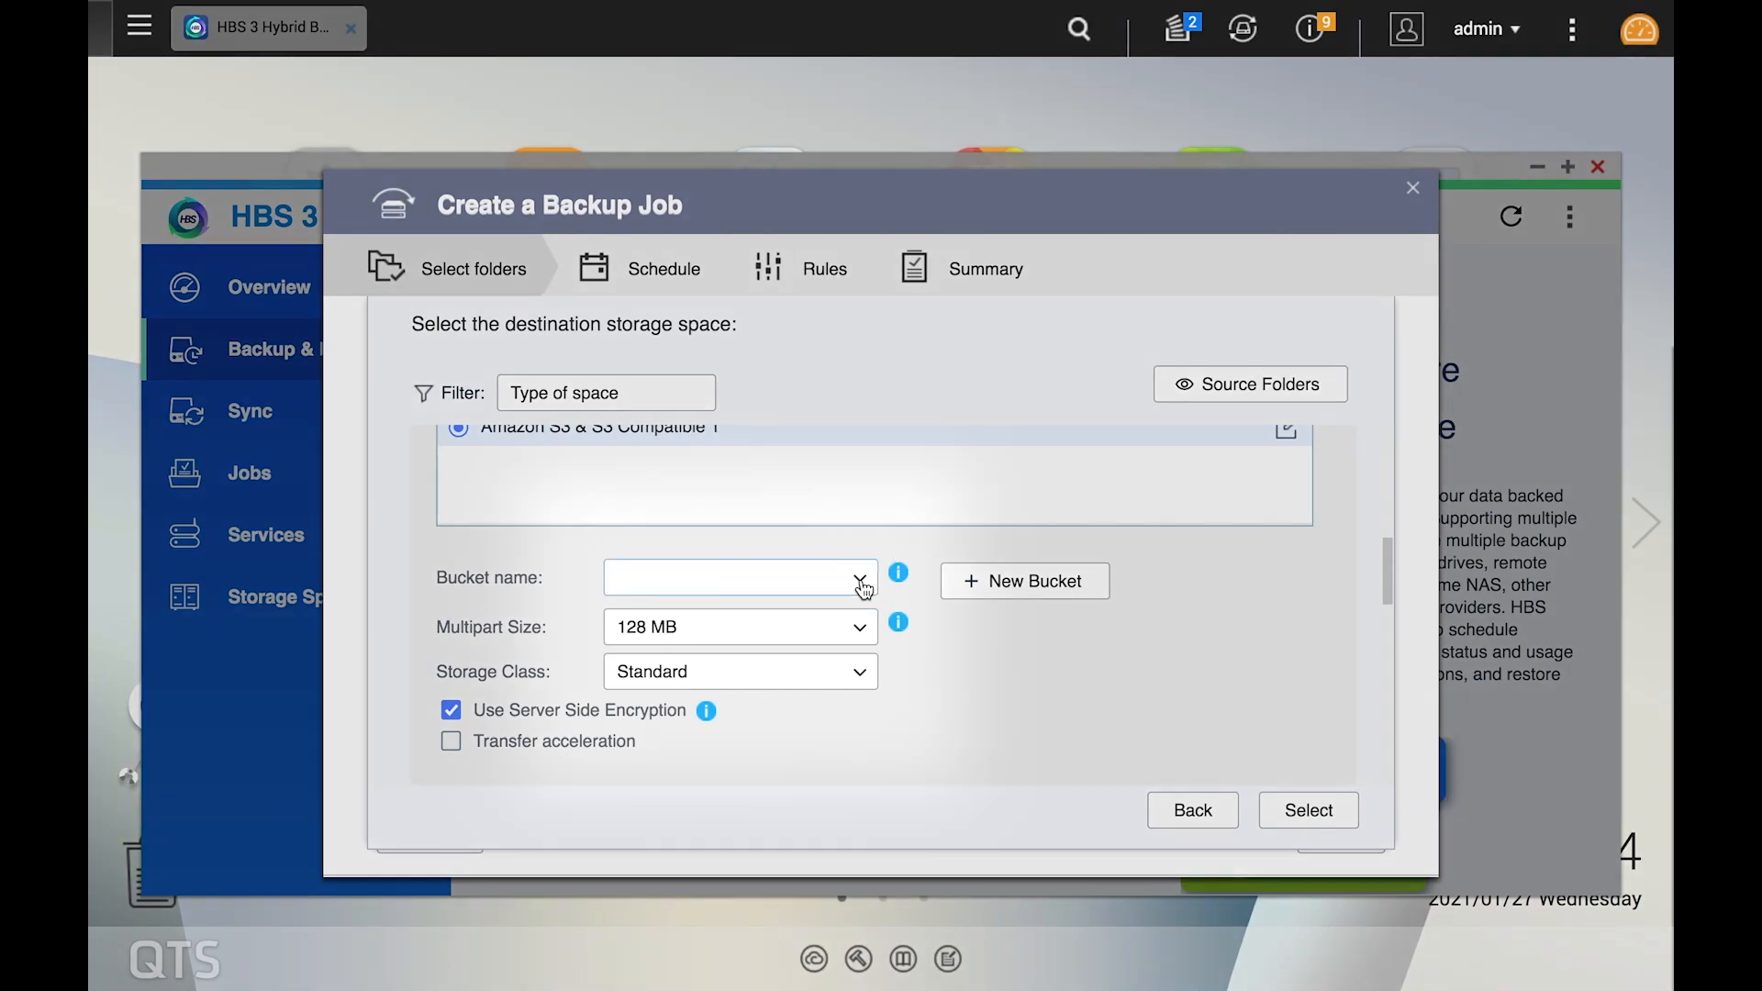
pyautogui.click(860, 577)
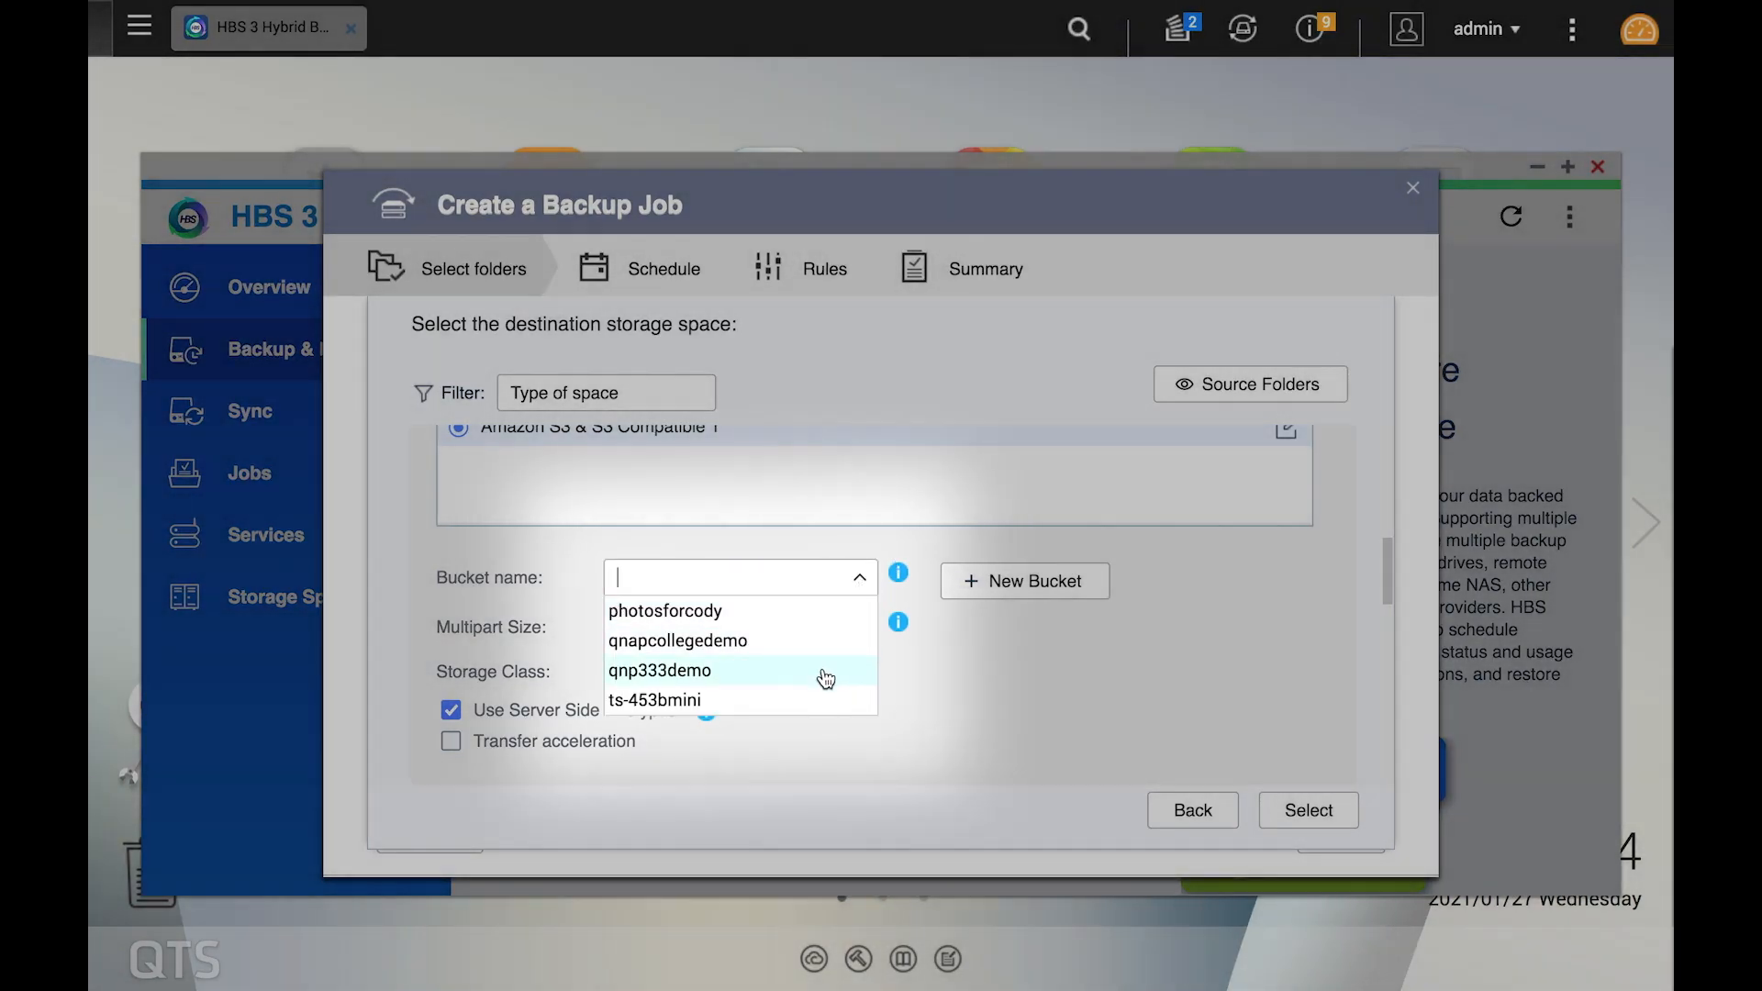
pyautogui.click(661, 670)
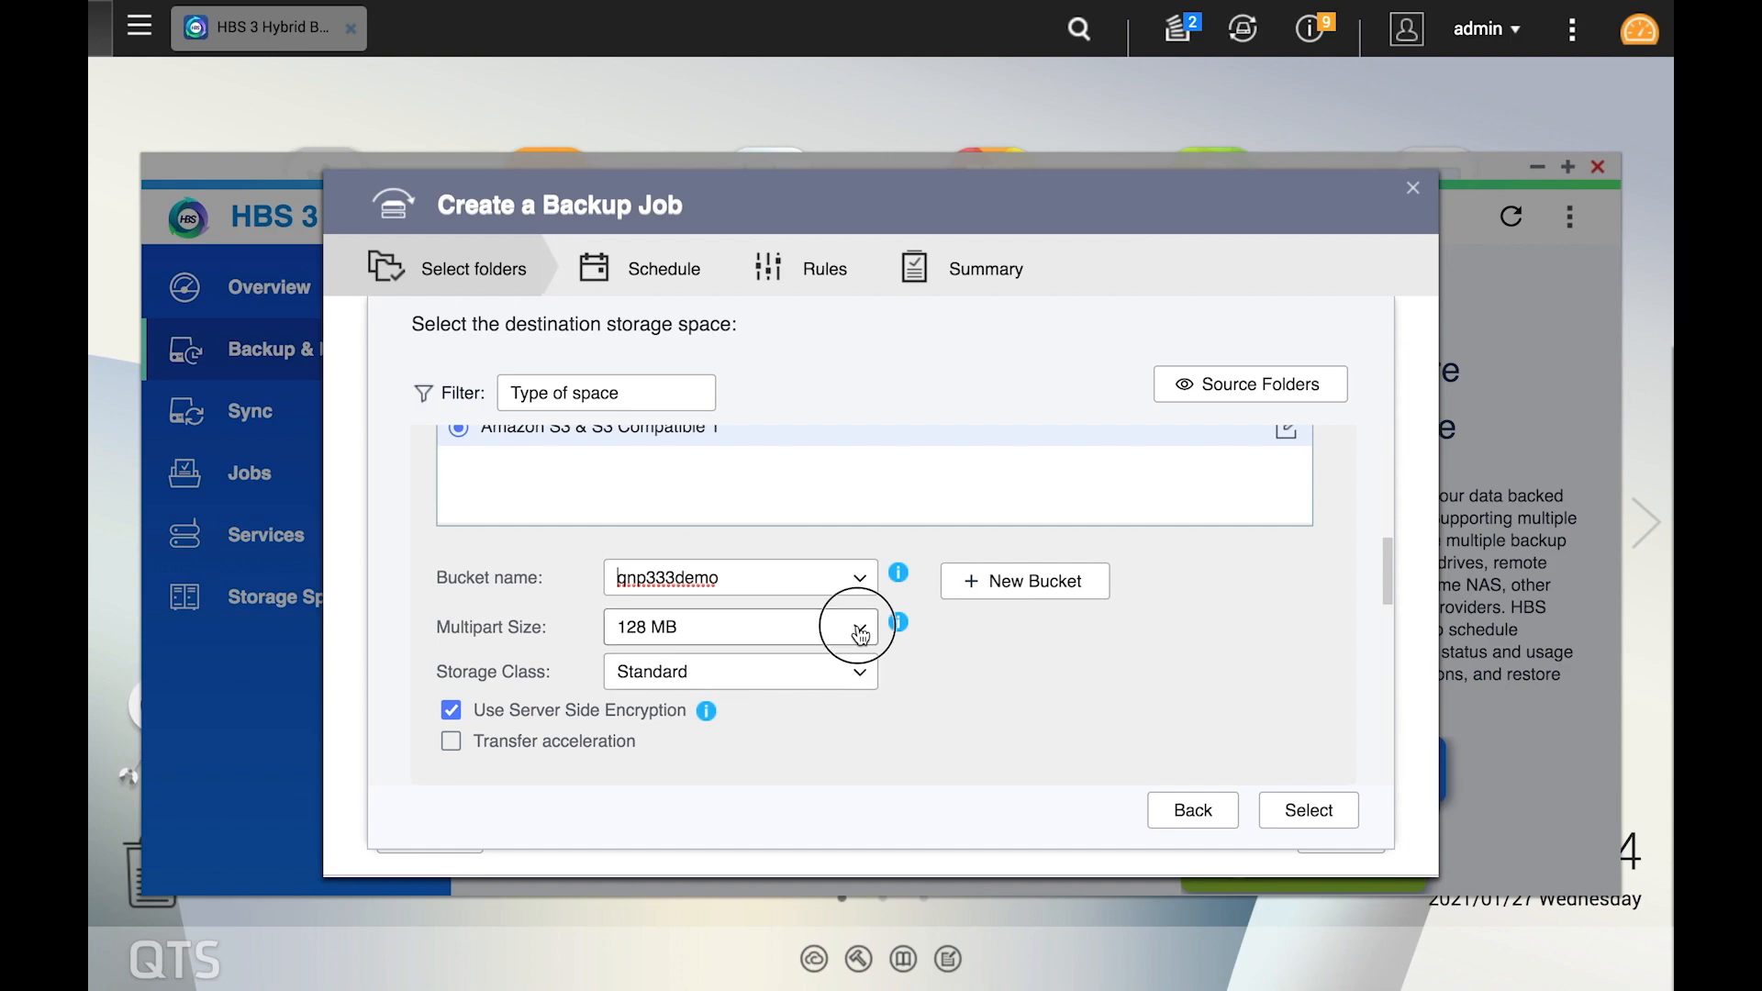
pyautogui.click(857, 627)
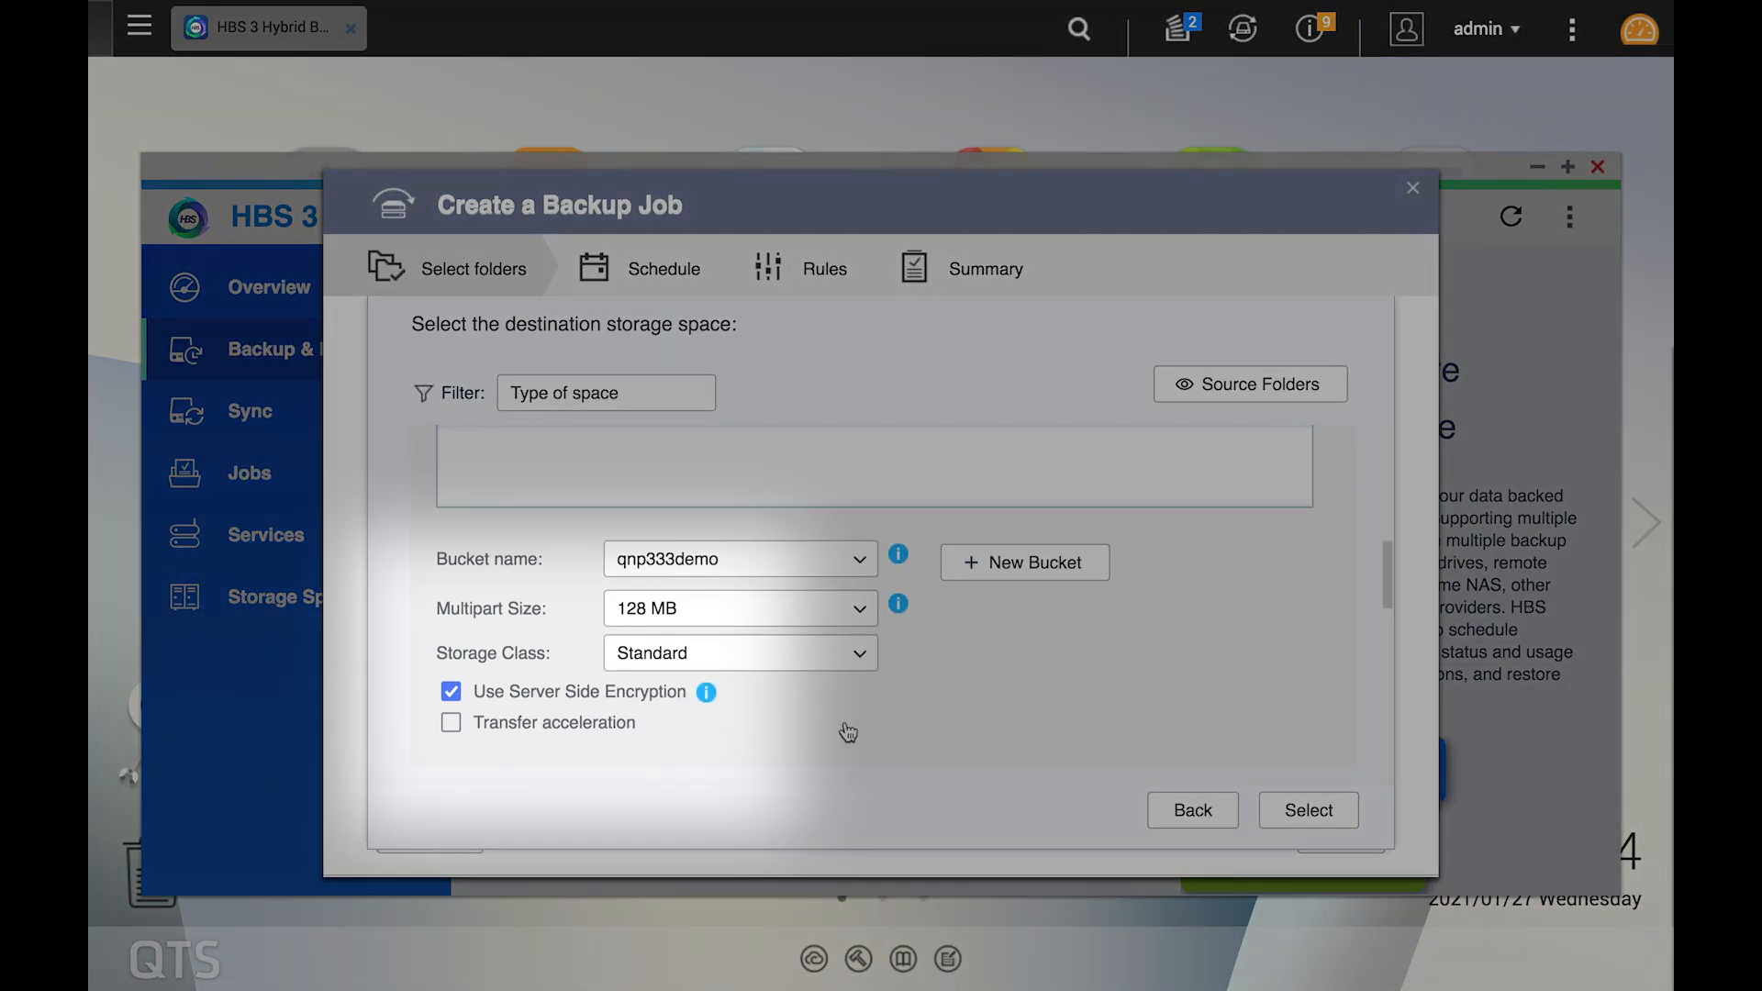
# Set the qnp333demo folder on Amazon S3 & S3 Compatible 1 as the destination.
pyautogui.scroll(-3)
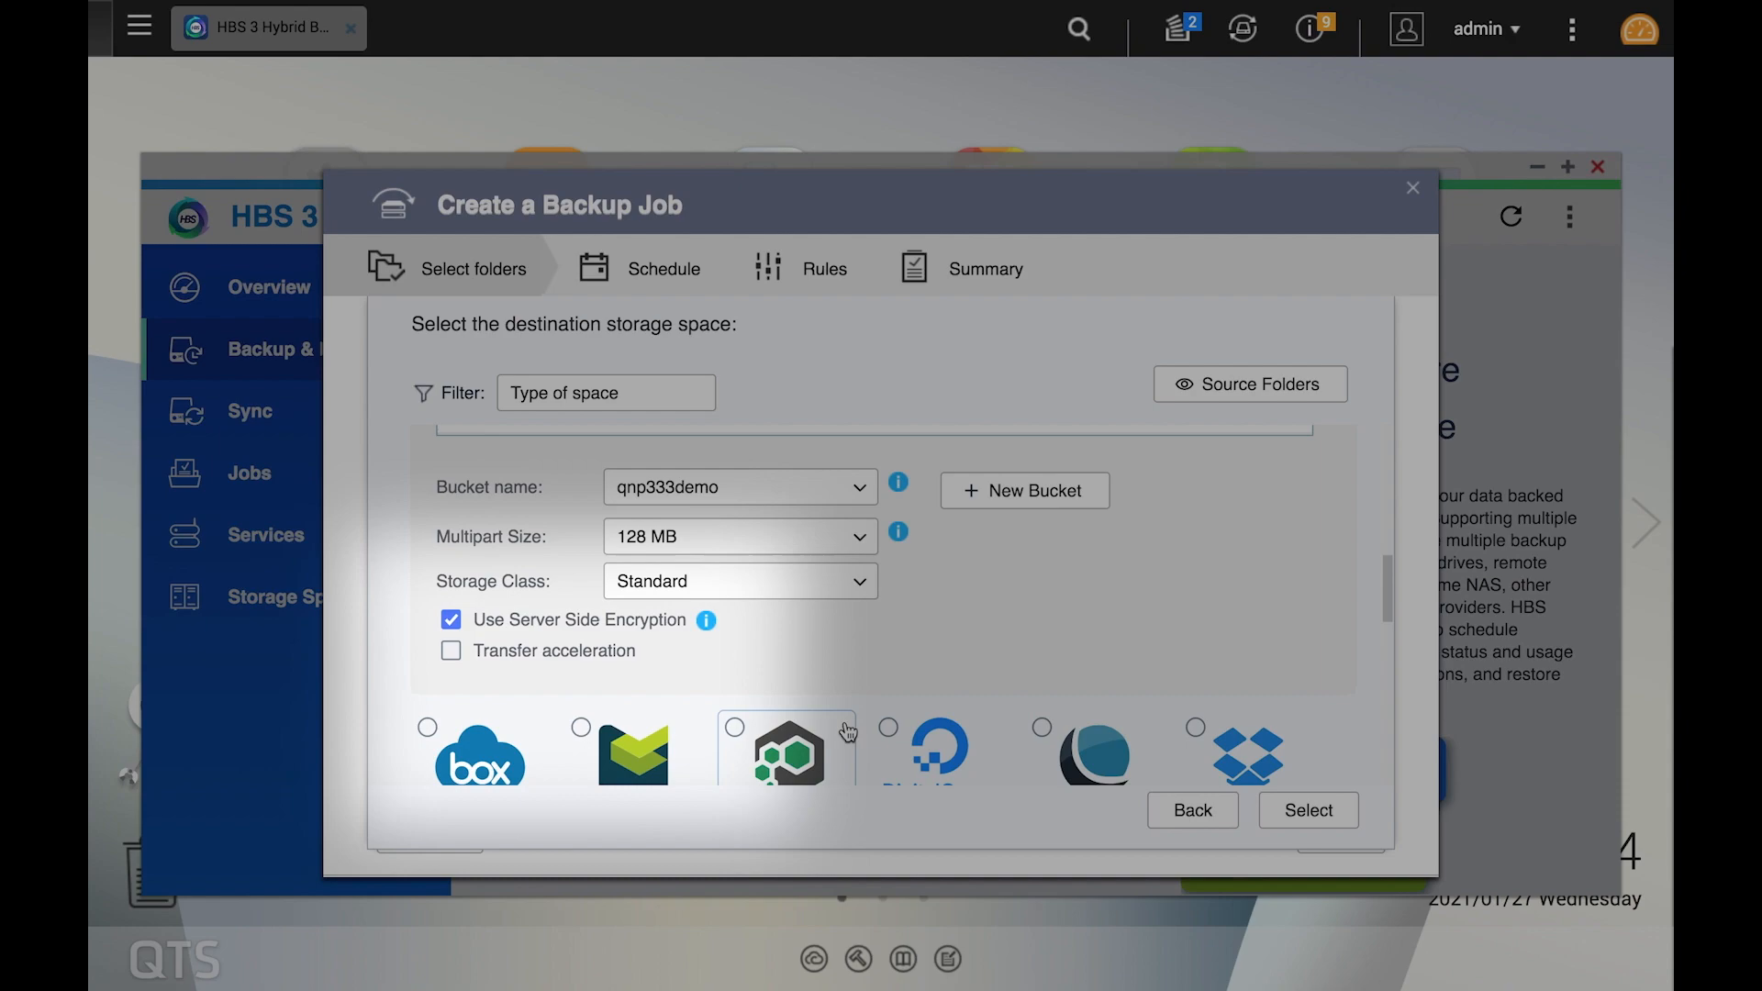
pyautogui.moveTo(975, 686)
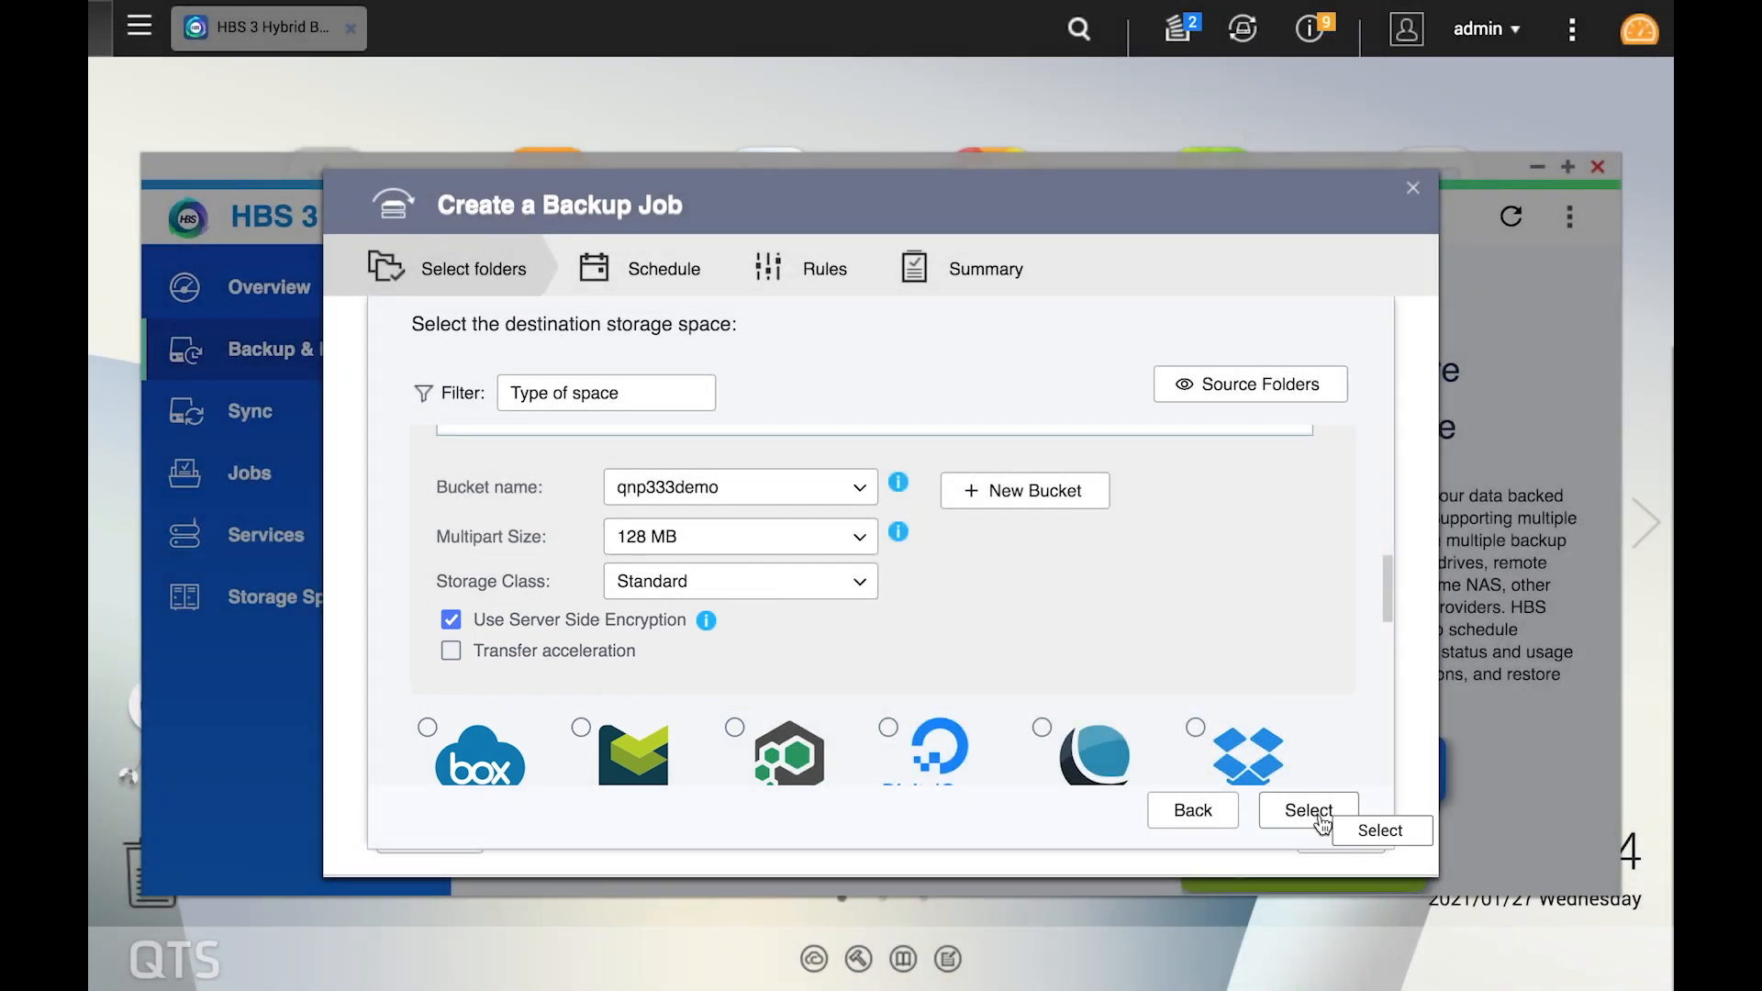
pyautogui.click(1307, 811)
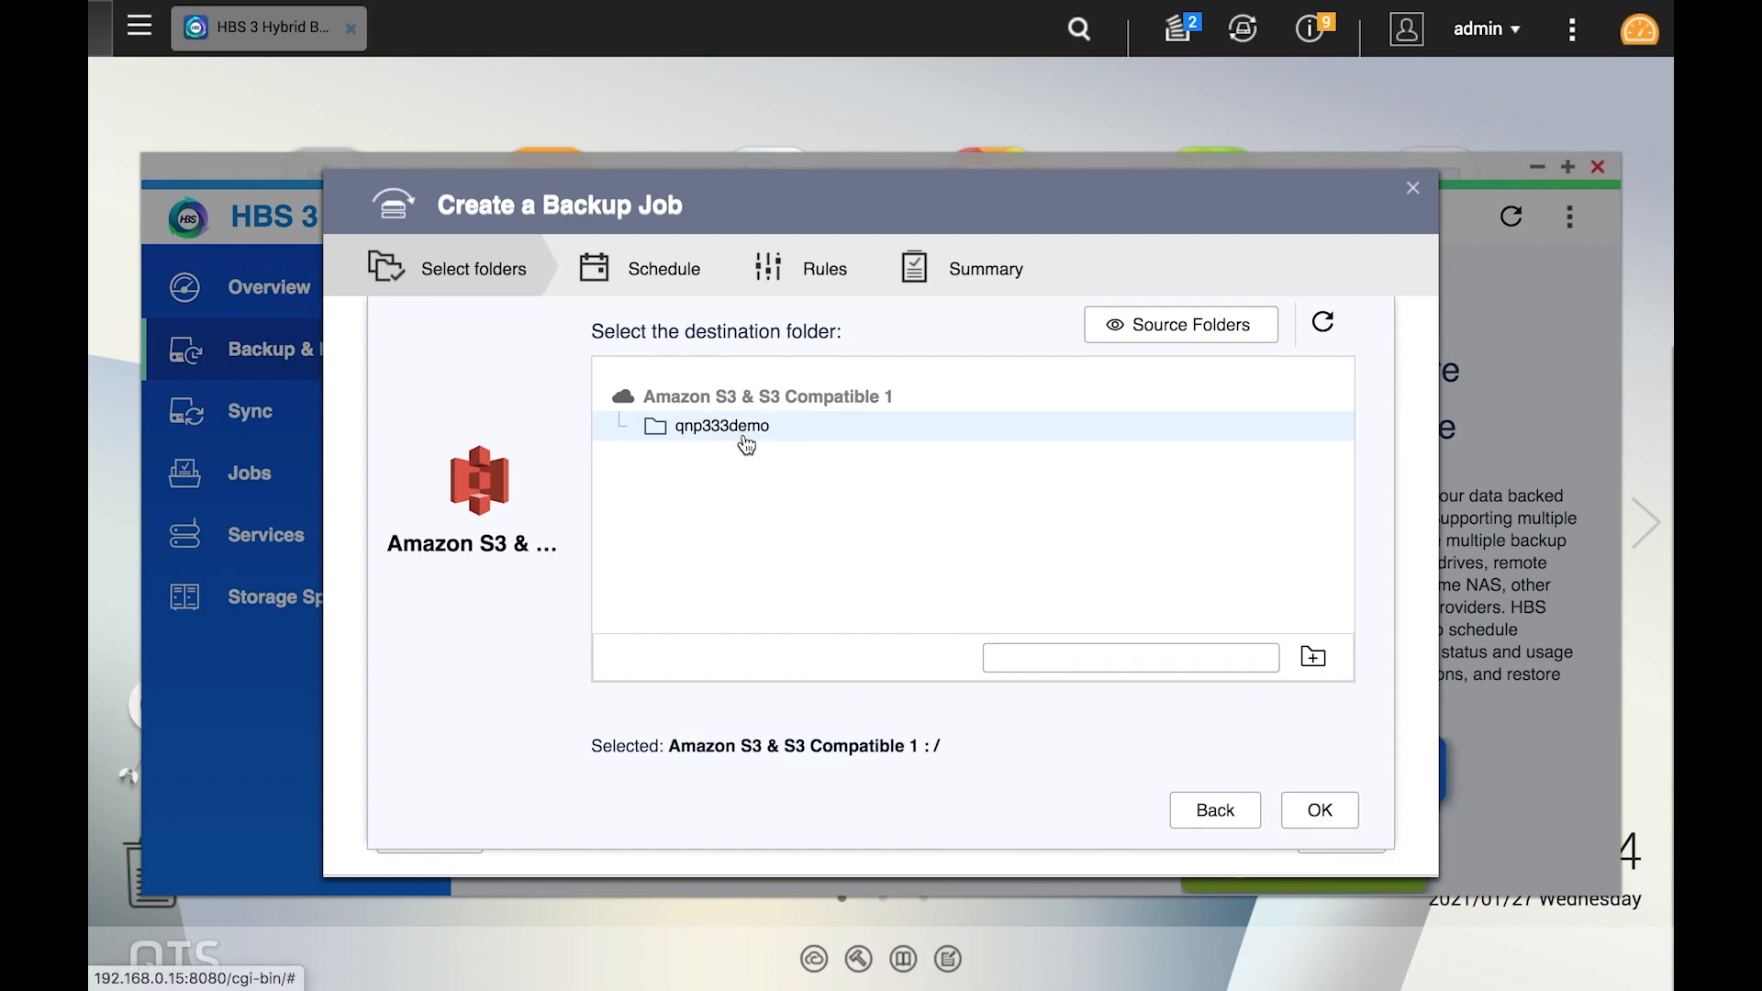
pyautogui.click(710, 426)
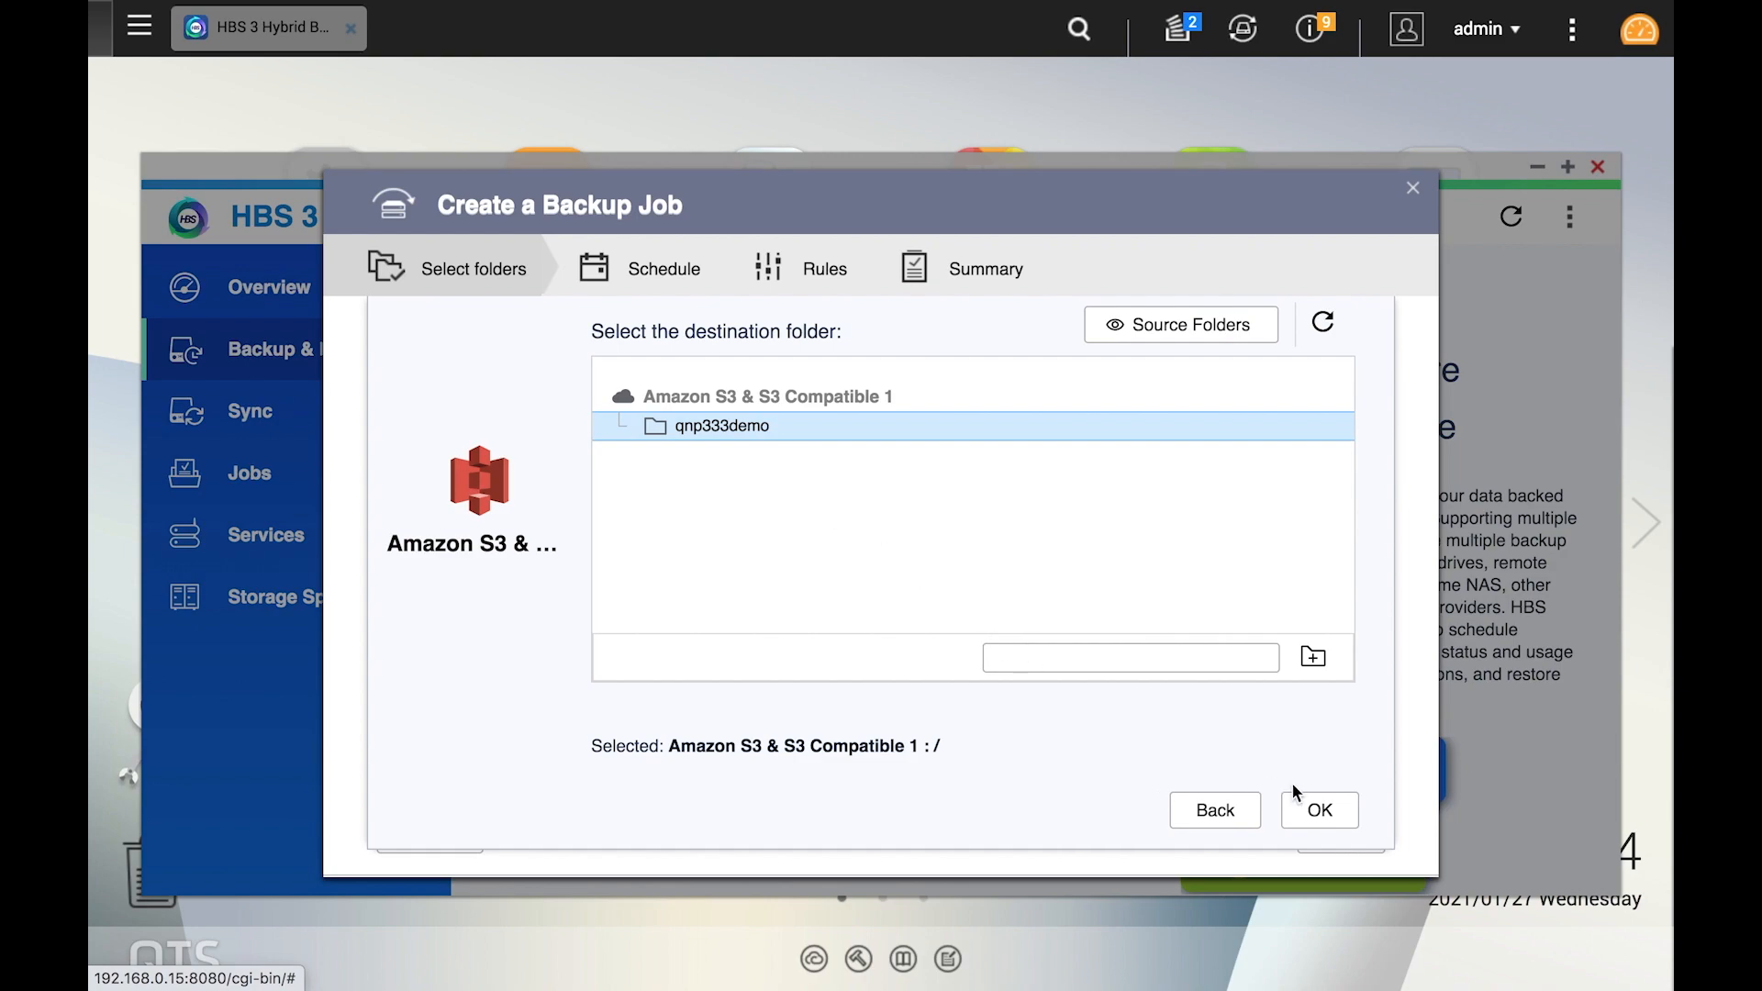
pyautogui.click(1318, 809)
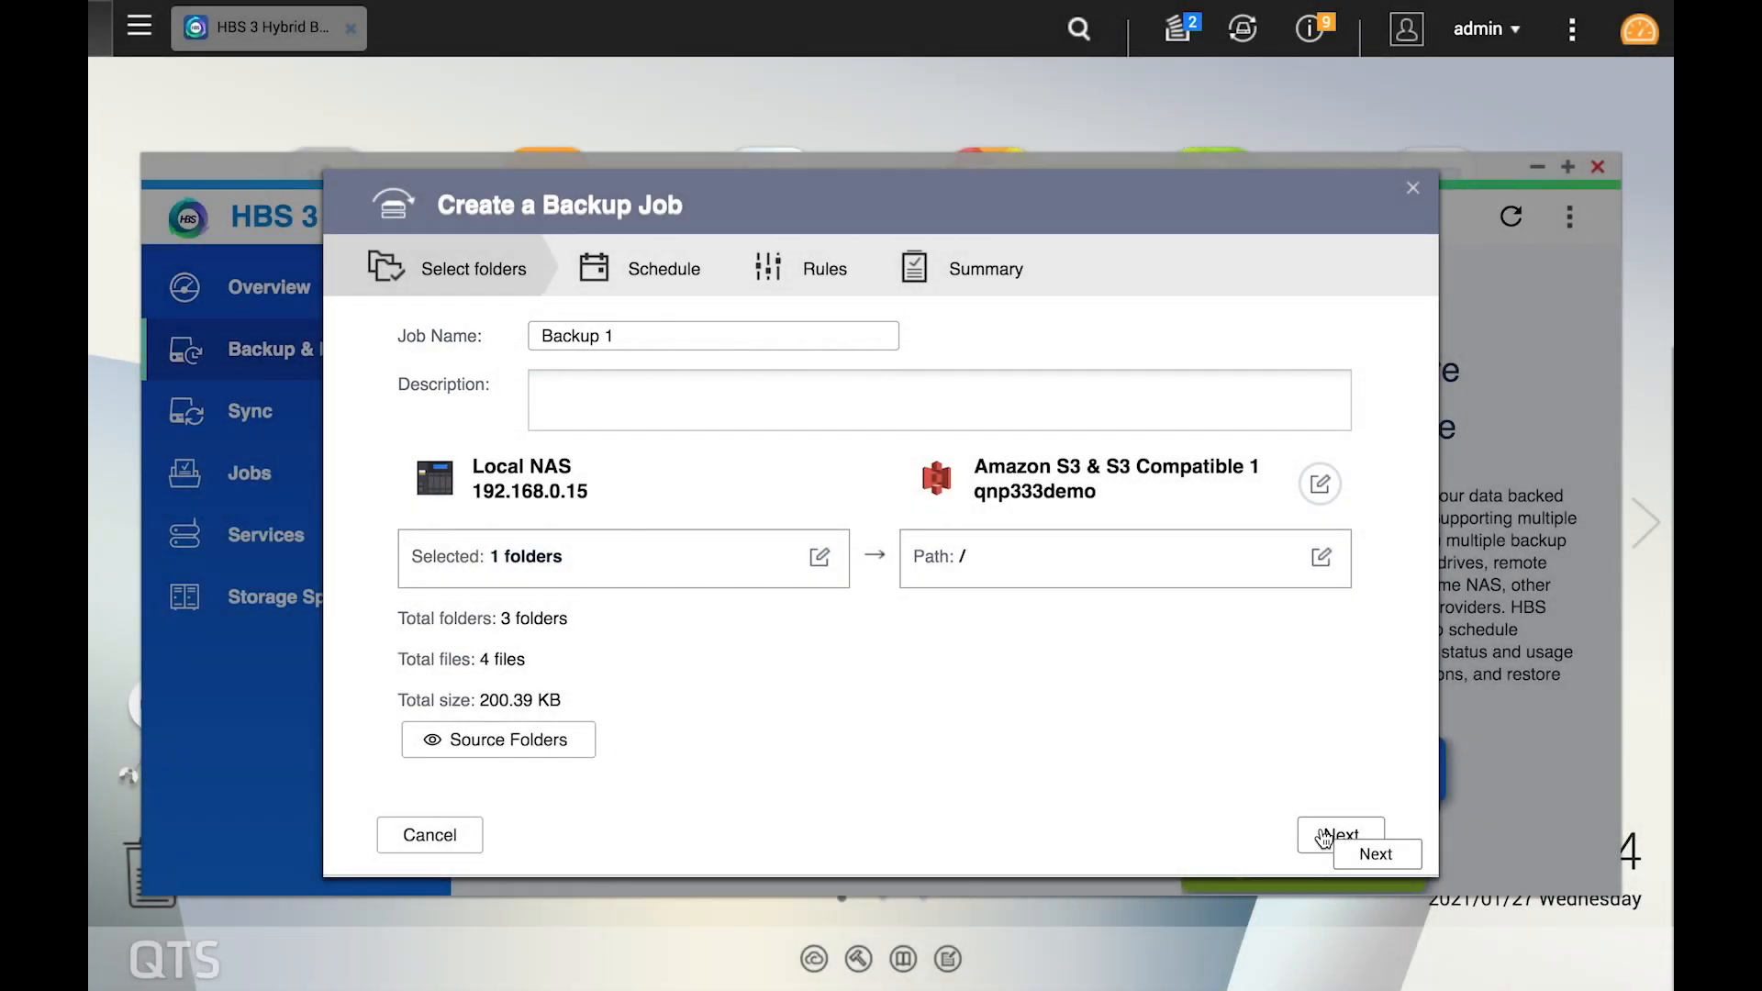
# Proceed to the Schedule step and select the Scheduler option.
pyautogui.click(1340, 836)
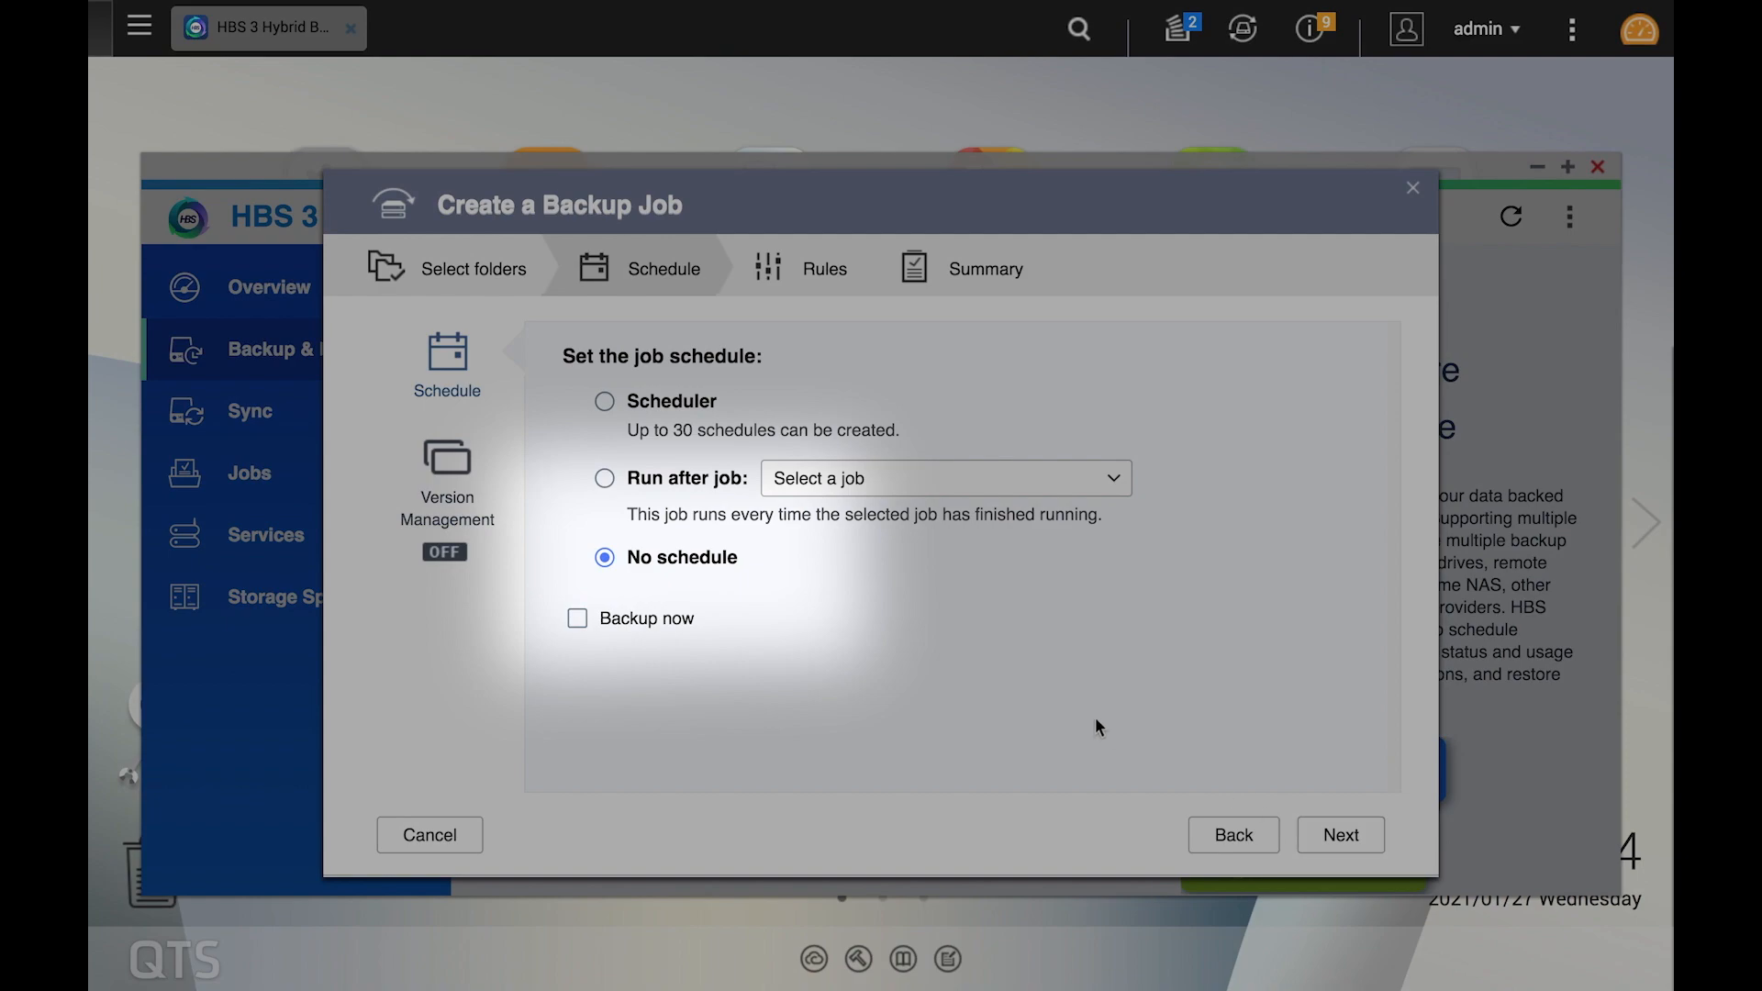
pyautogui.moveTo(1116, 492)
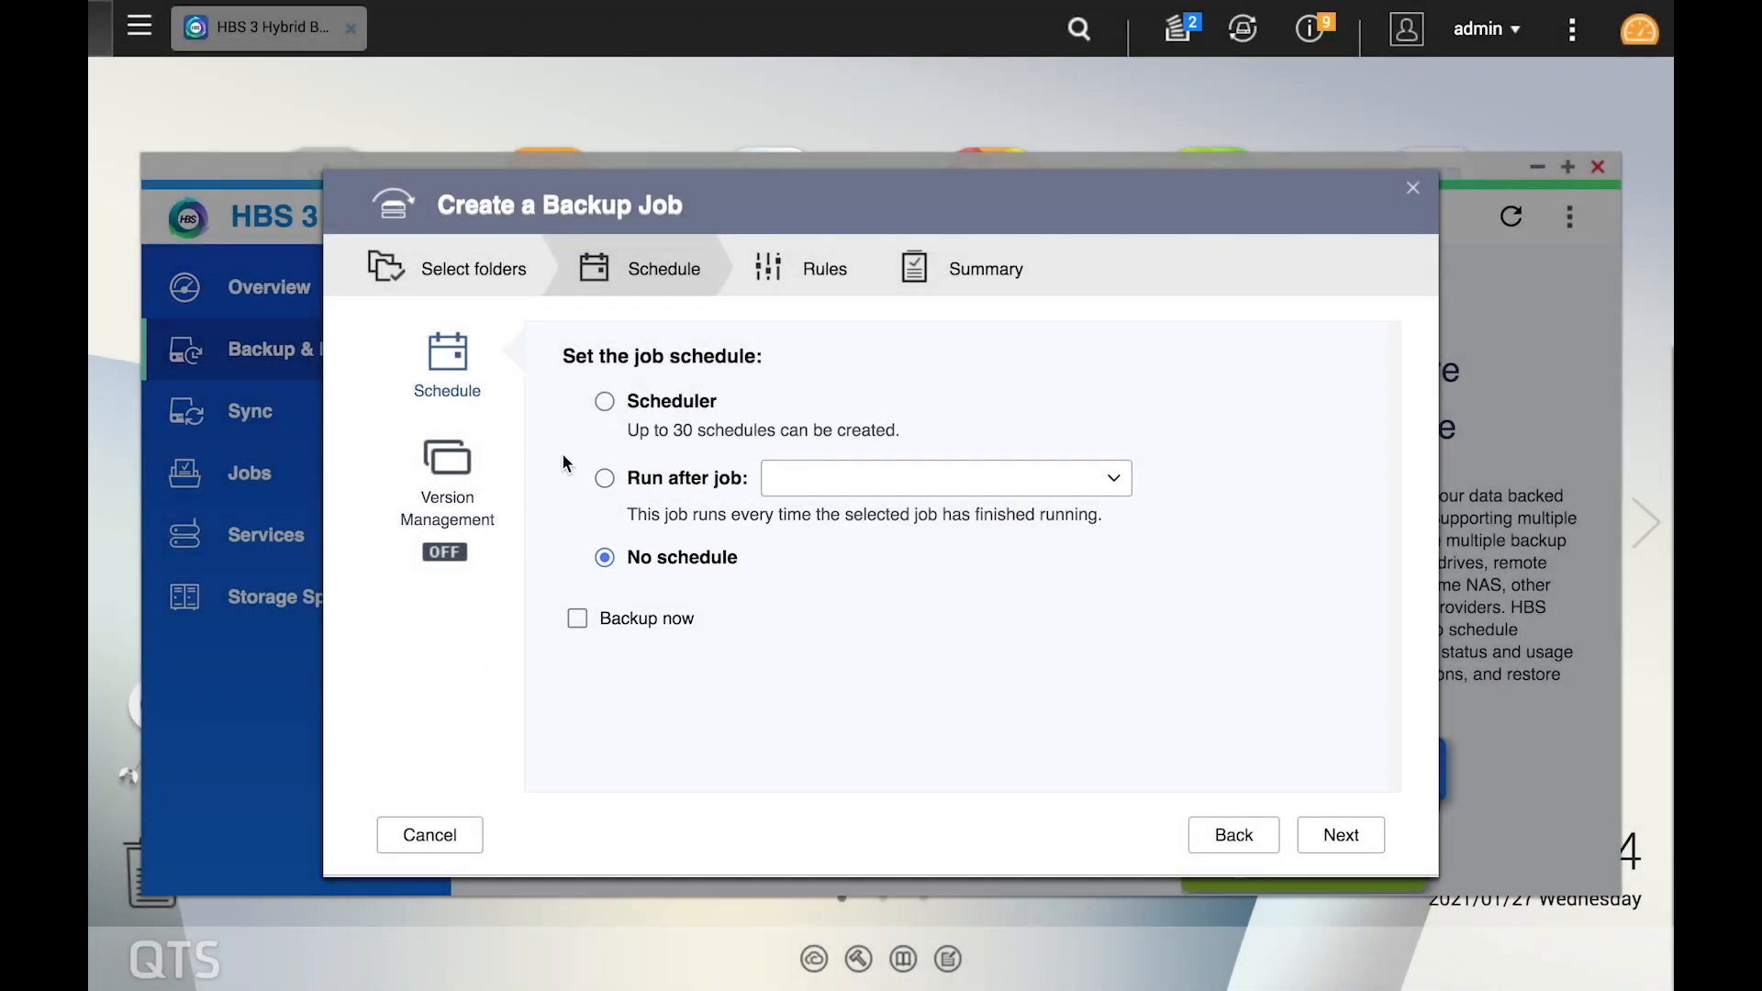
pyautogui.click(605, 477)
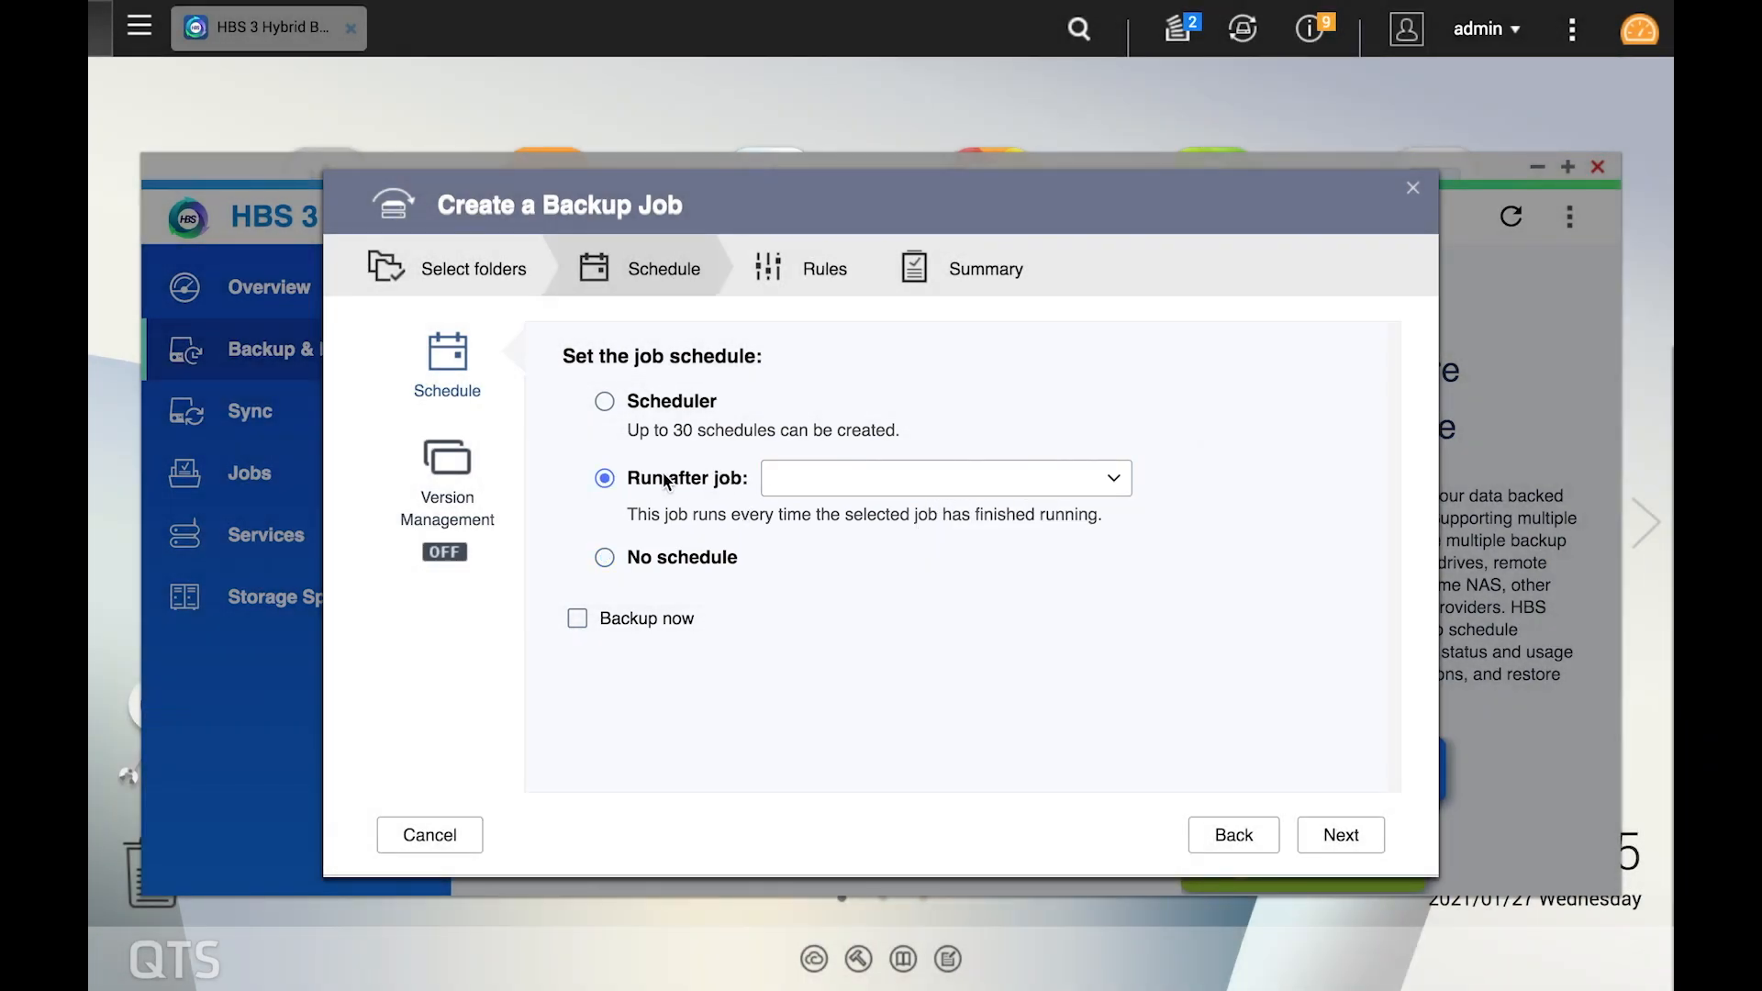
pyautogui.moveTo(594, 486)
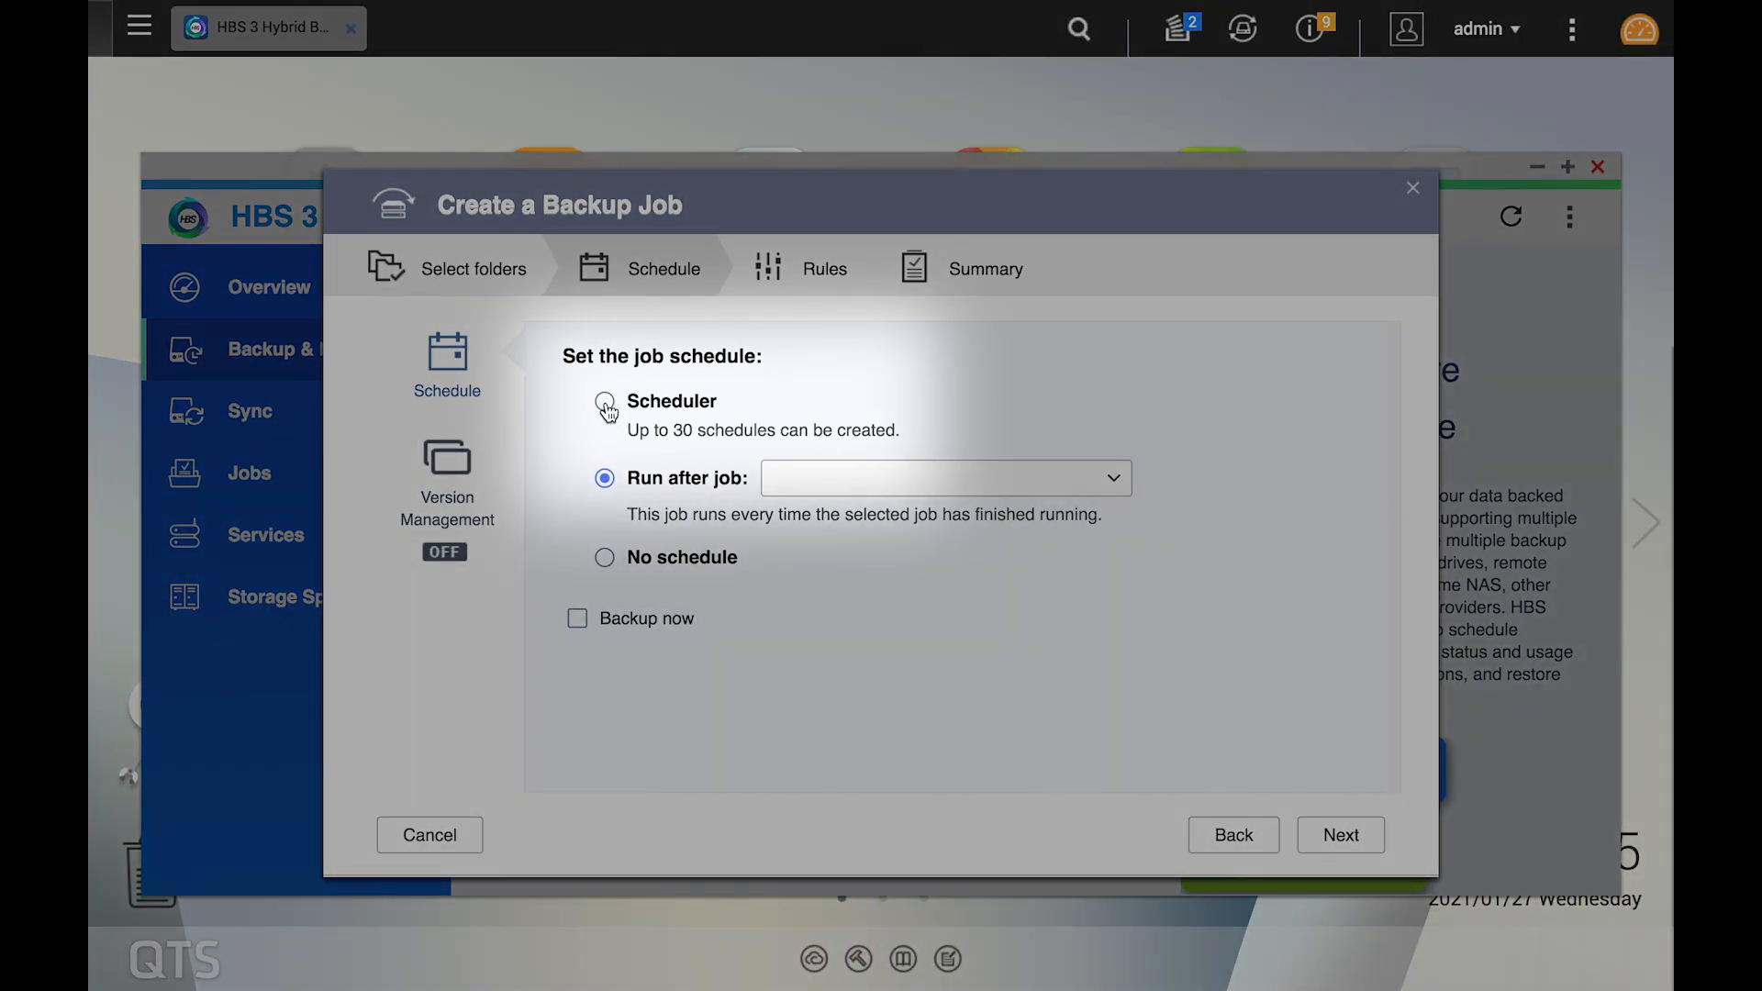
pyautogui.click(605, 404)
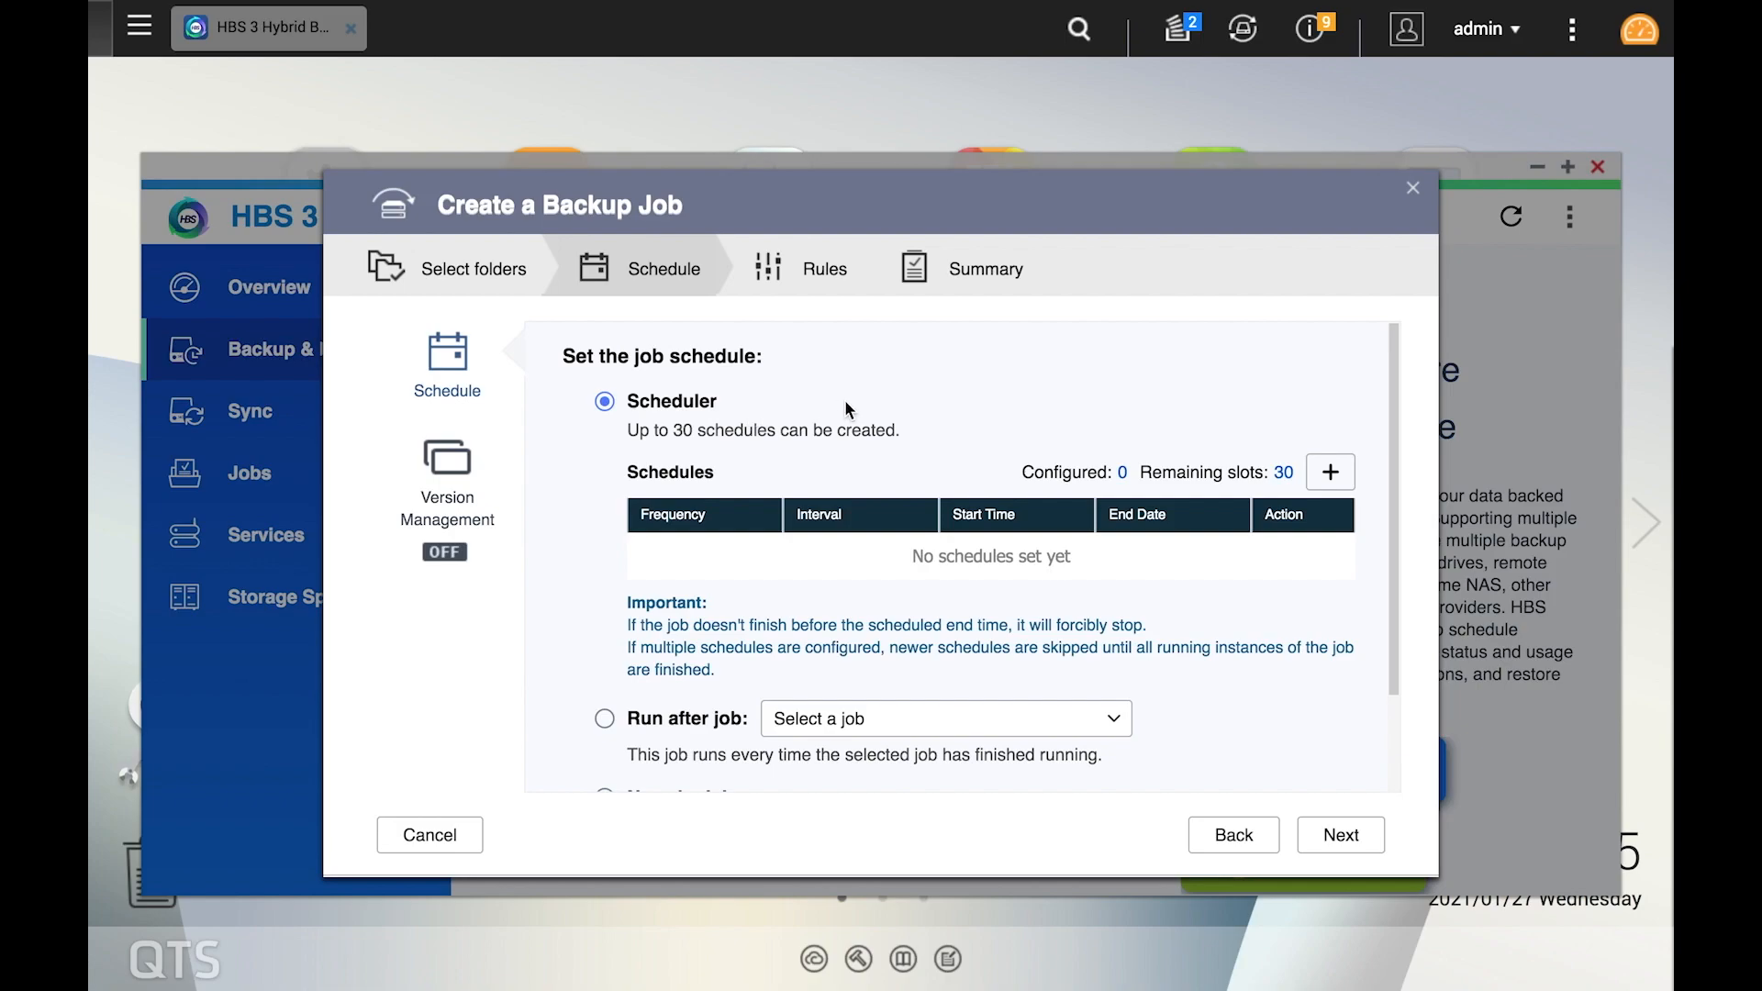
pyautogui.moveTo(1273, 434)
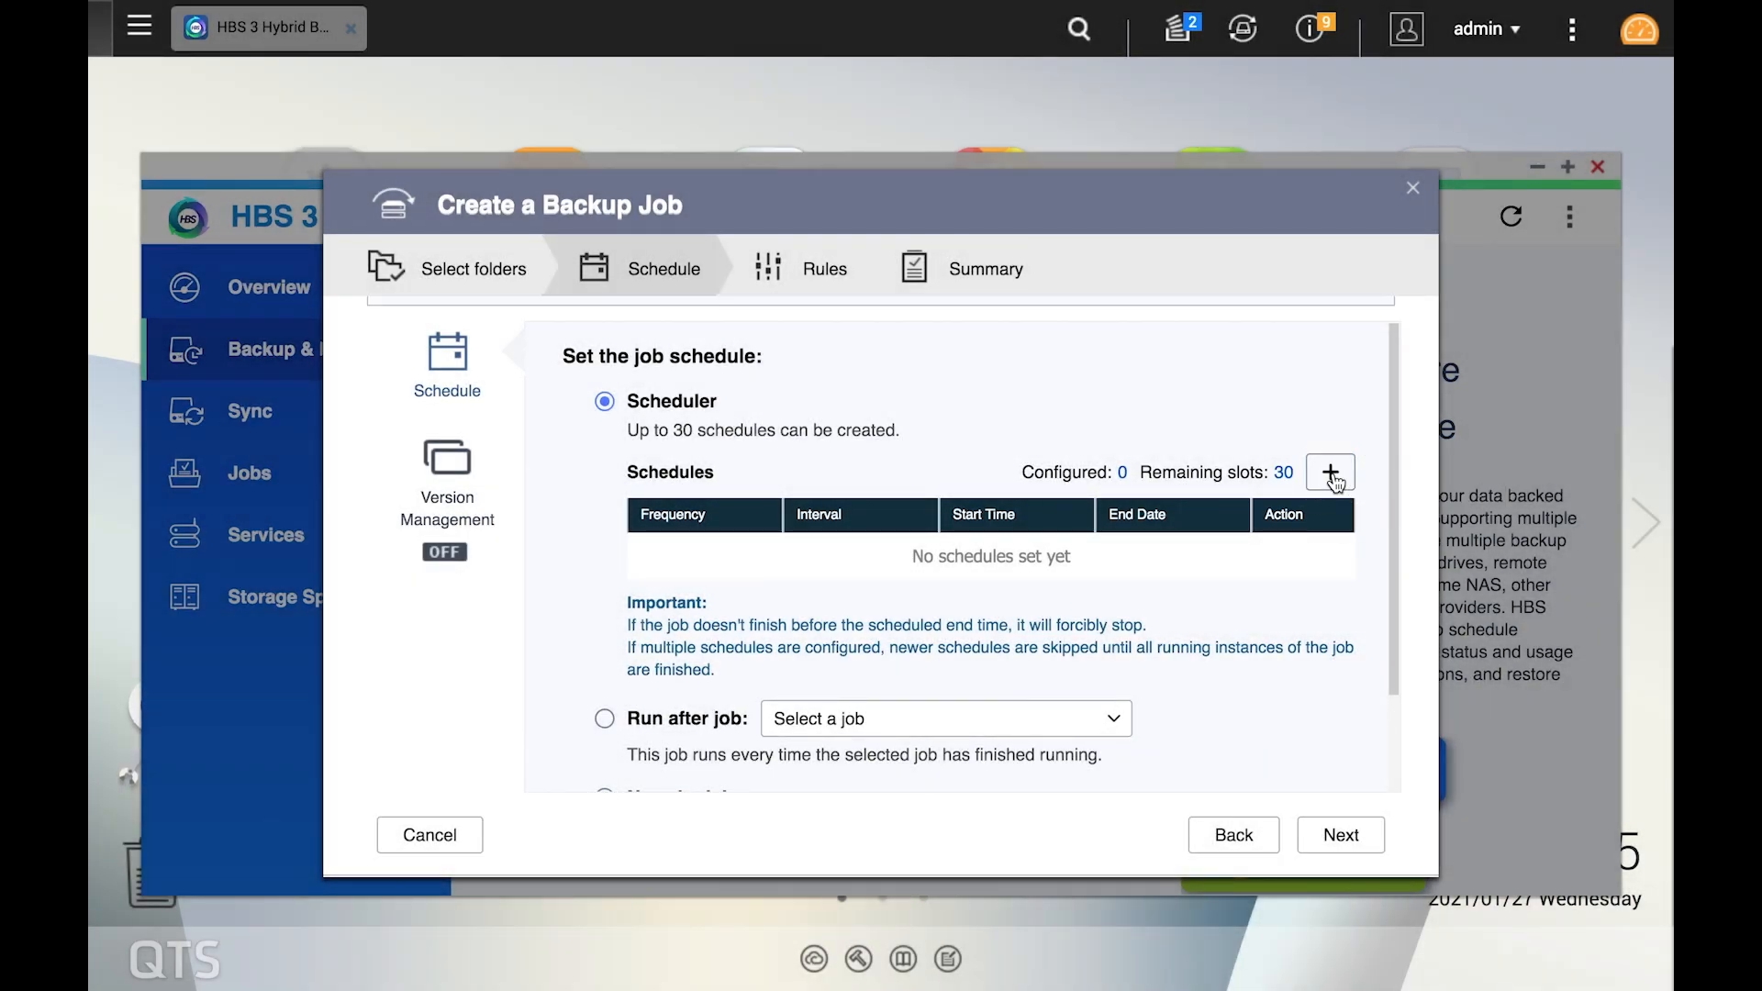
# Add a weekly schedule for Thursdays at 14:00 with no end date.
pyautogui.click(1331, 472)
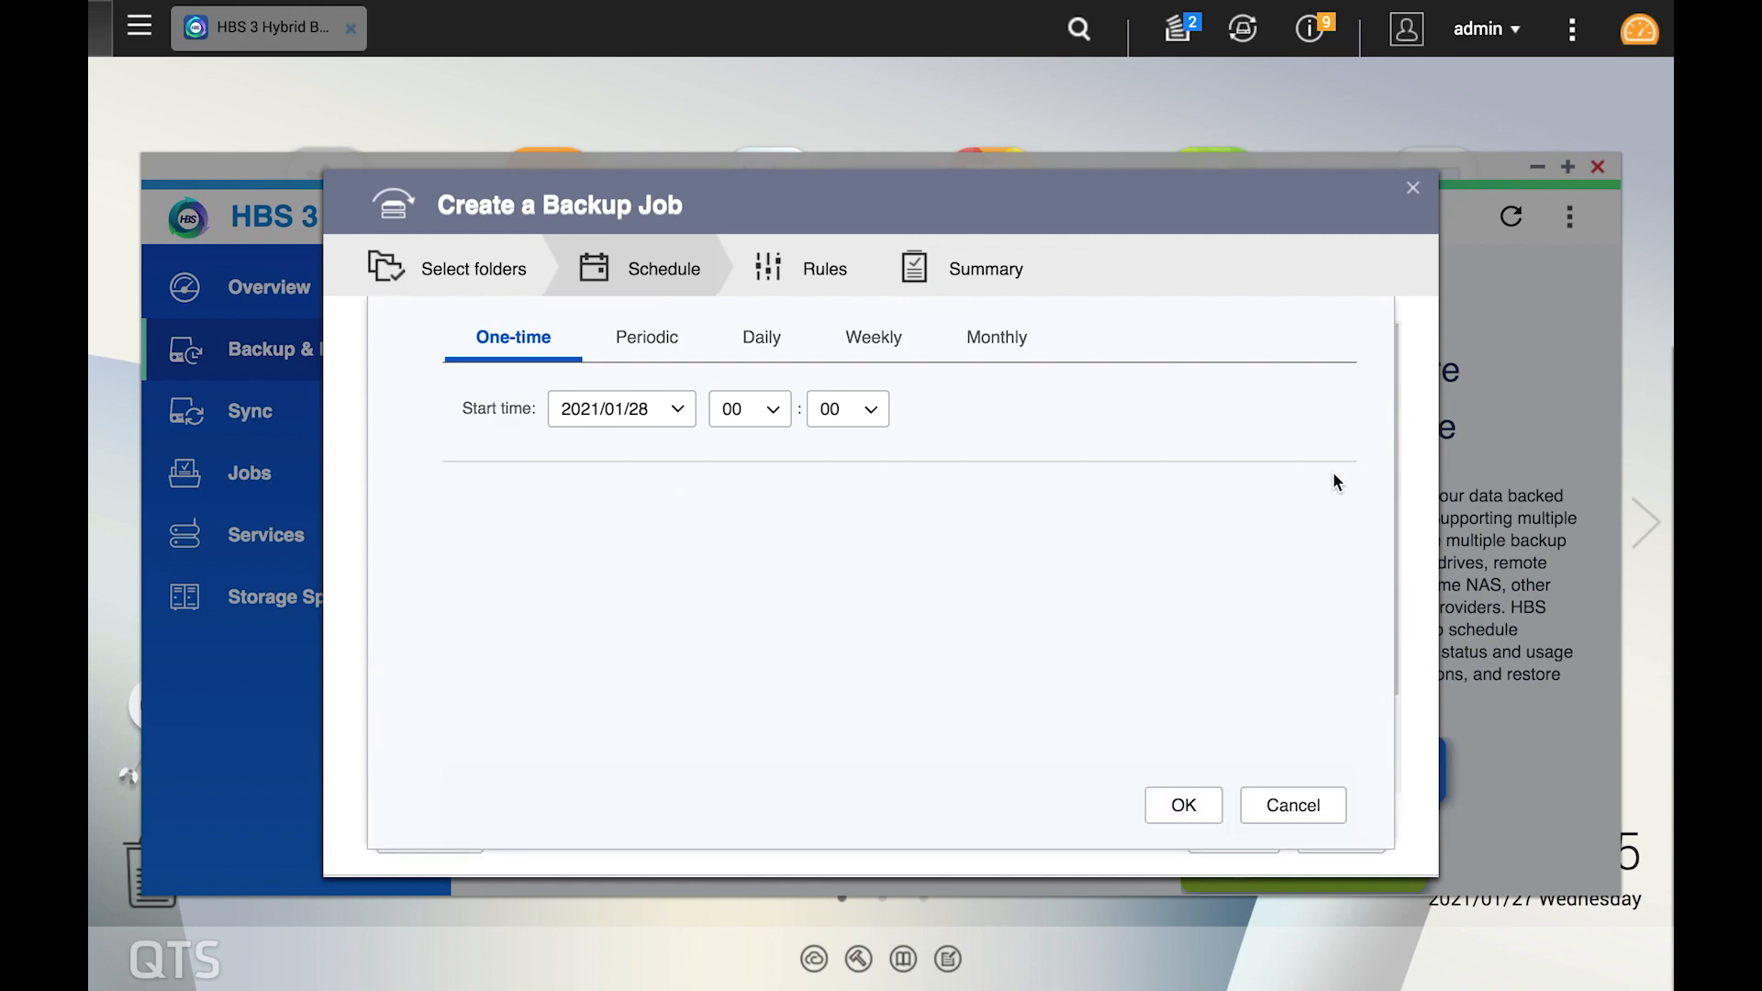
pyautogui.moveTo(1082, 467)
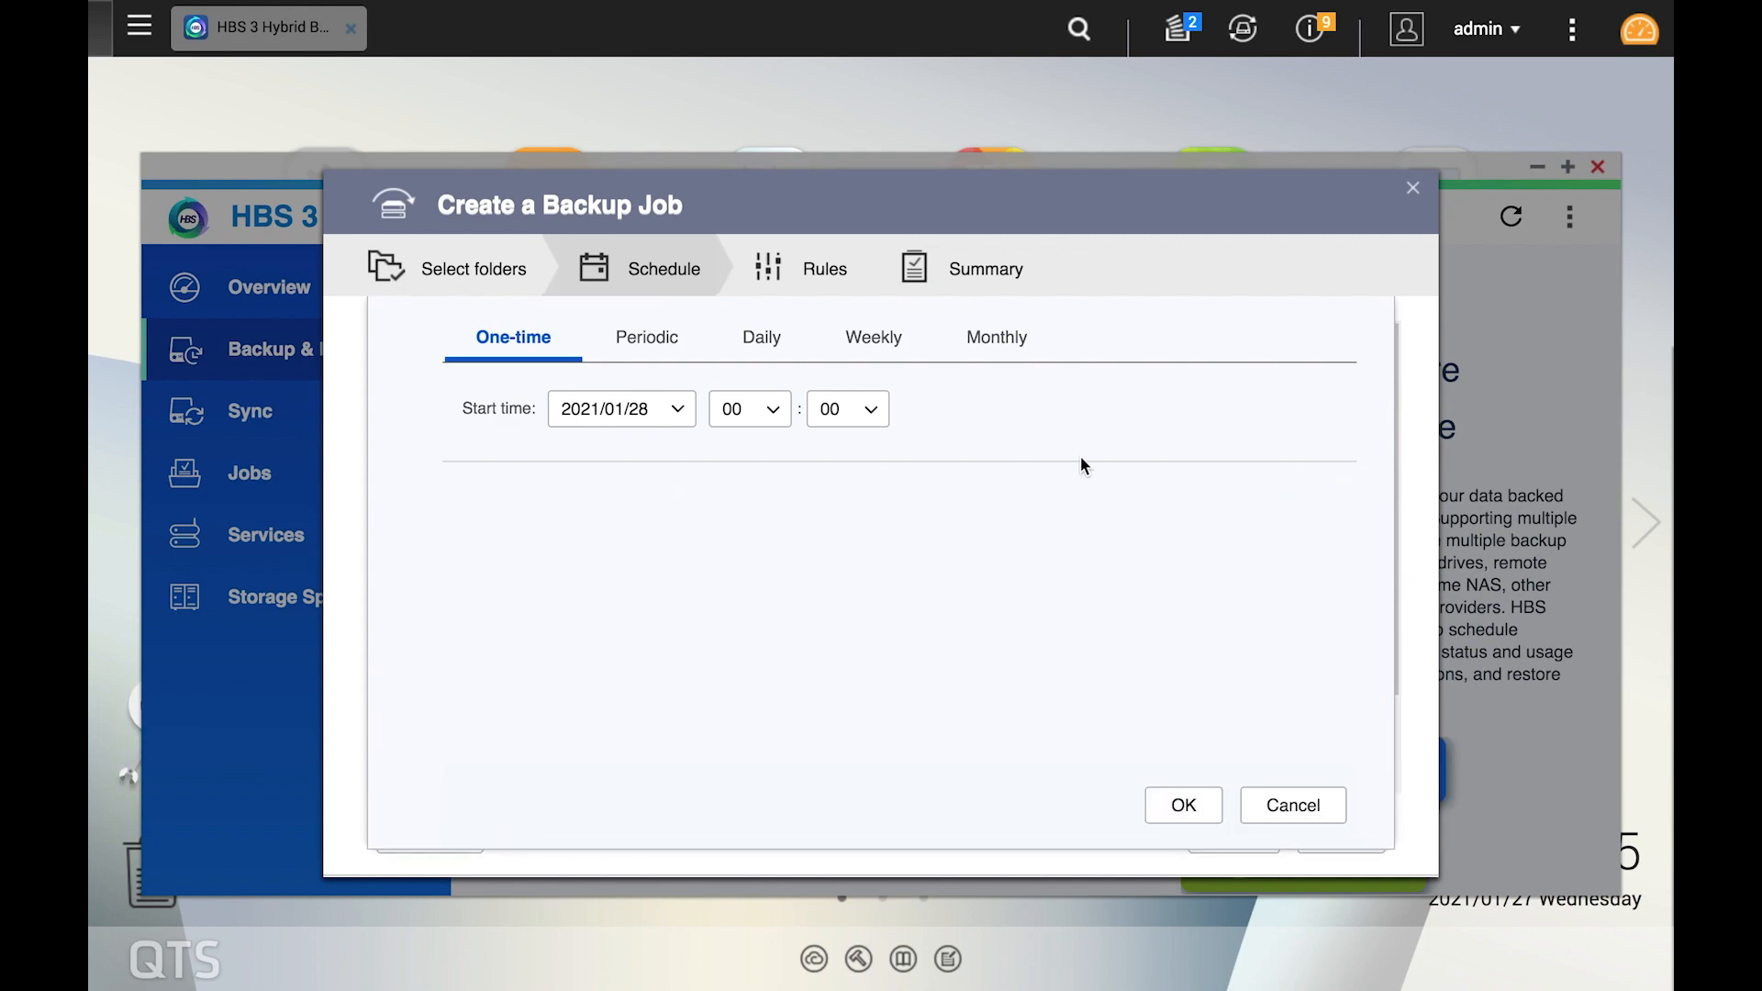
pyautogui.click(645, 337)
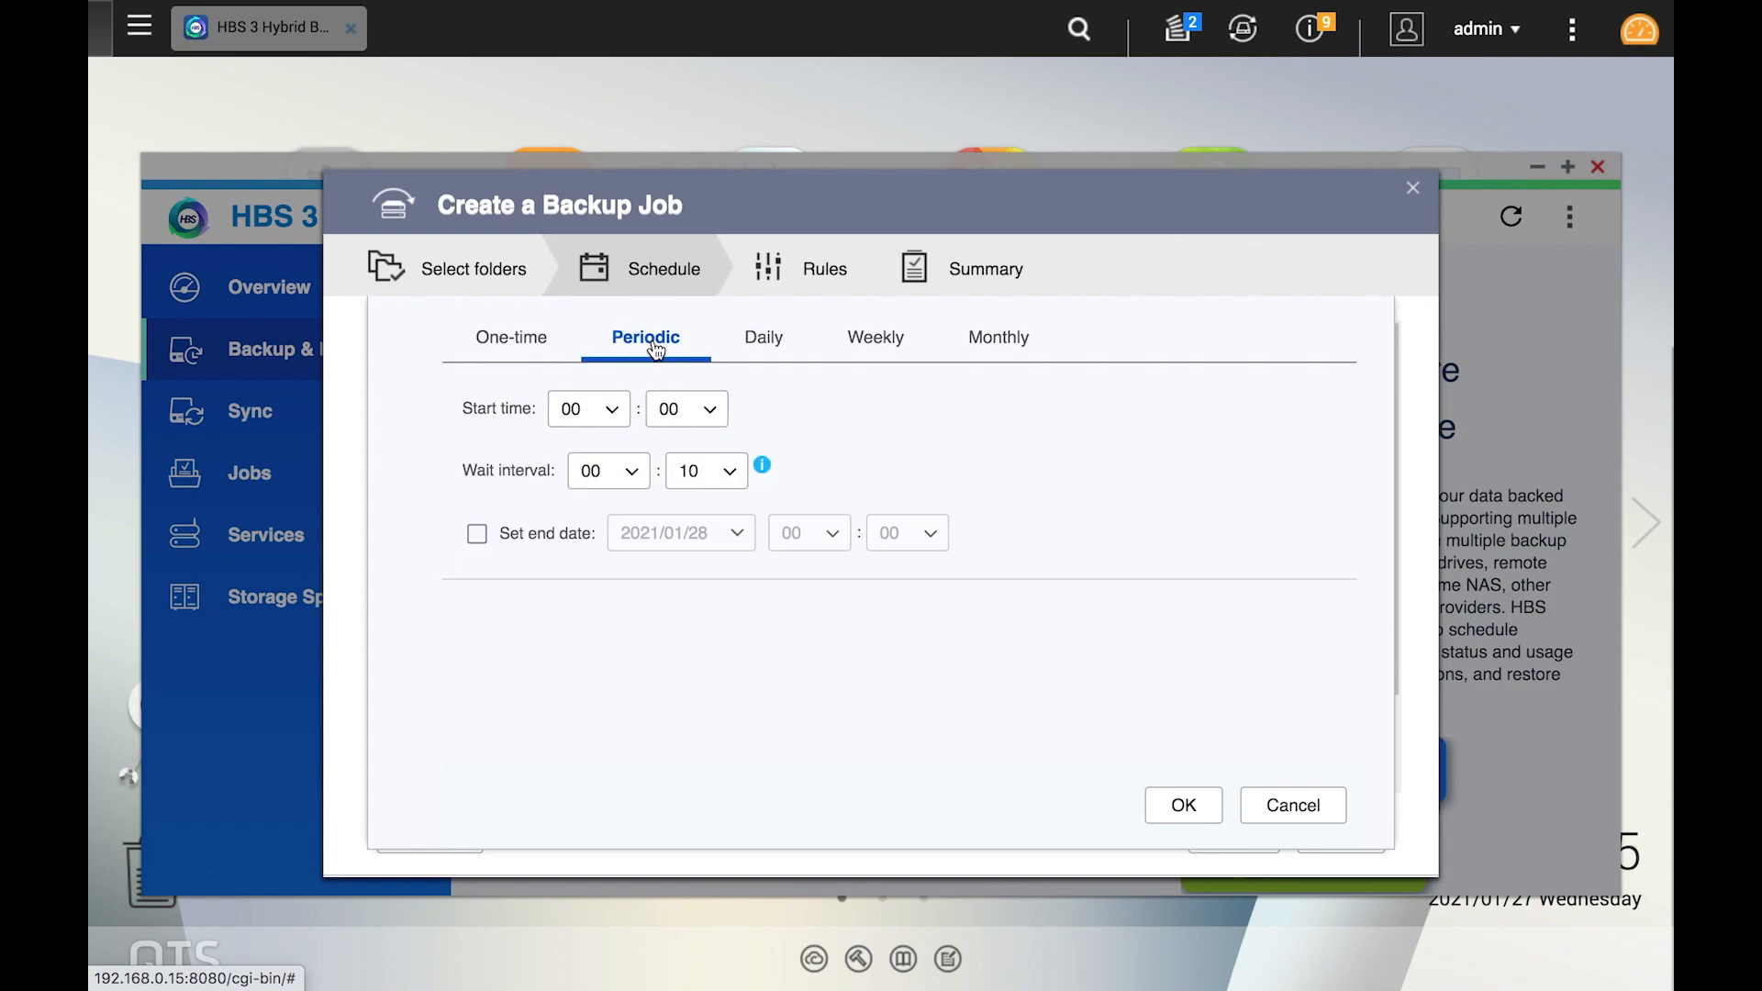
pyautogui.click(760, 337)
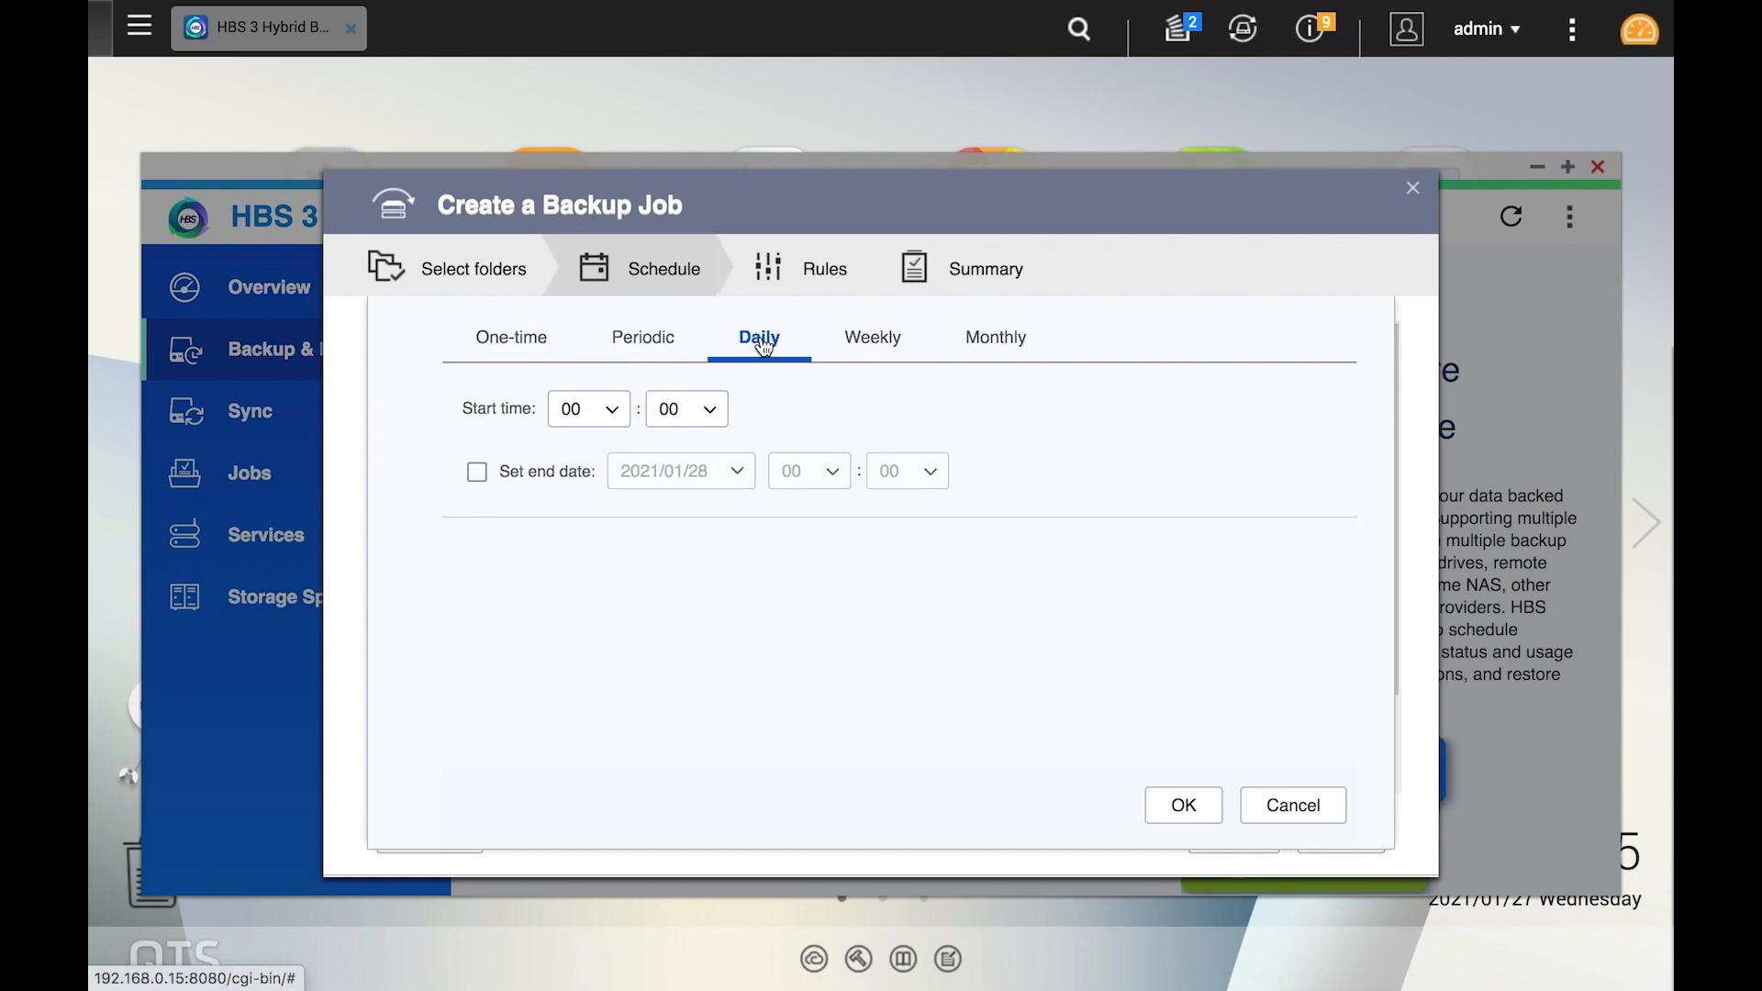
pyautogui.click(871, 337)
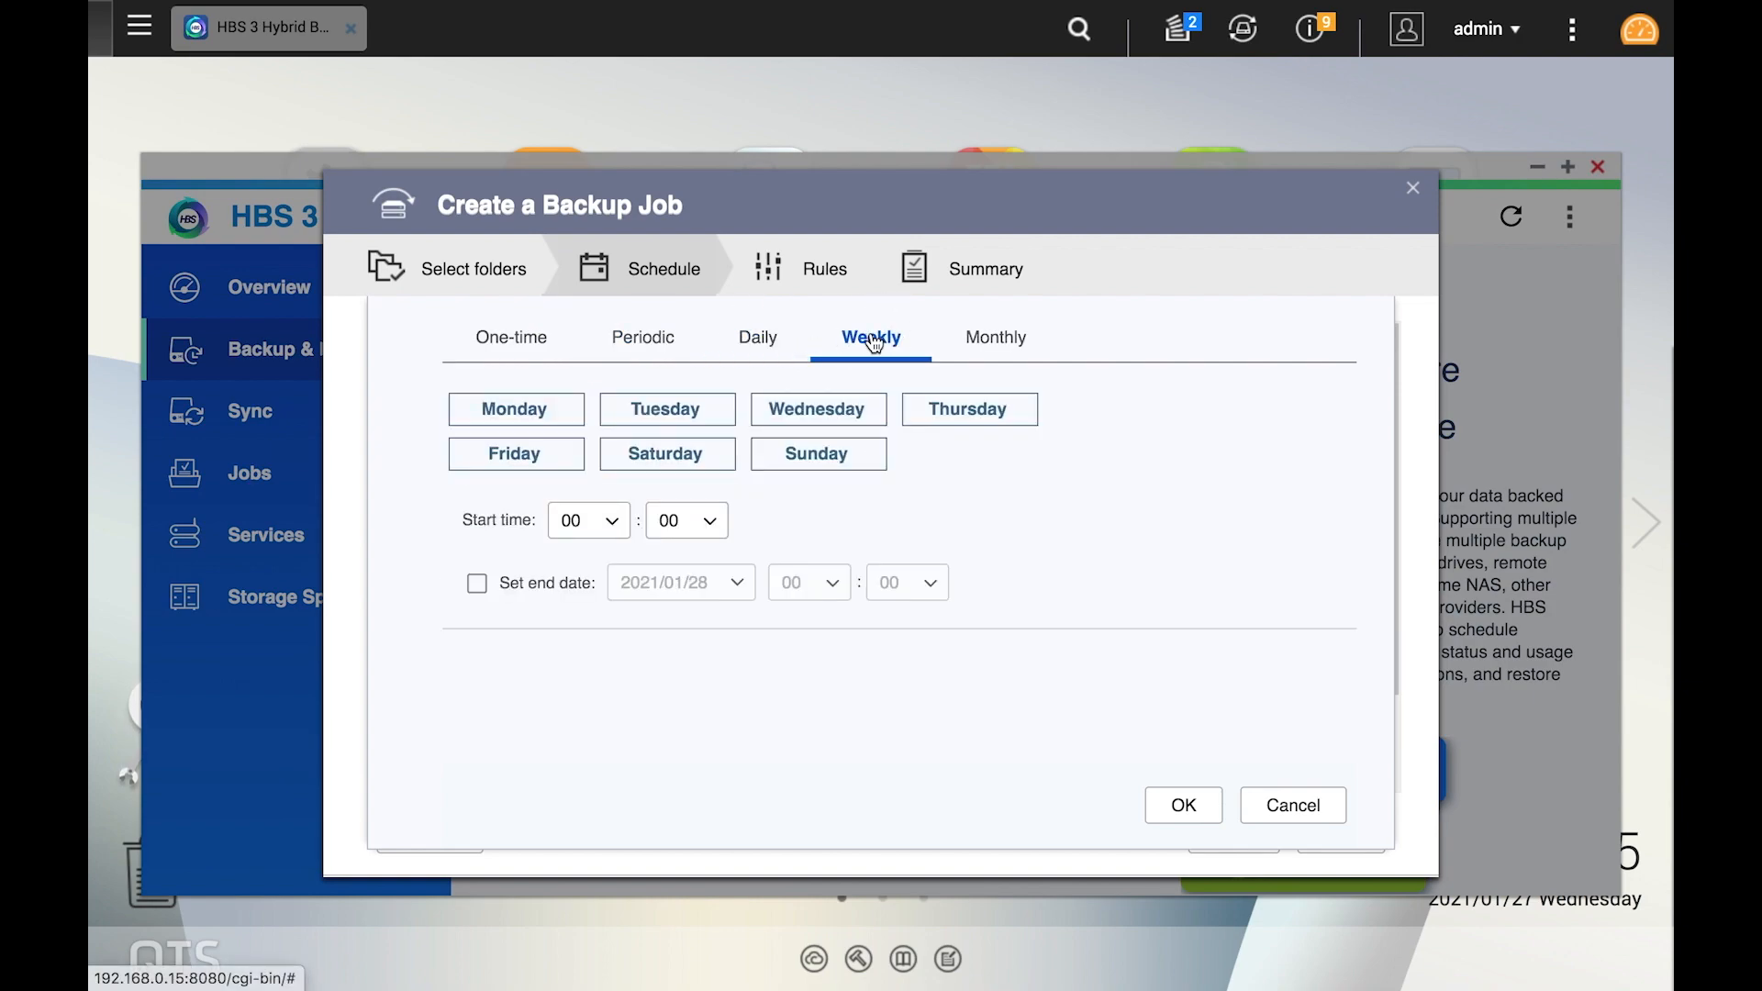
pyautogui.click(995, 337)
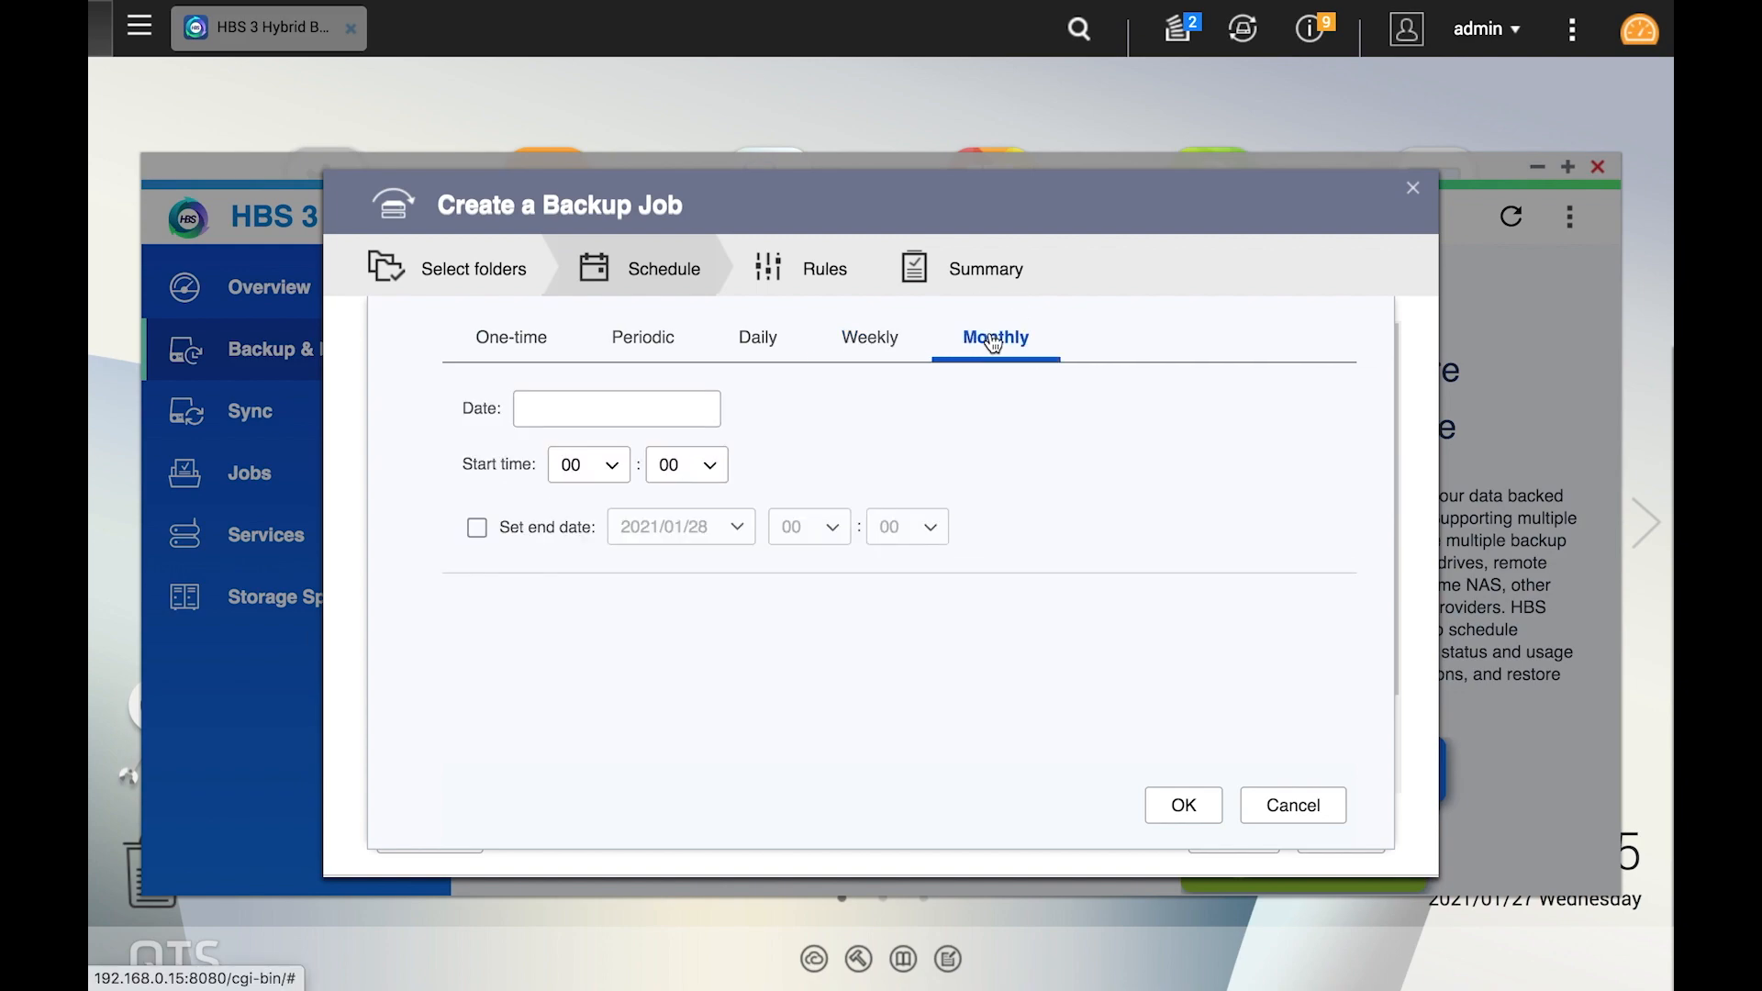
pyautogui.click(870, 337)
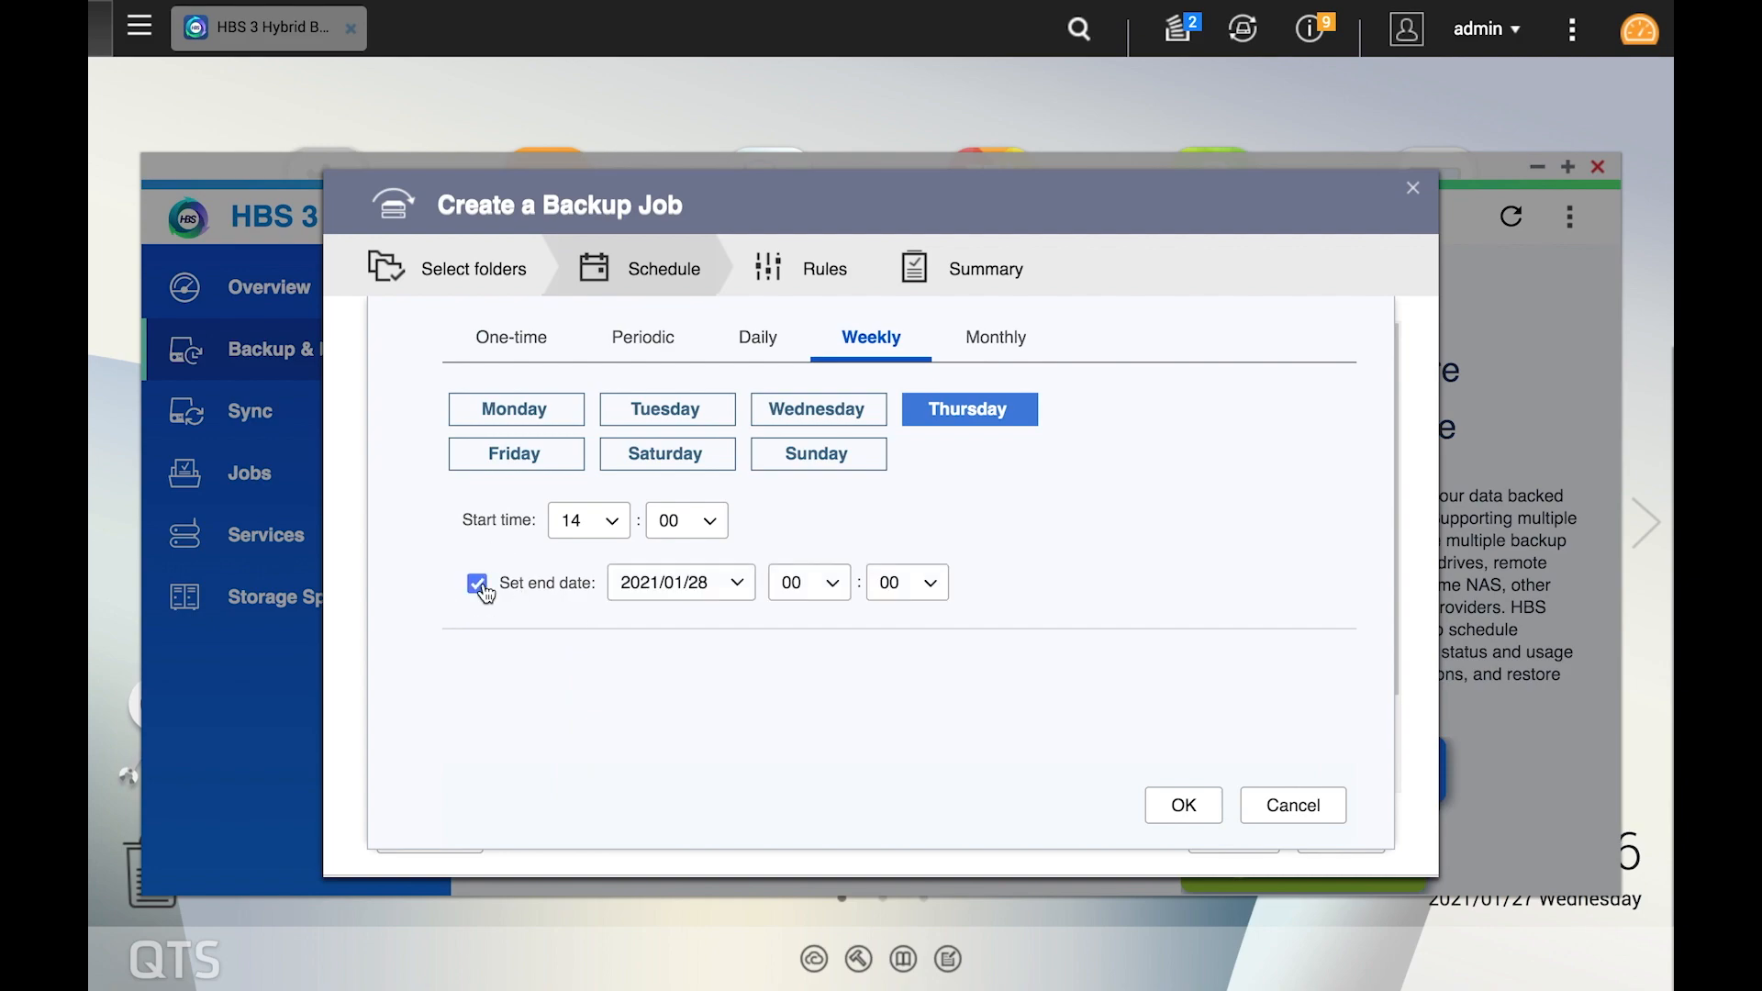
pyautogui.click(681, 582)
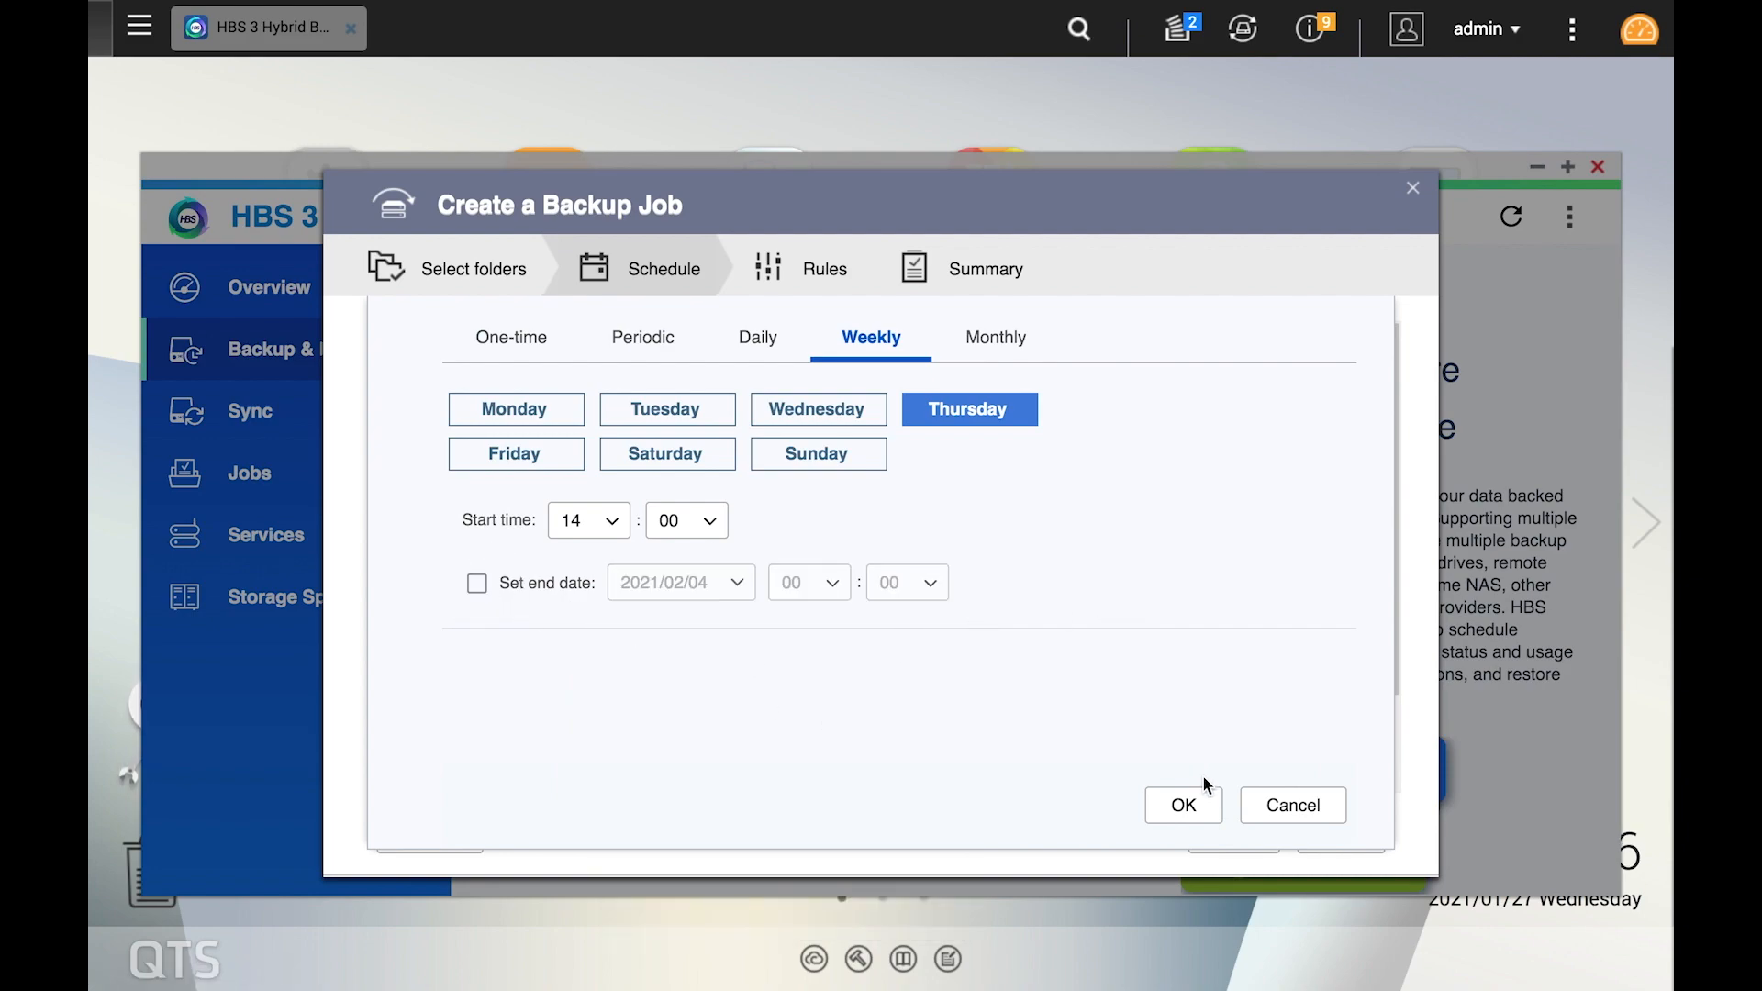
pyautogui.click(1182, 805)
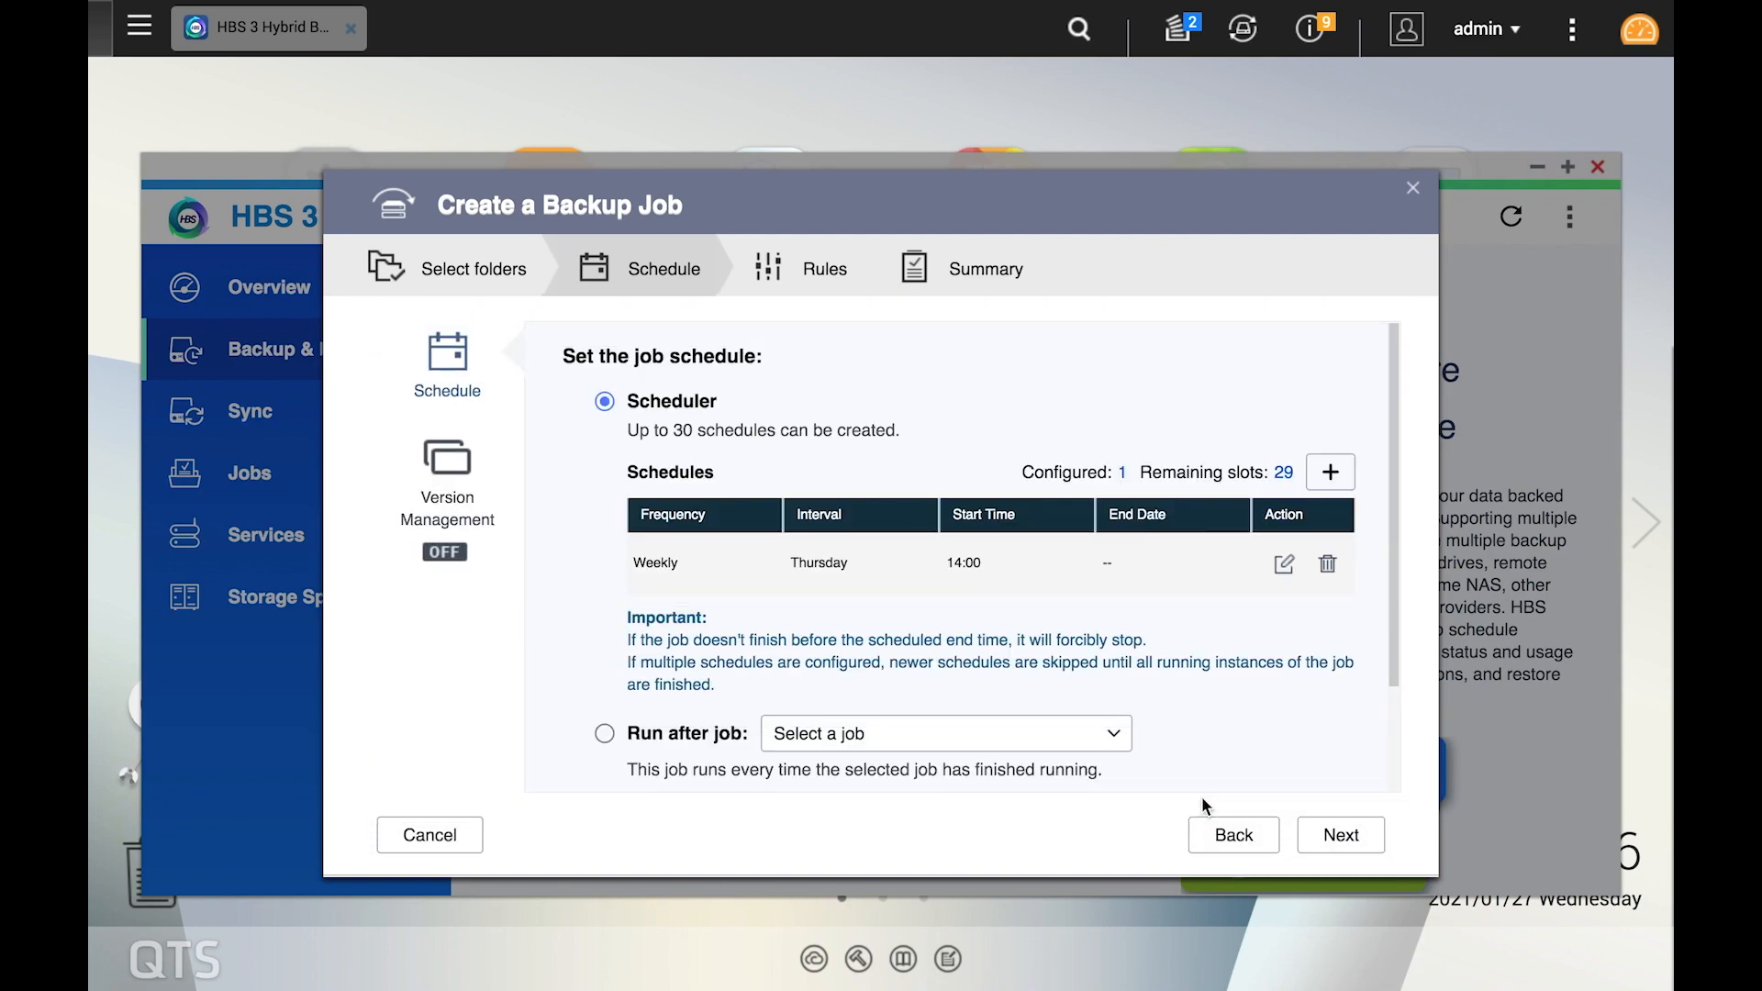
# Leave Backup now unticked under the Thursday 14:00 schedule and continue to Rules.
pyautogui.scroll(-3)
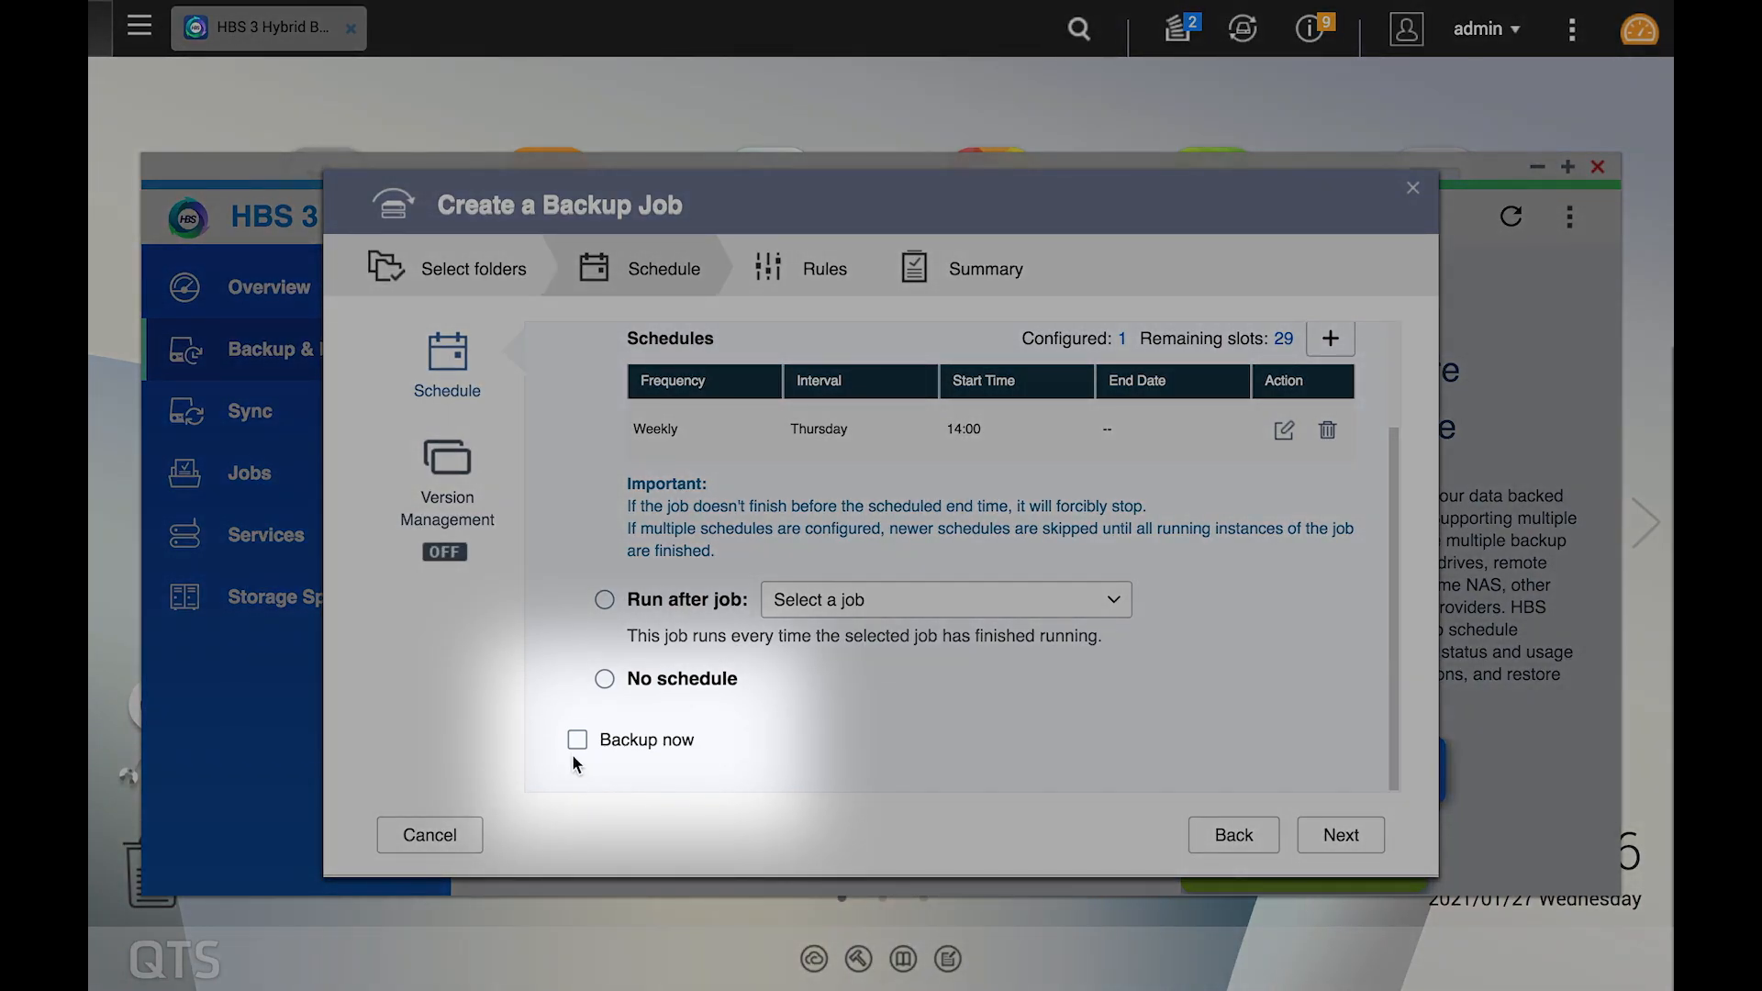
pyautogui.click(576, 740)
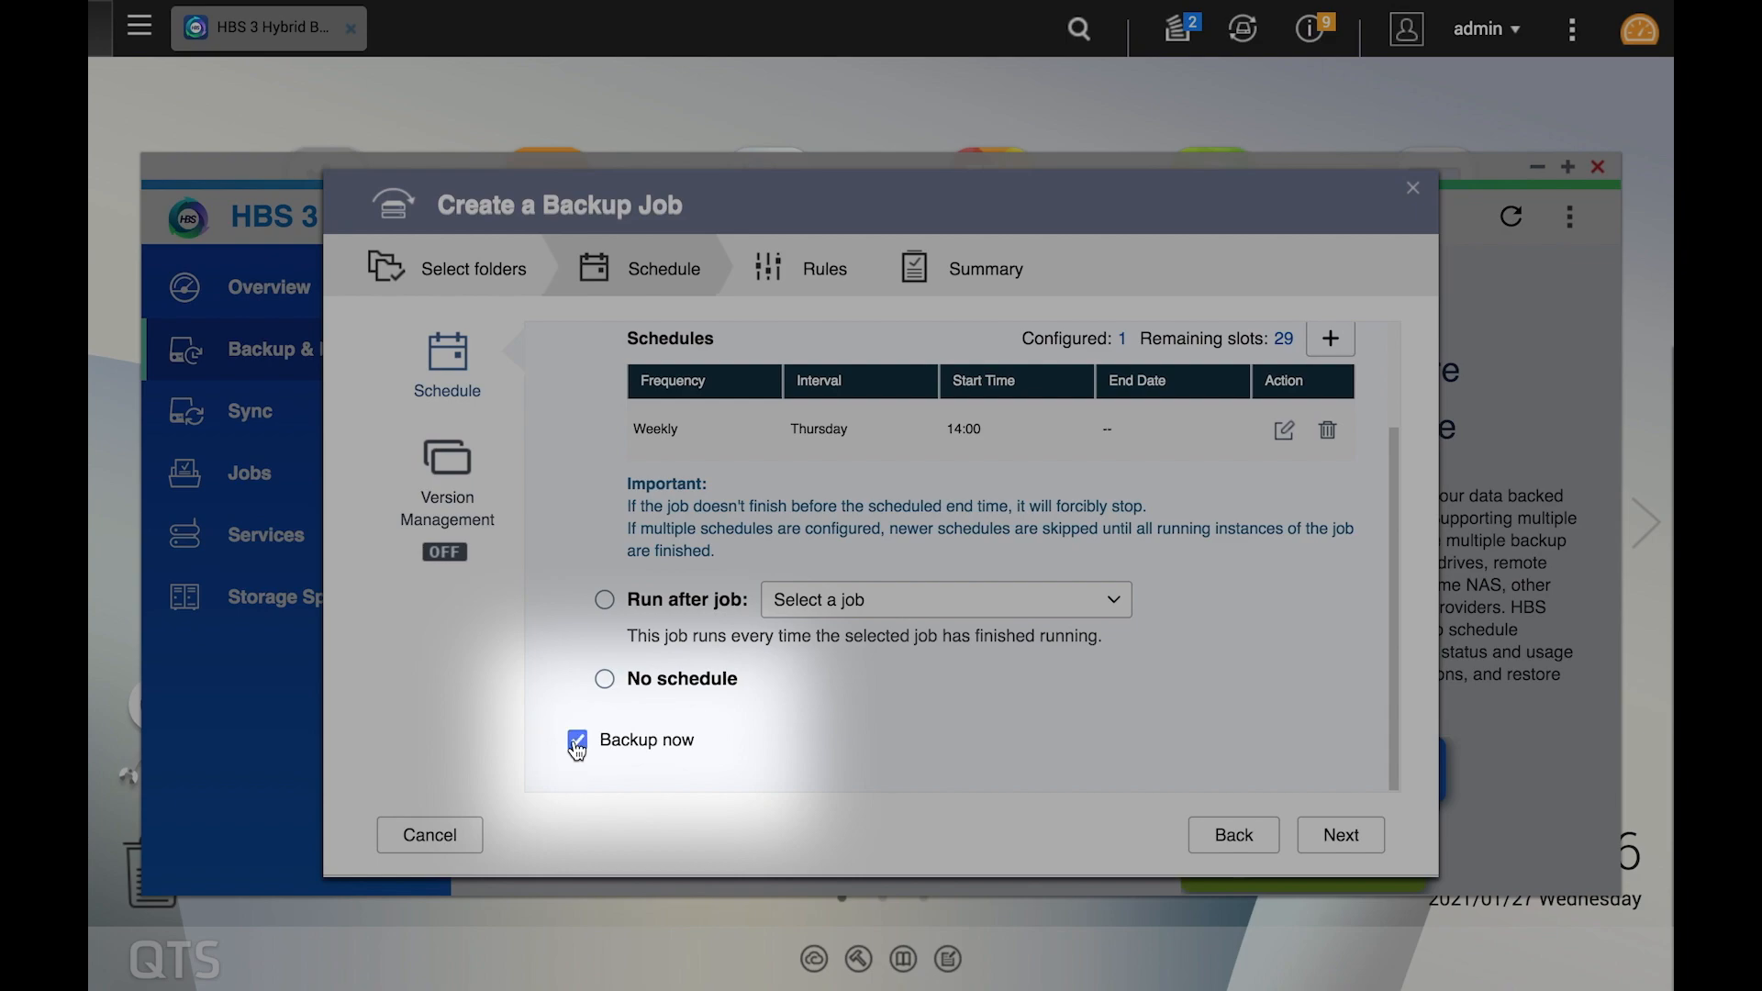
pyautogui.click(576, 739)
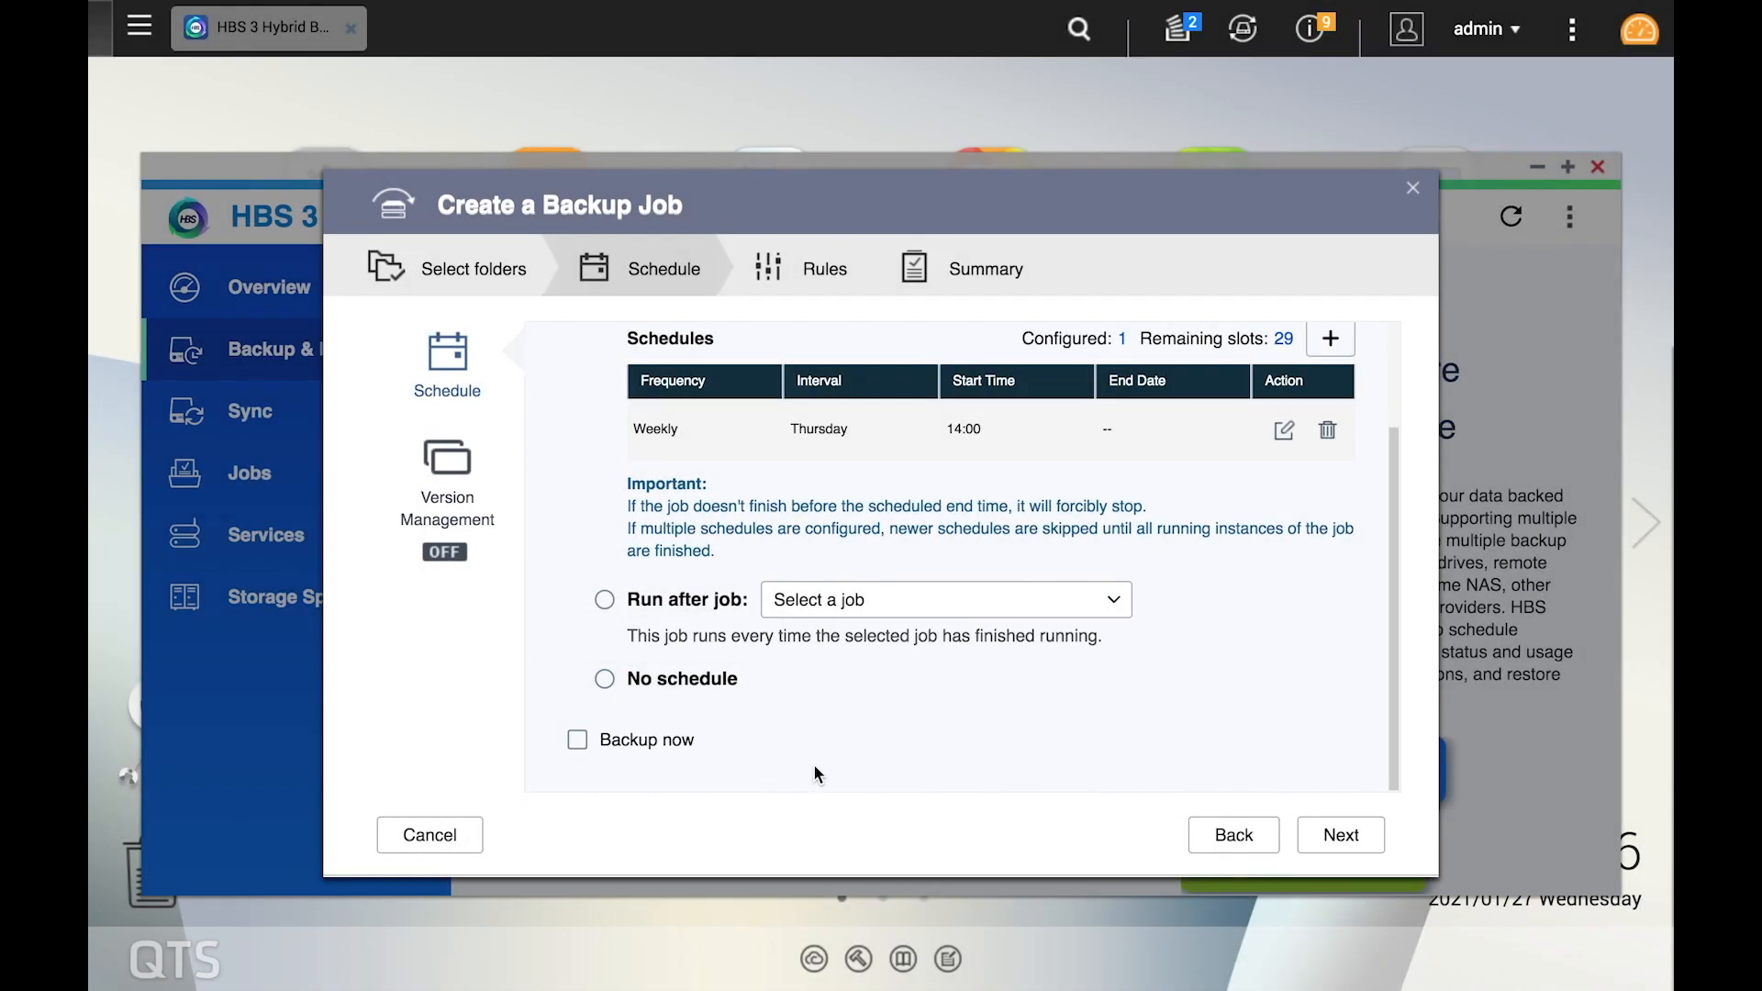
pyautogui.moveTo(1341, 835)
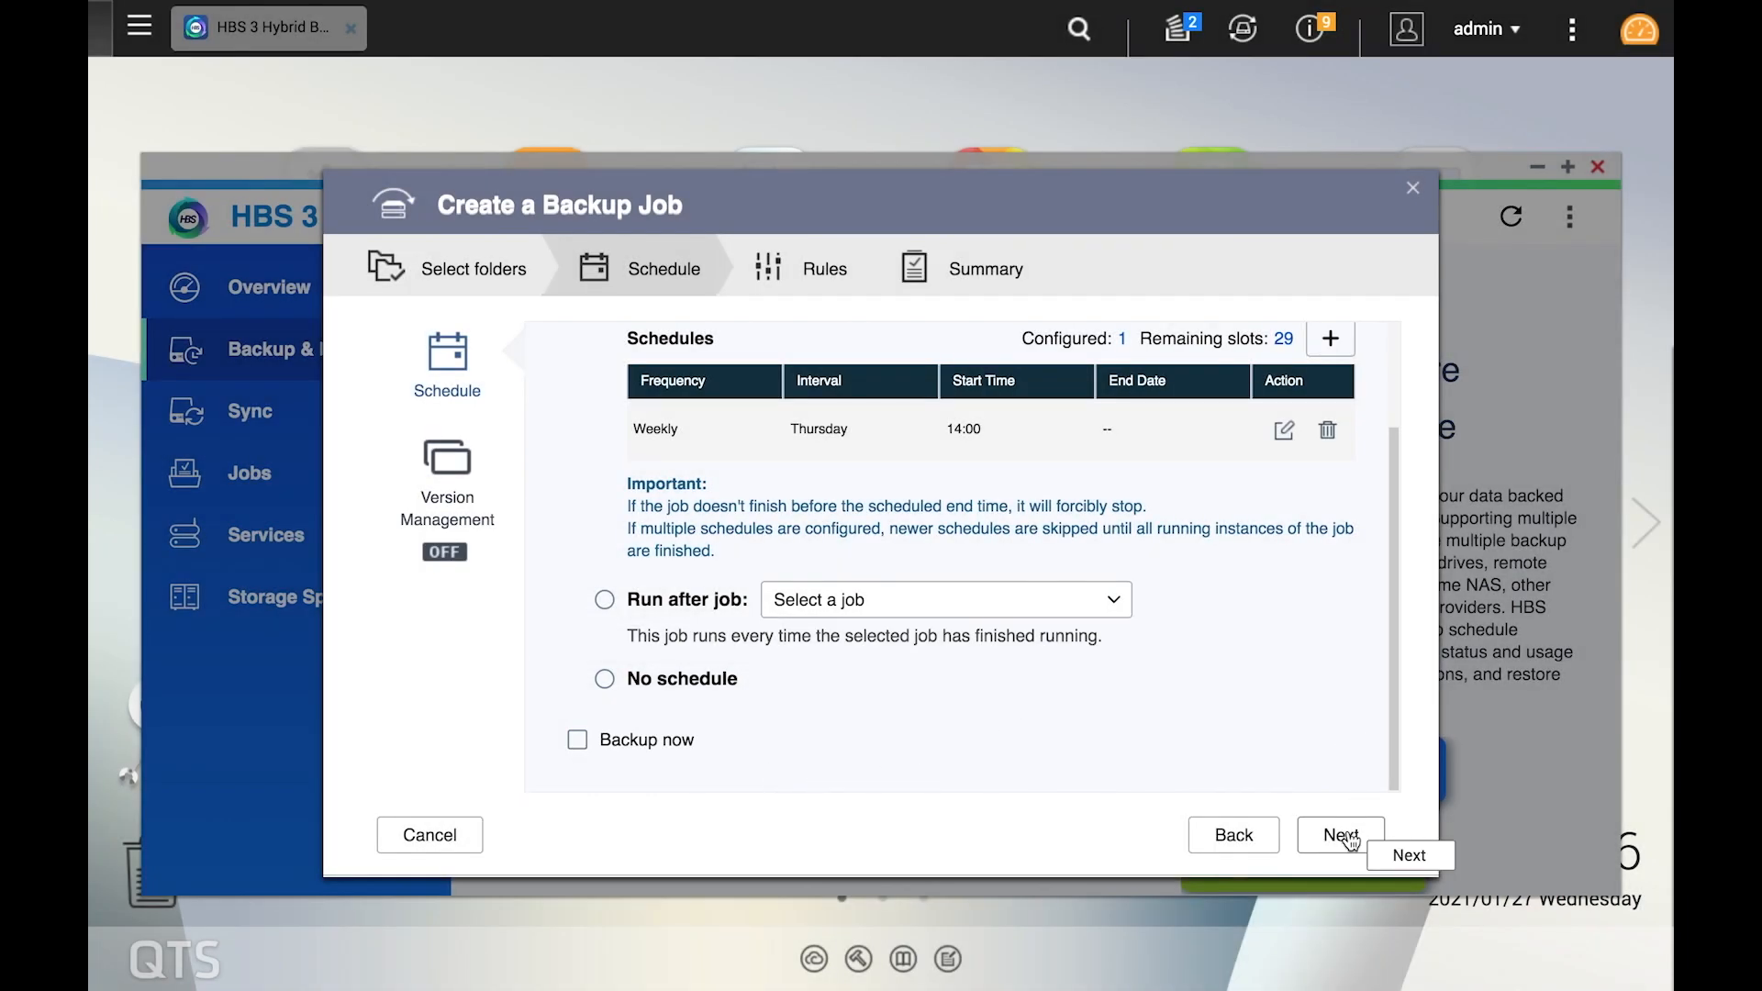
pyautogui.click(1340, 835)
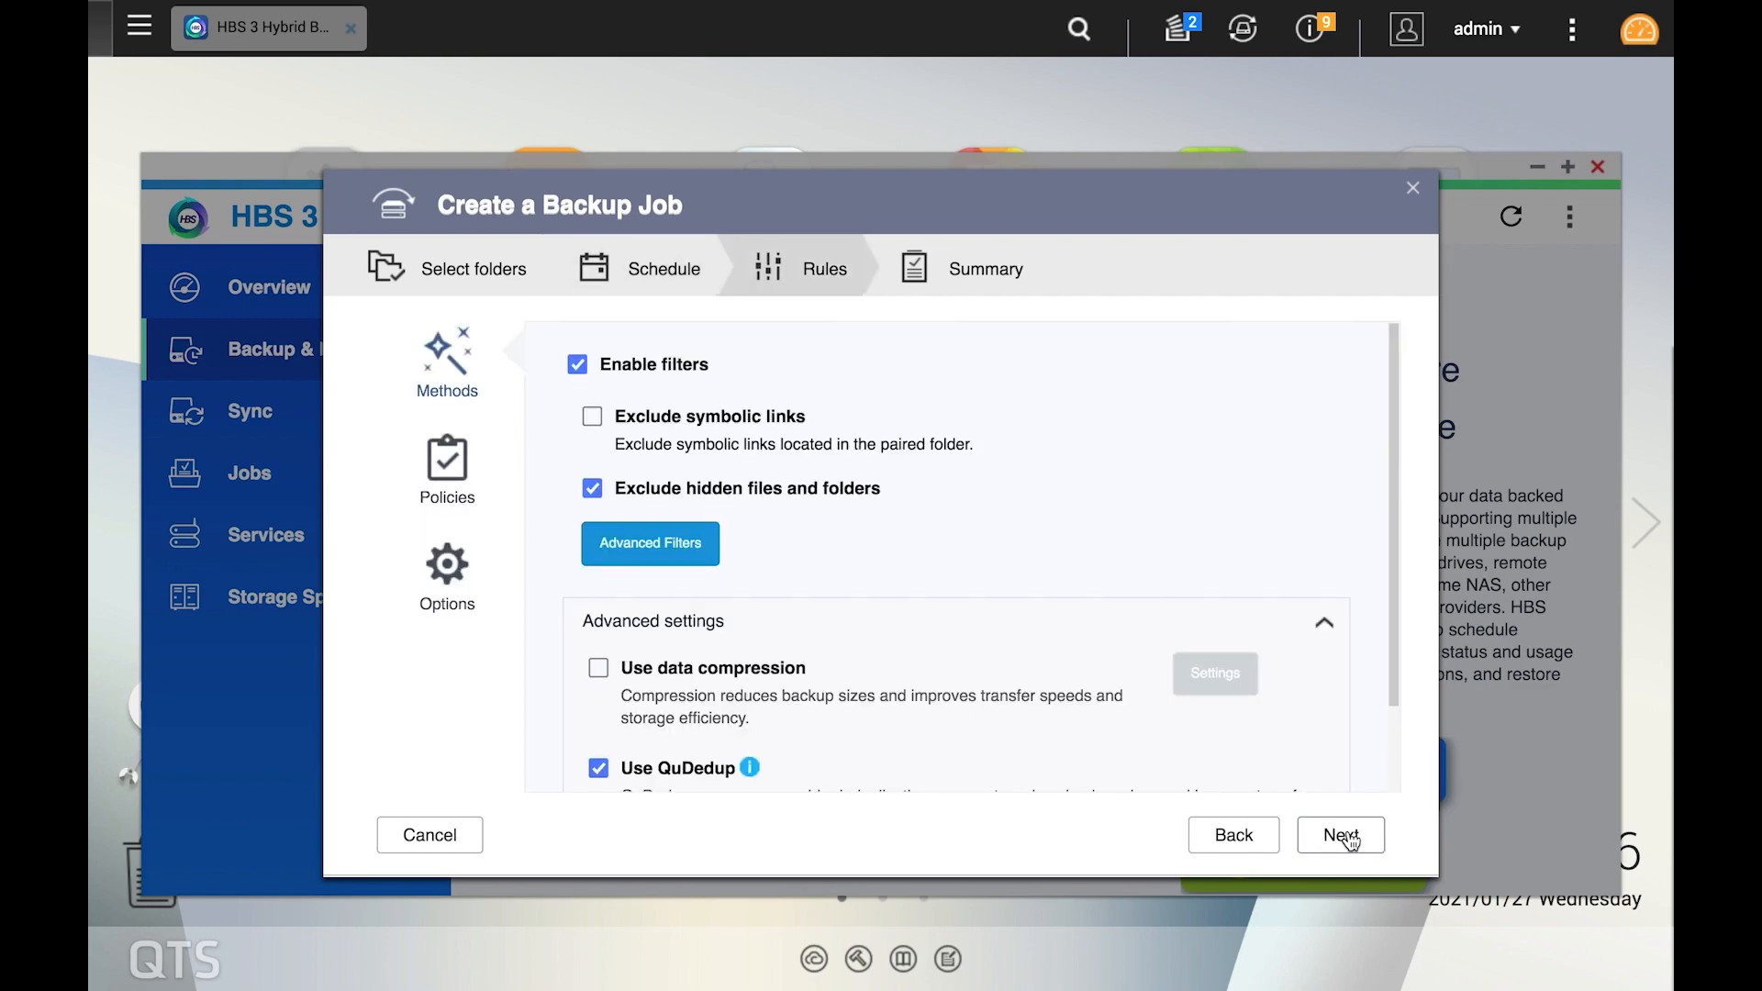
pyautogui.moveTo(1125, 526)
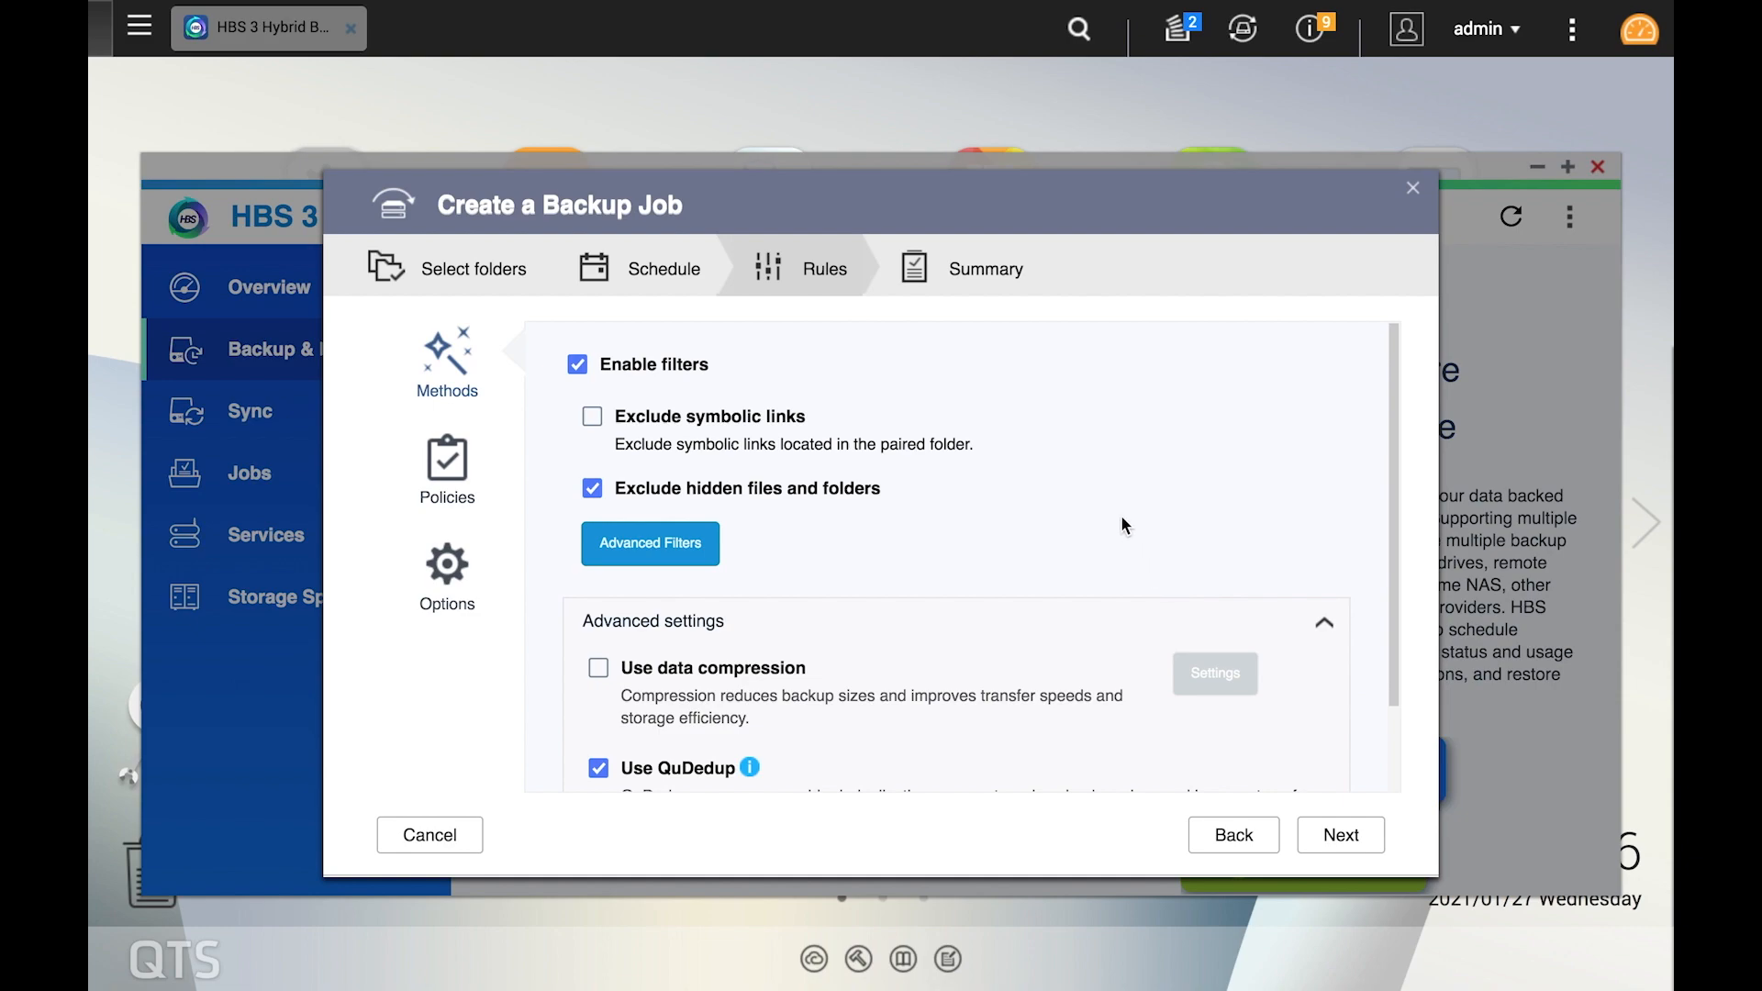
pyautogui.moveTo(1056, 469)
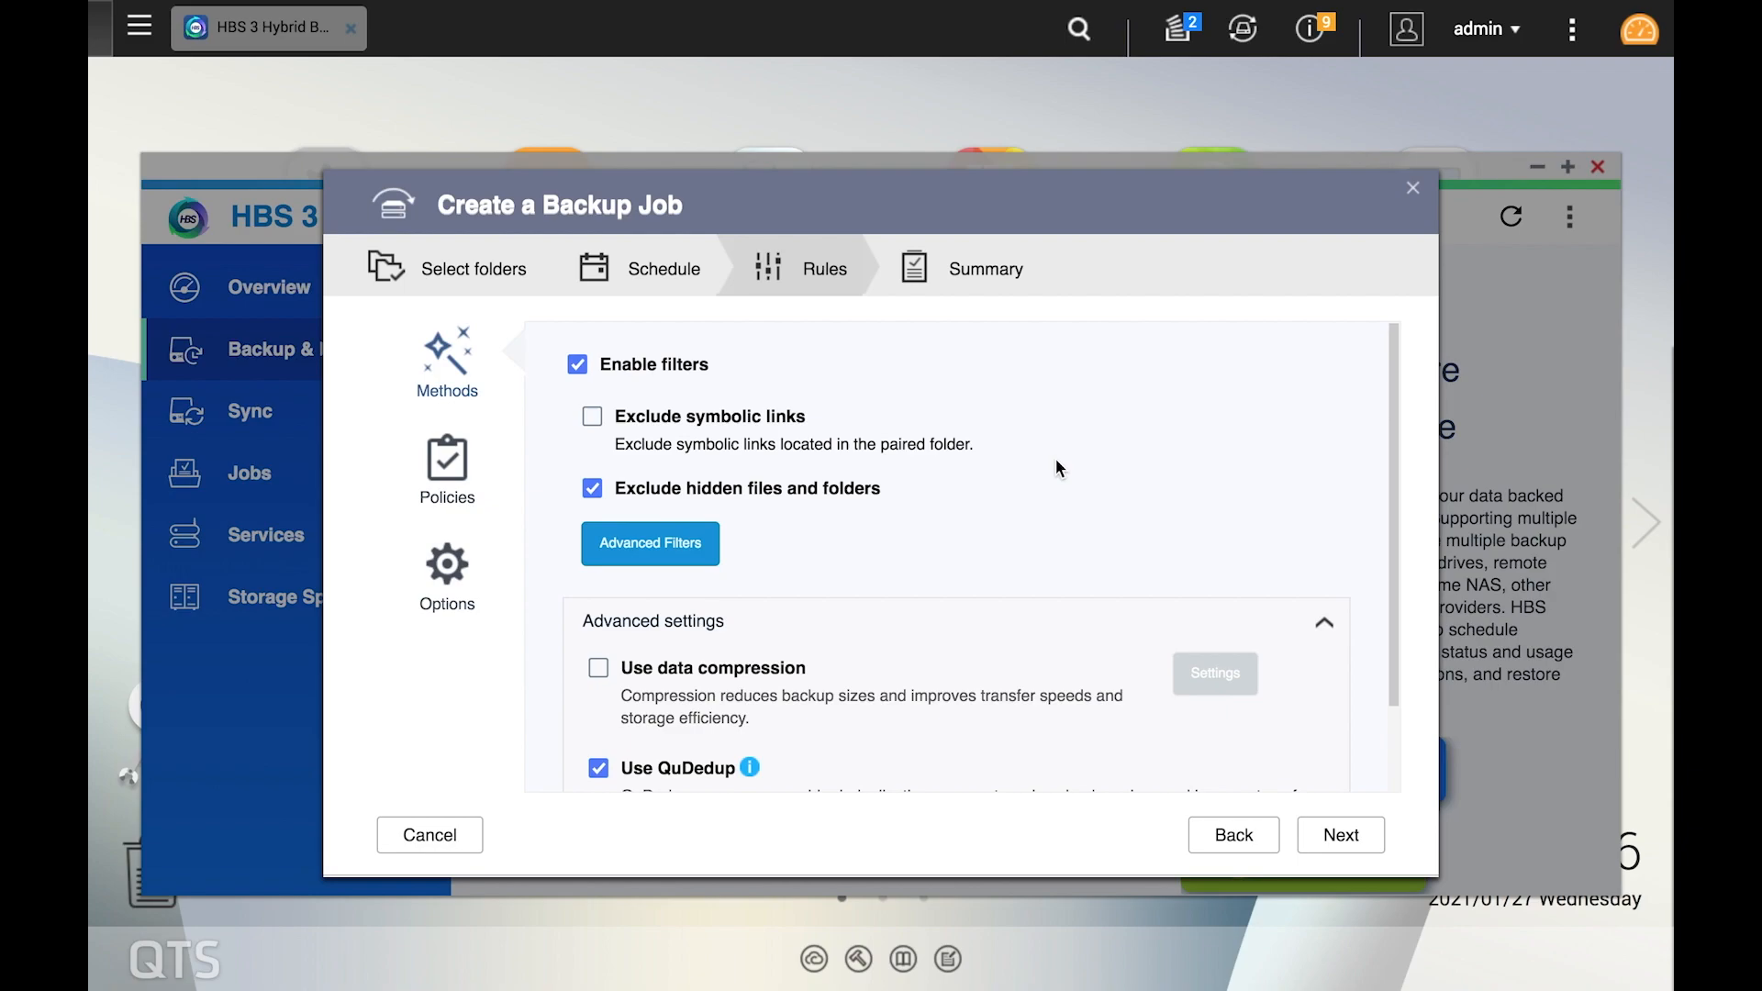
pyautogui.scroll(-3)
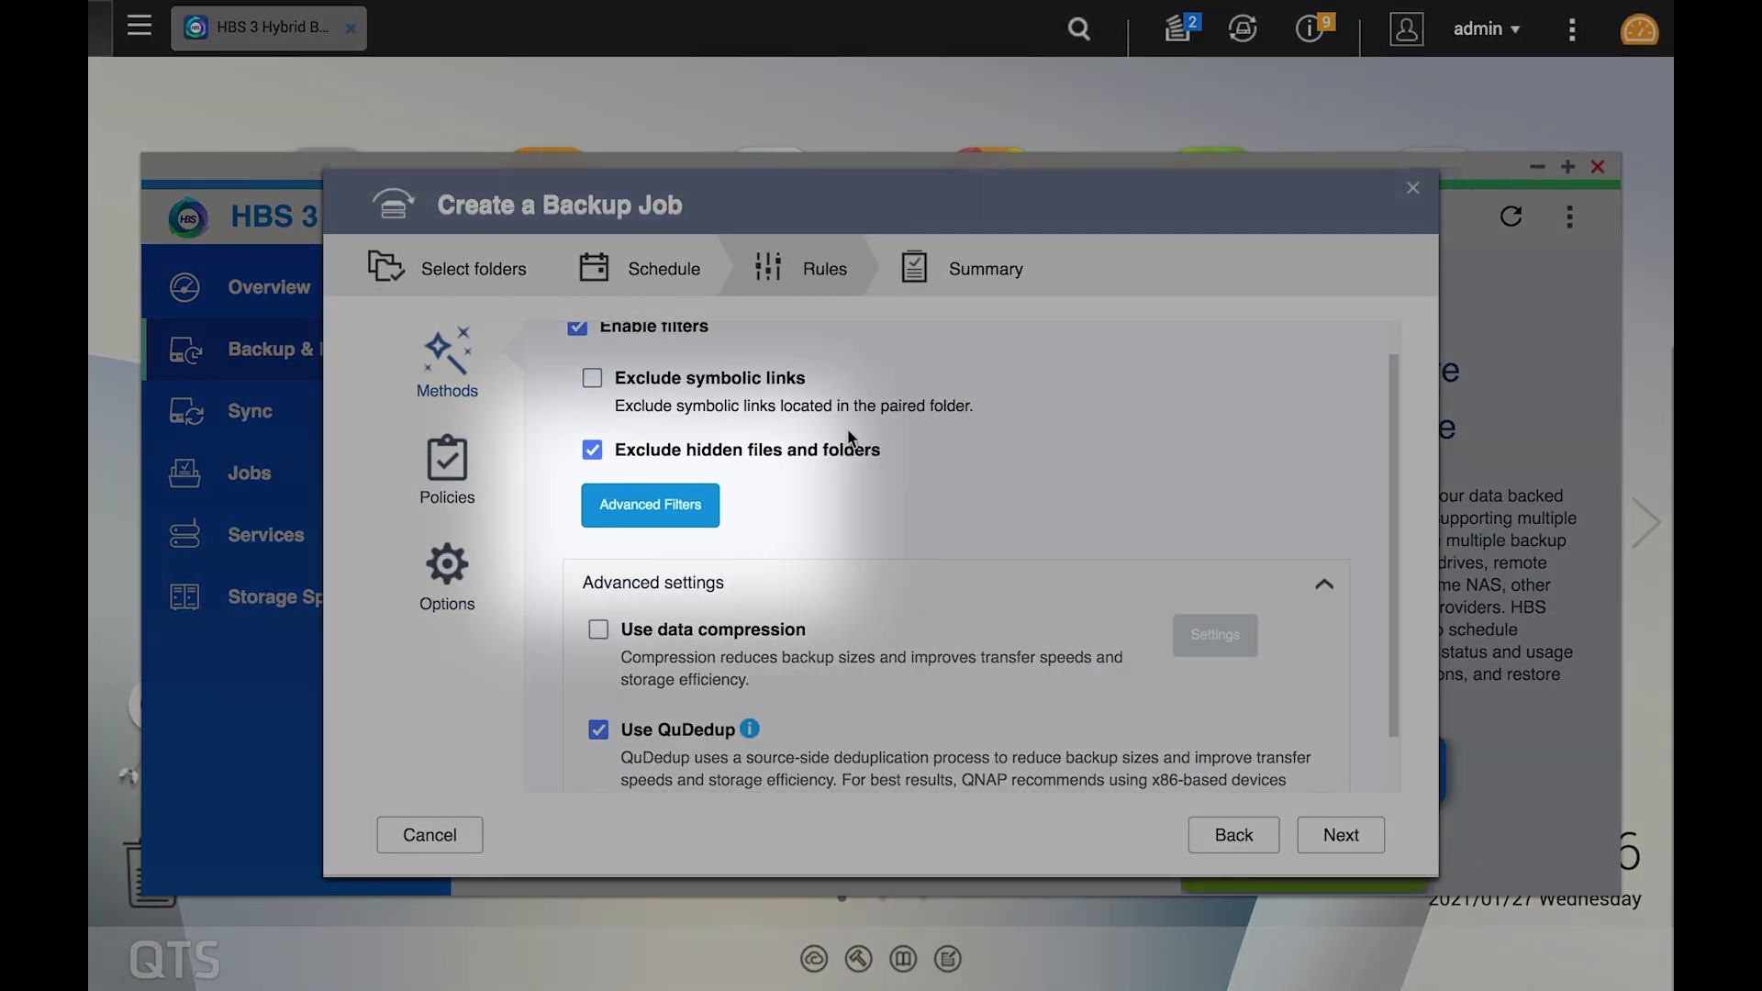
pyautogui.click(650, 505)
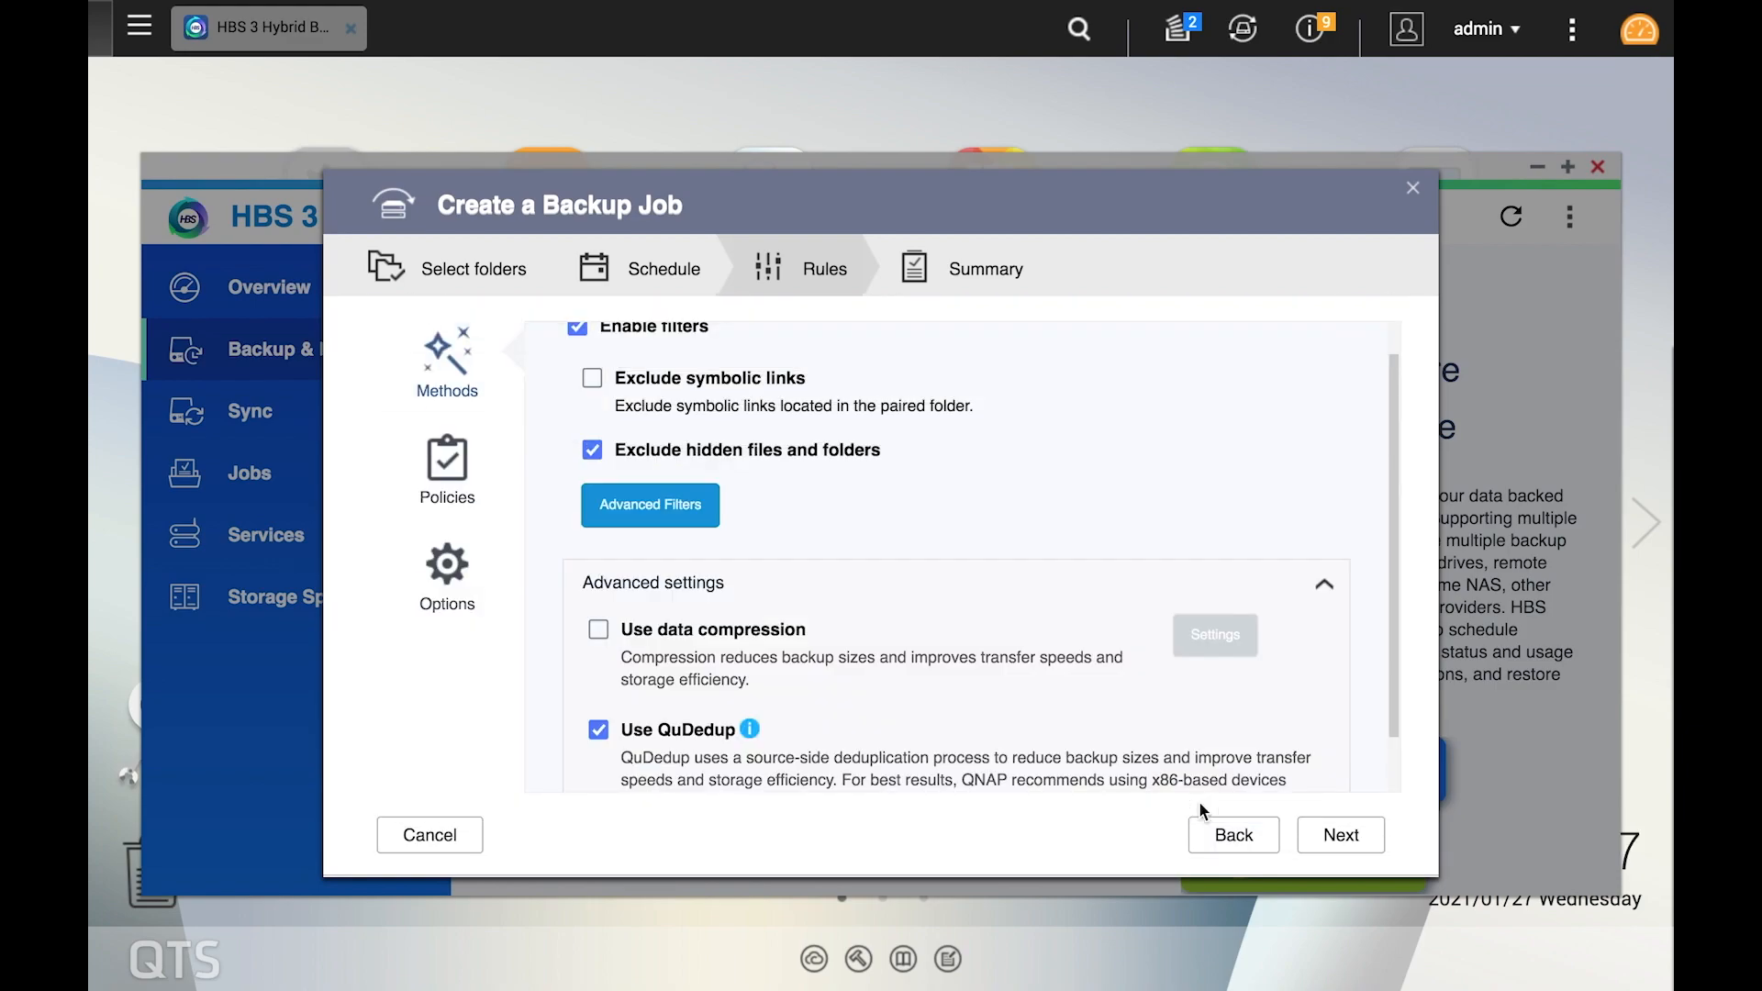
pyautogui.scroll(-3)
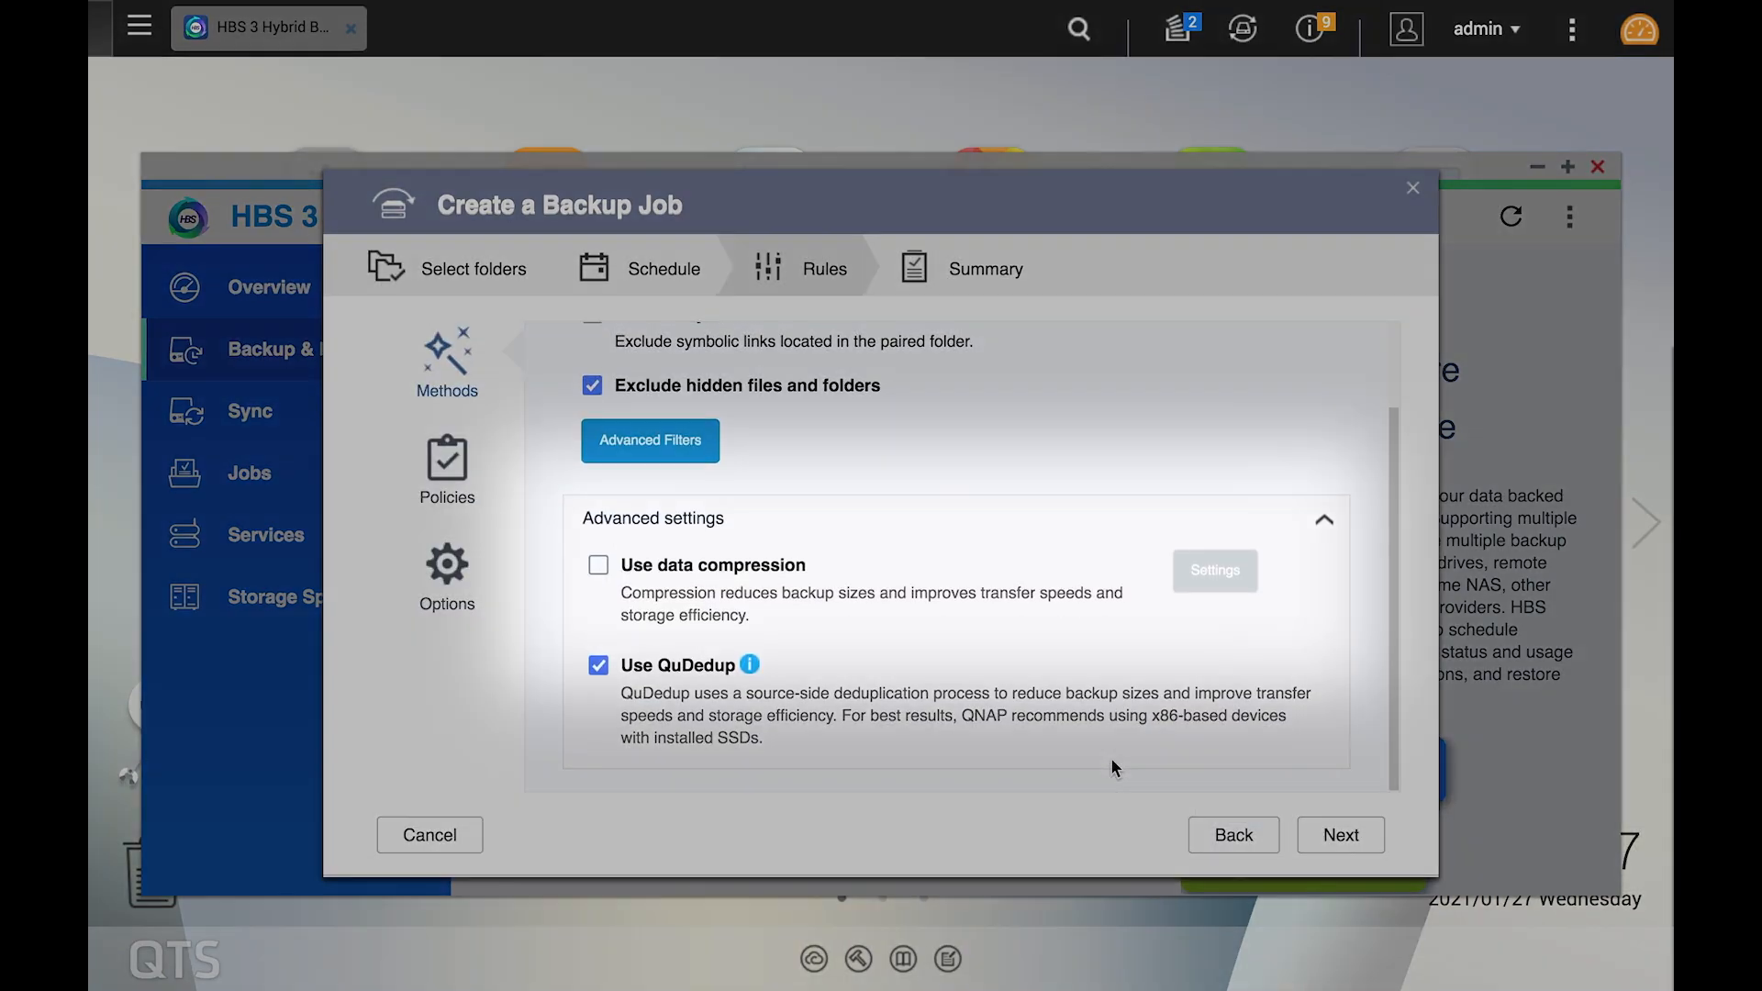
pyautogui.moveTo(925, 620)
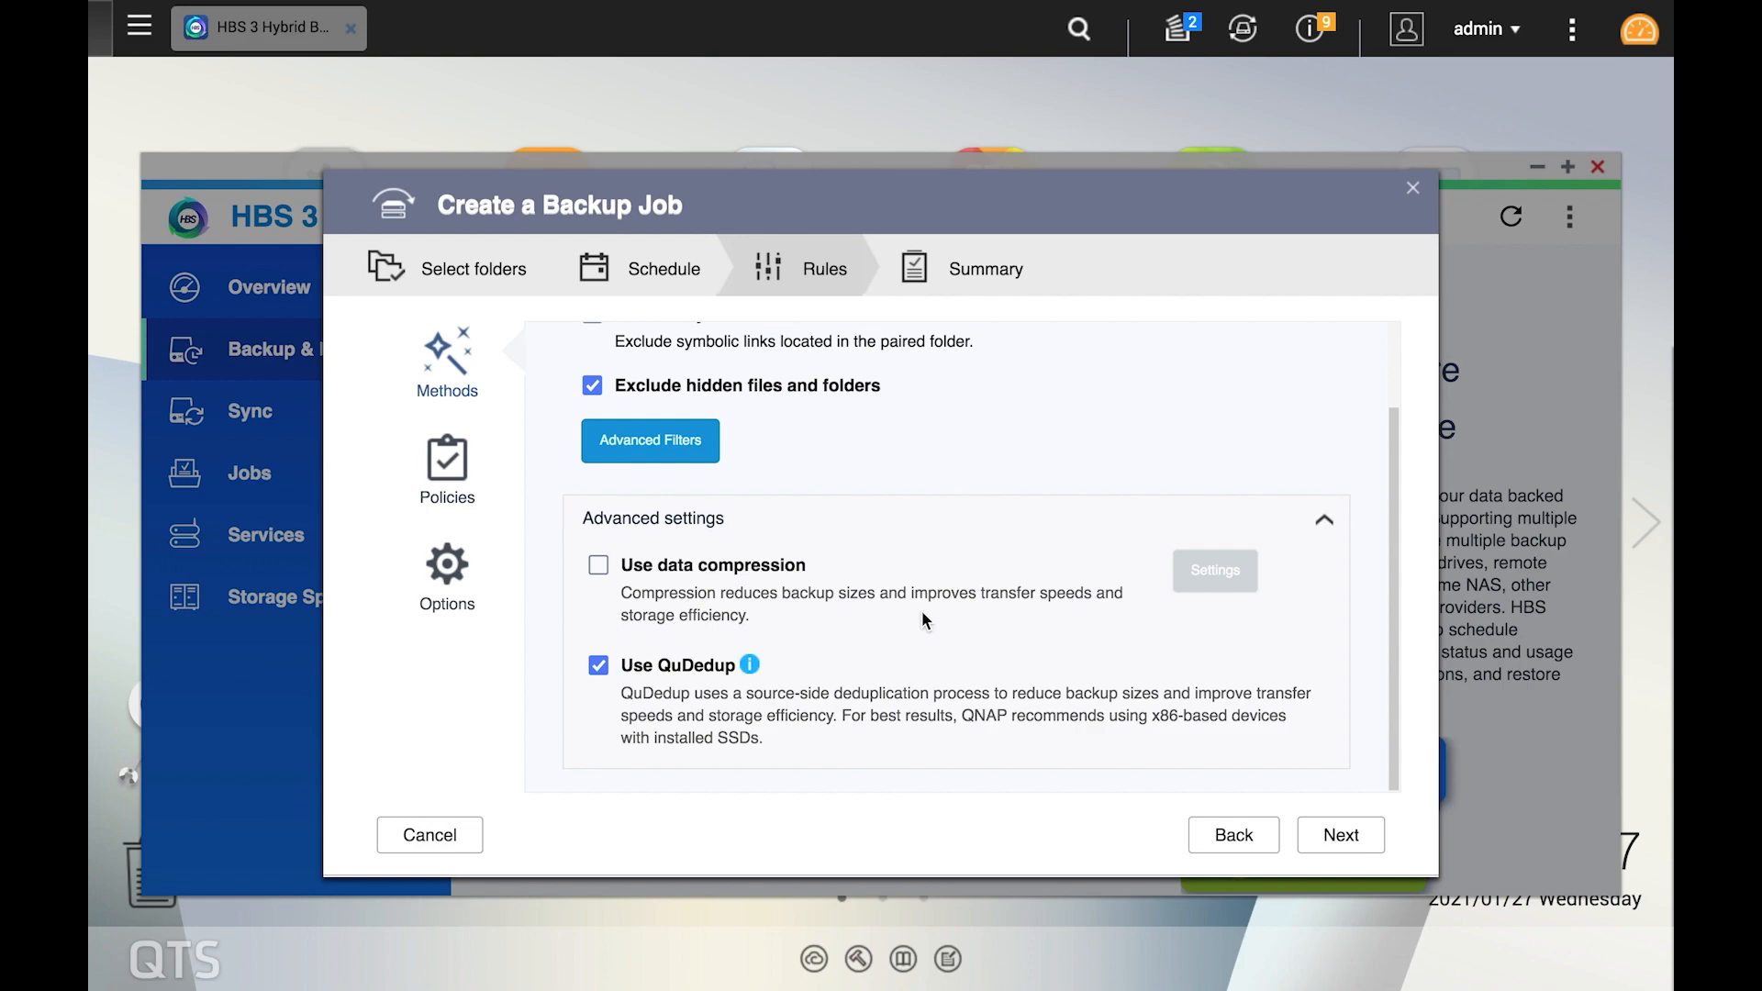
pyautogui.moveTo(745, 596)
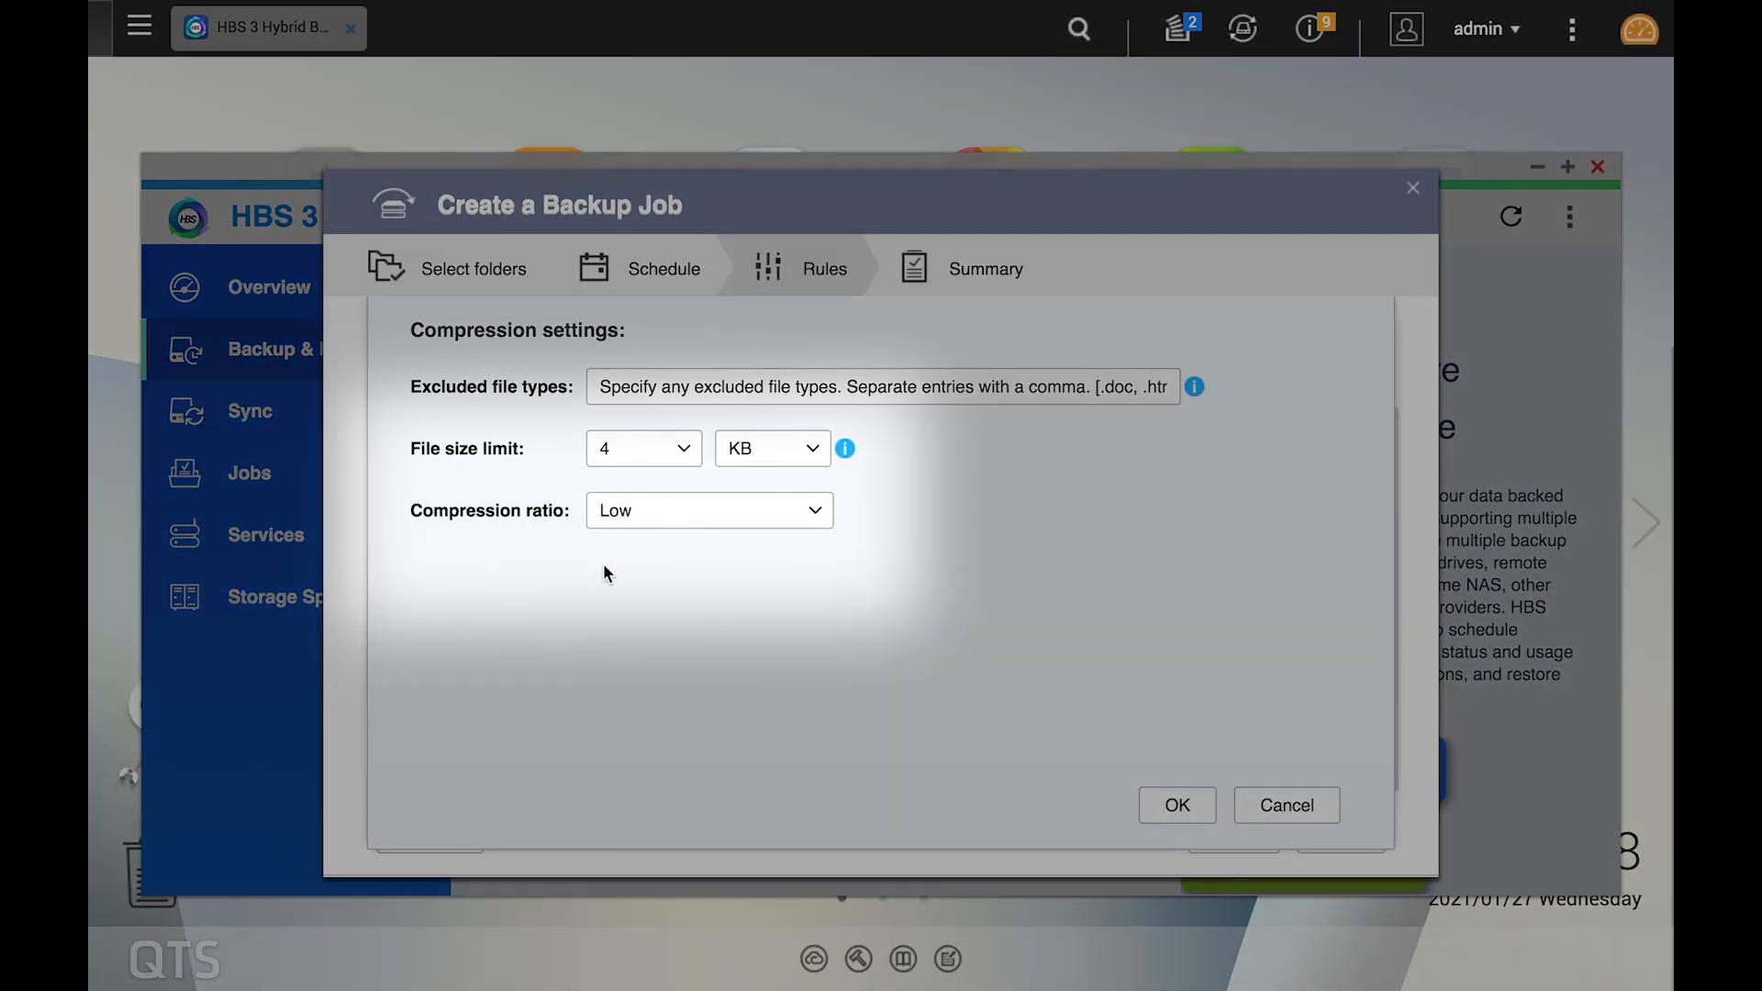
# Set the compression file size limit to 16 KB, save, and proceed to Summary.
pyautogui.click(643, 449)
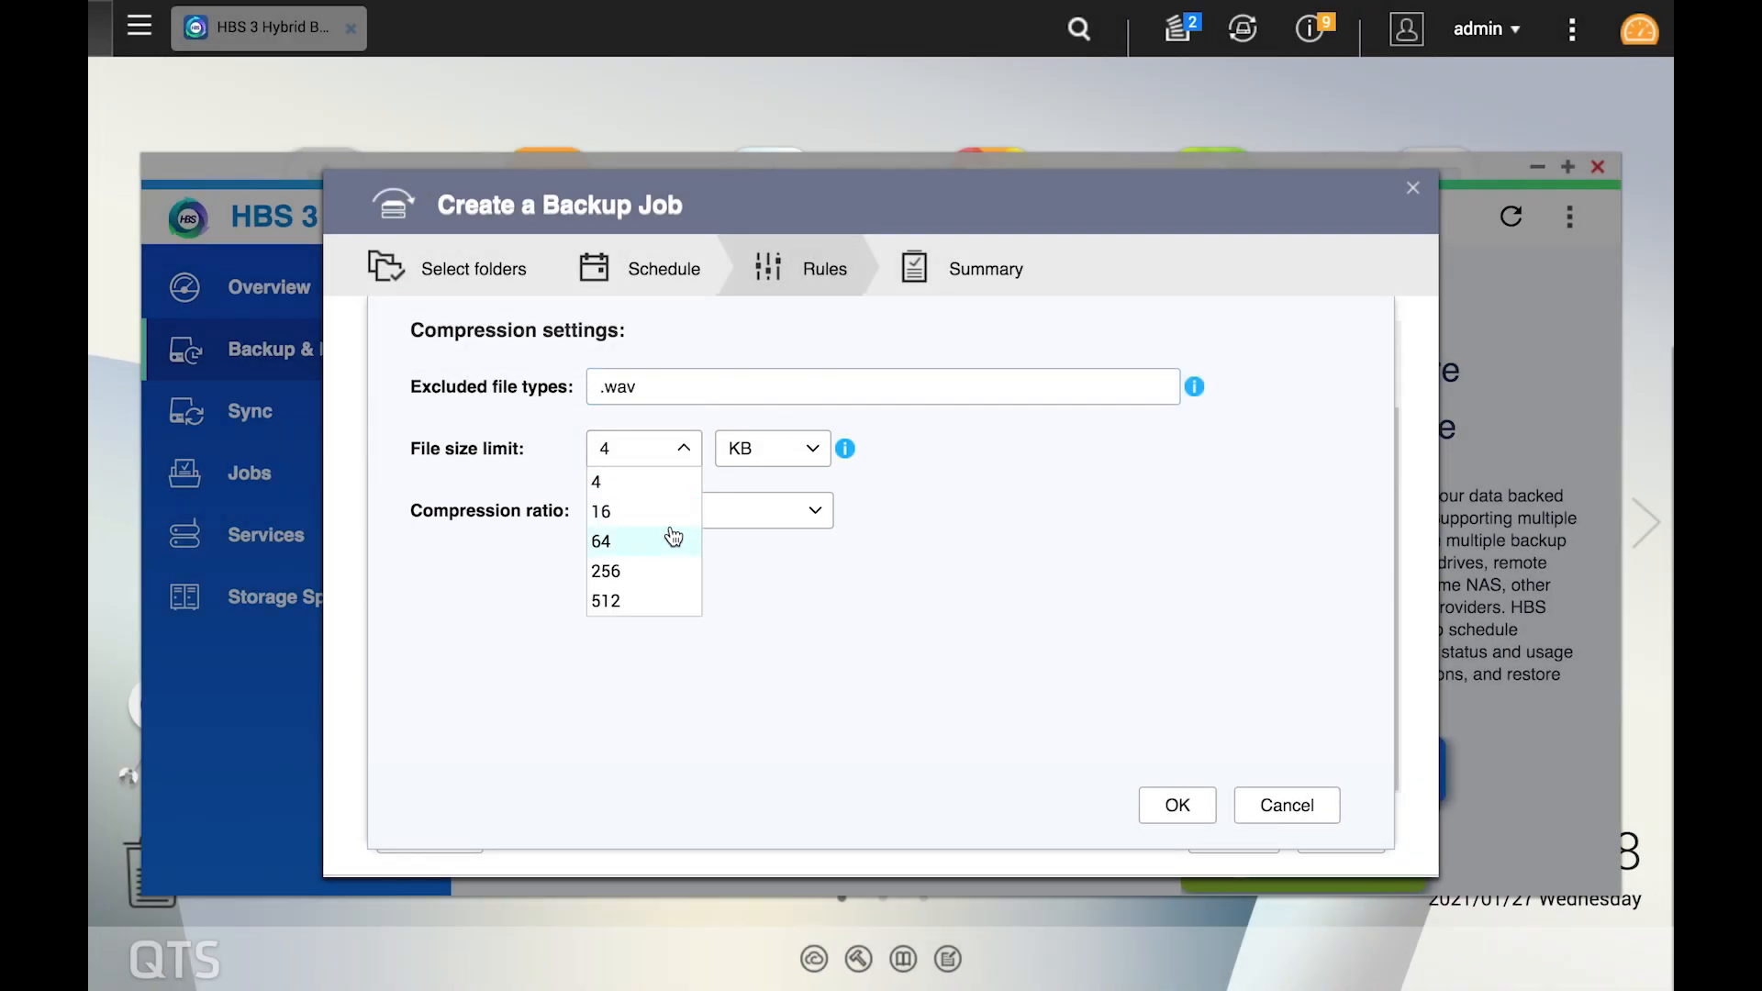
pyautogui.click(600, 511)
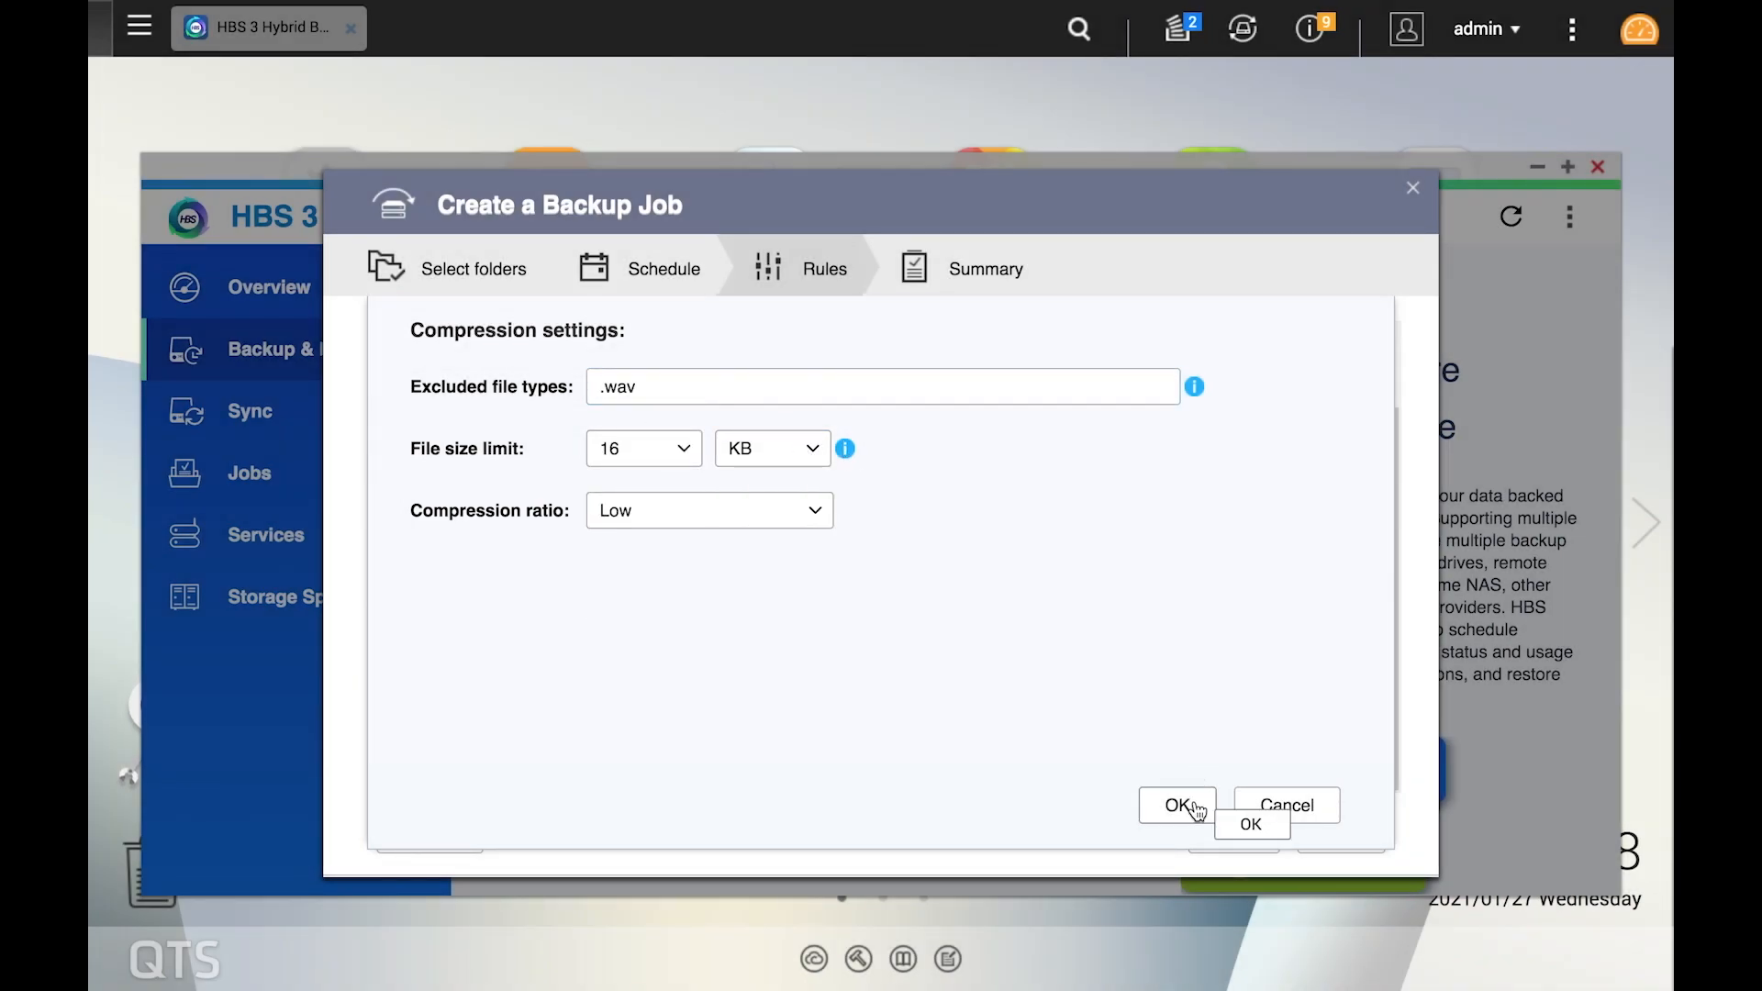
pyautogui.click(1177, 806)
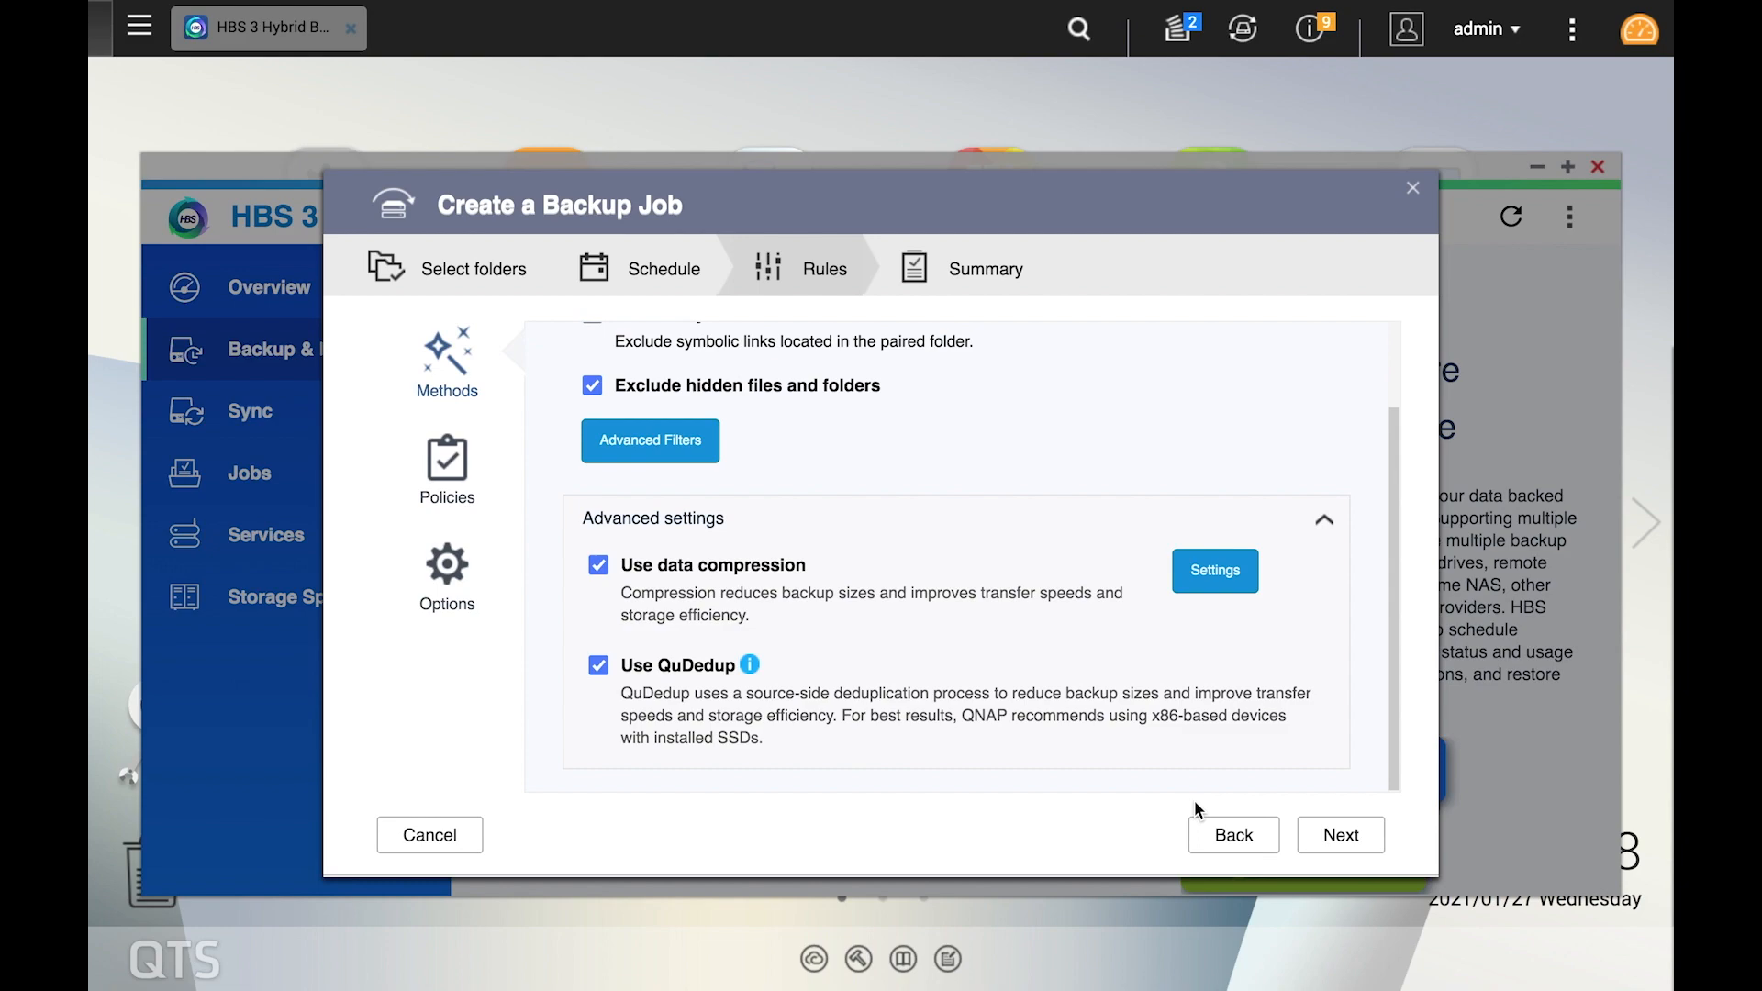
pyautogui.moveTo(1358, 852)
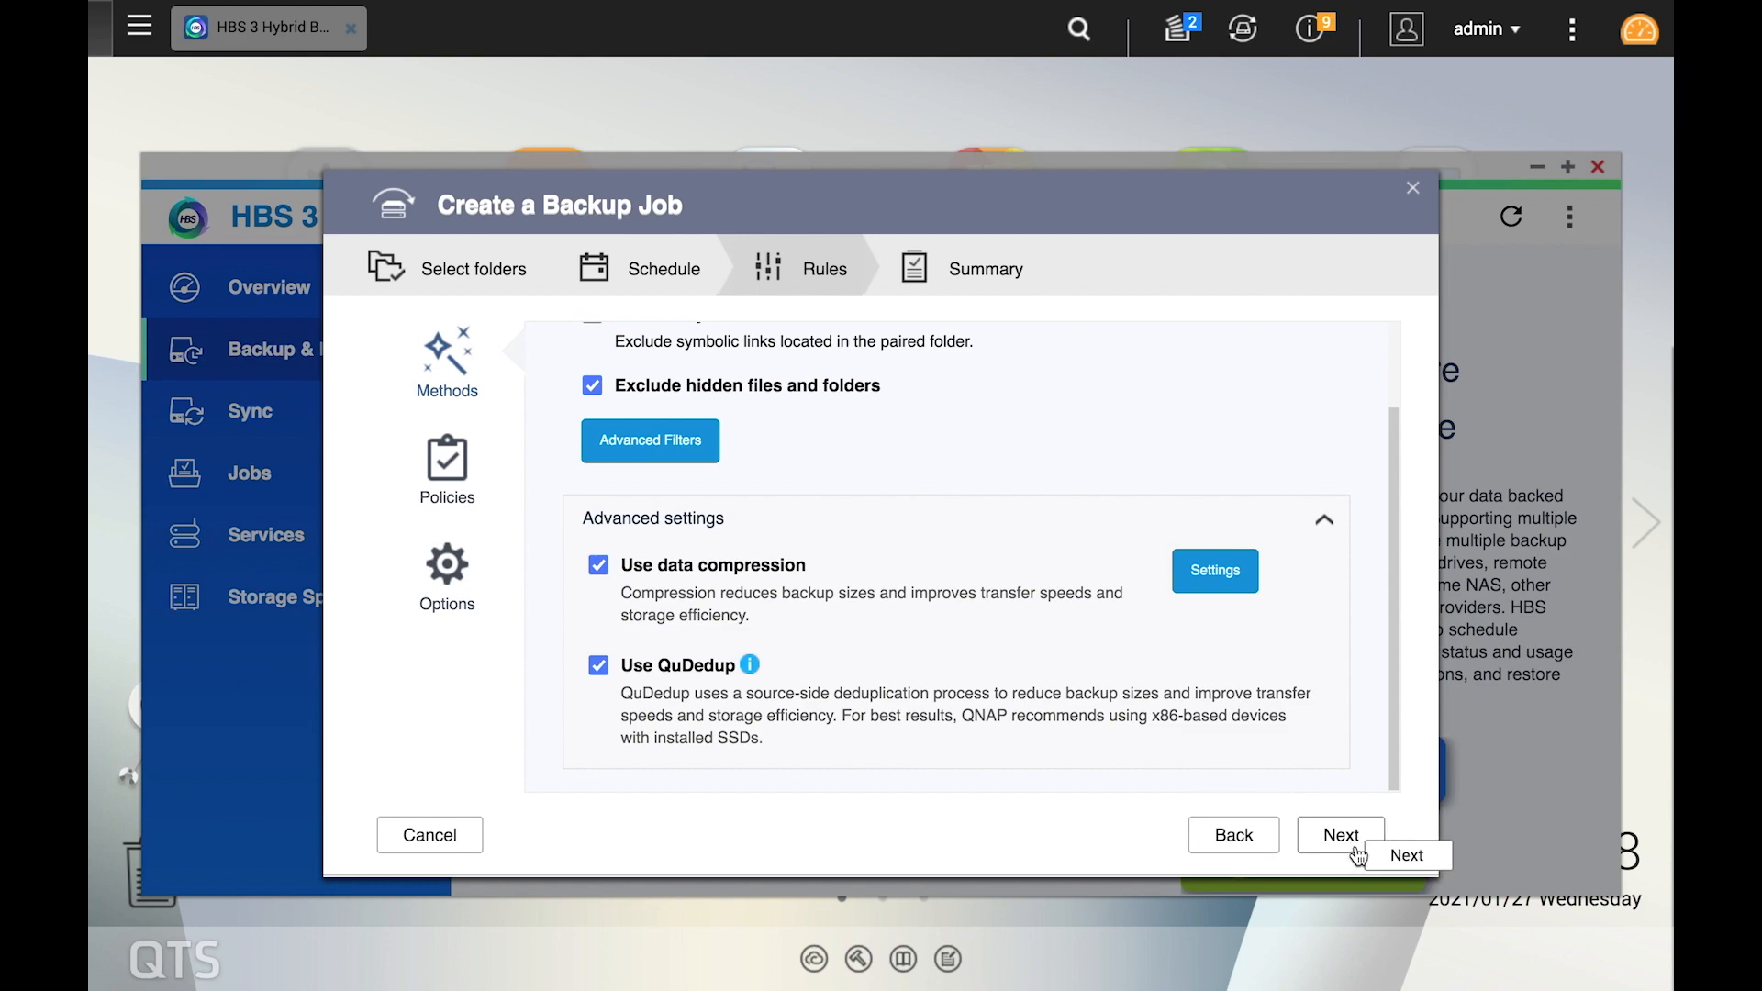
pyautogui.click(1340, 835)
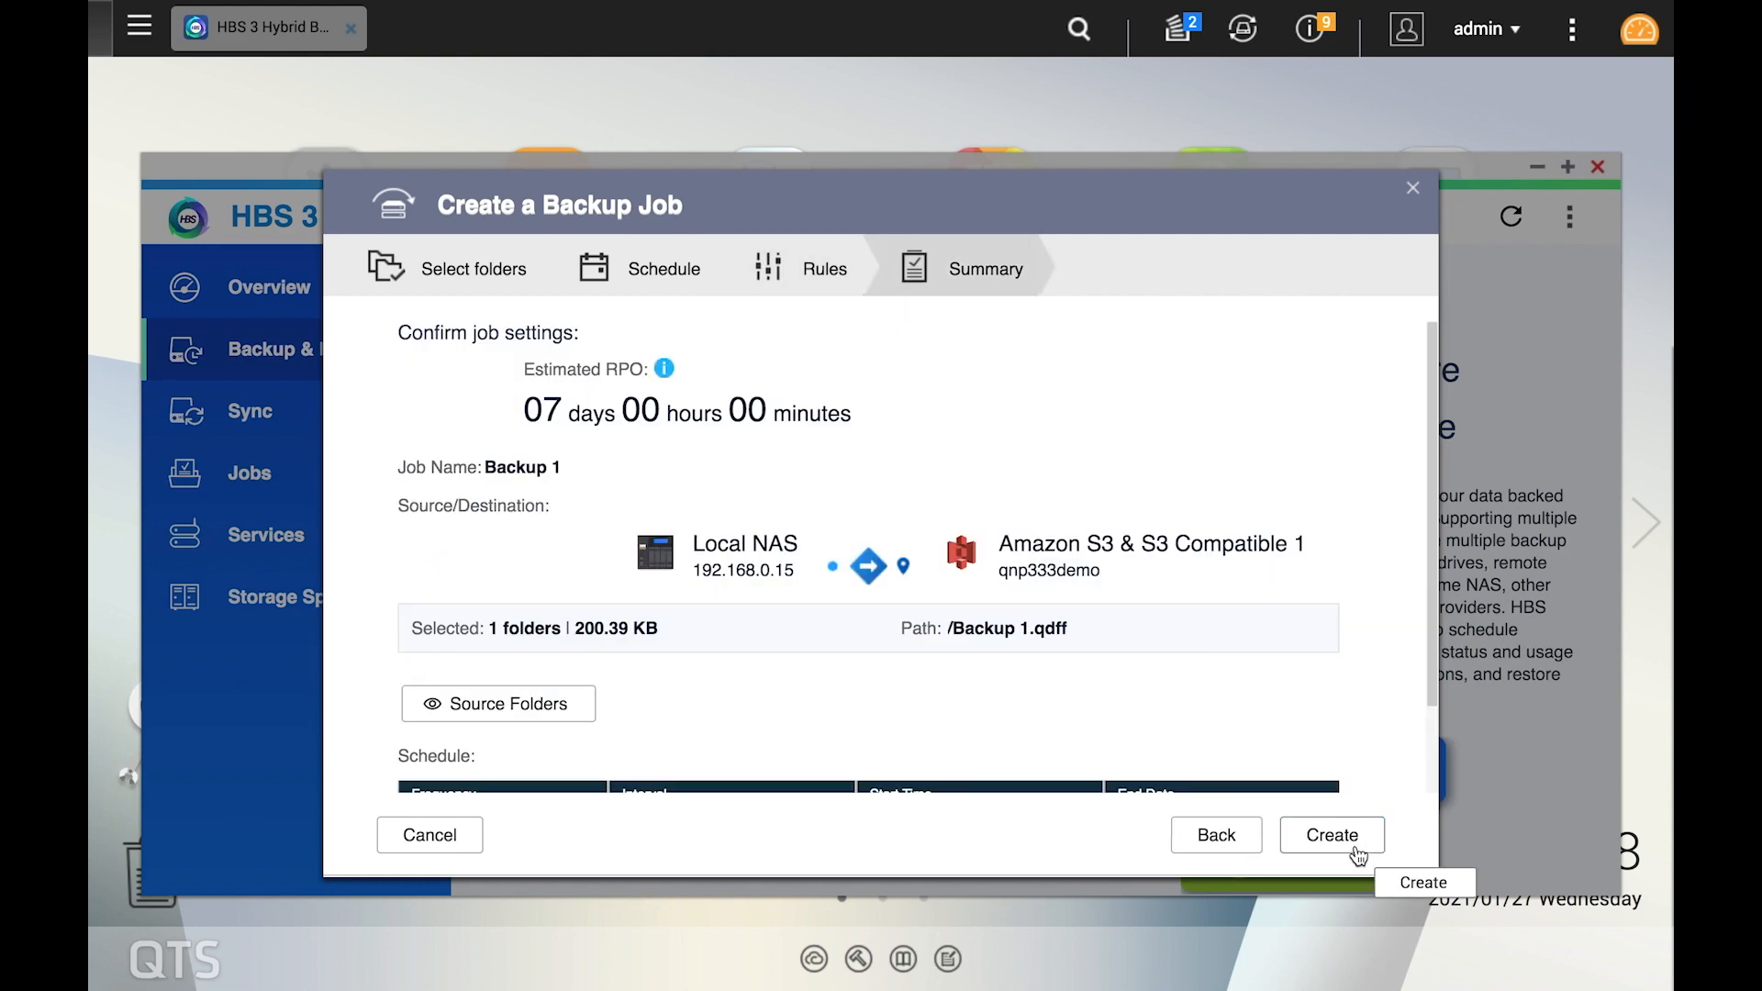
# Review the Backup 1 summary and create the job.
pyautogui.scroll(-3)
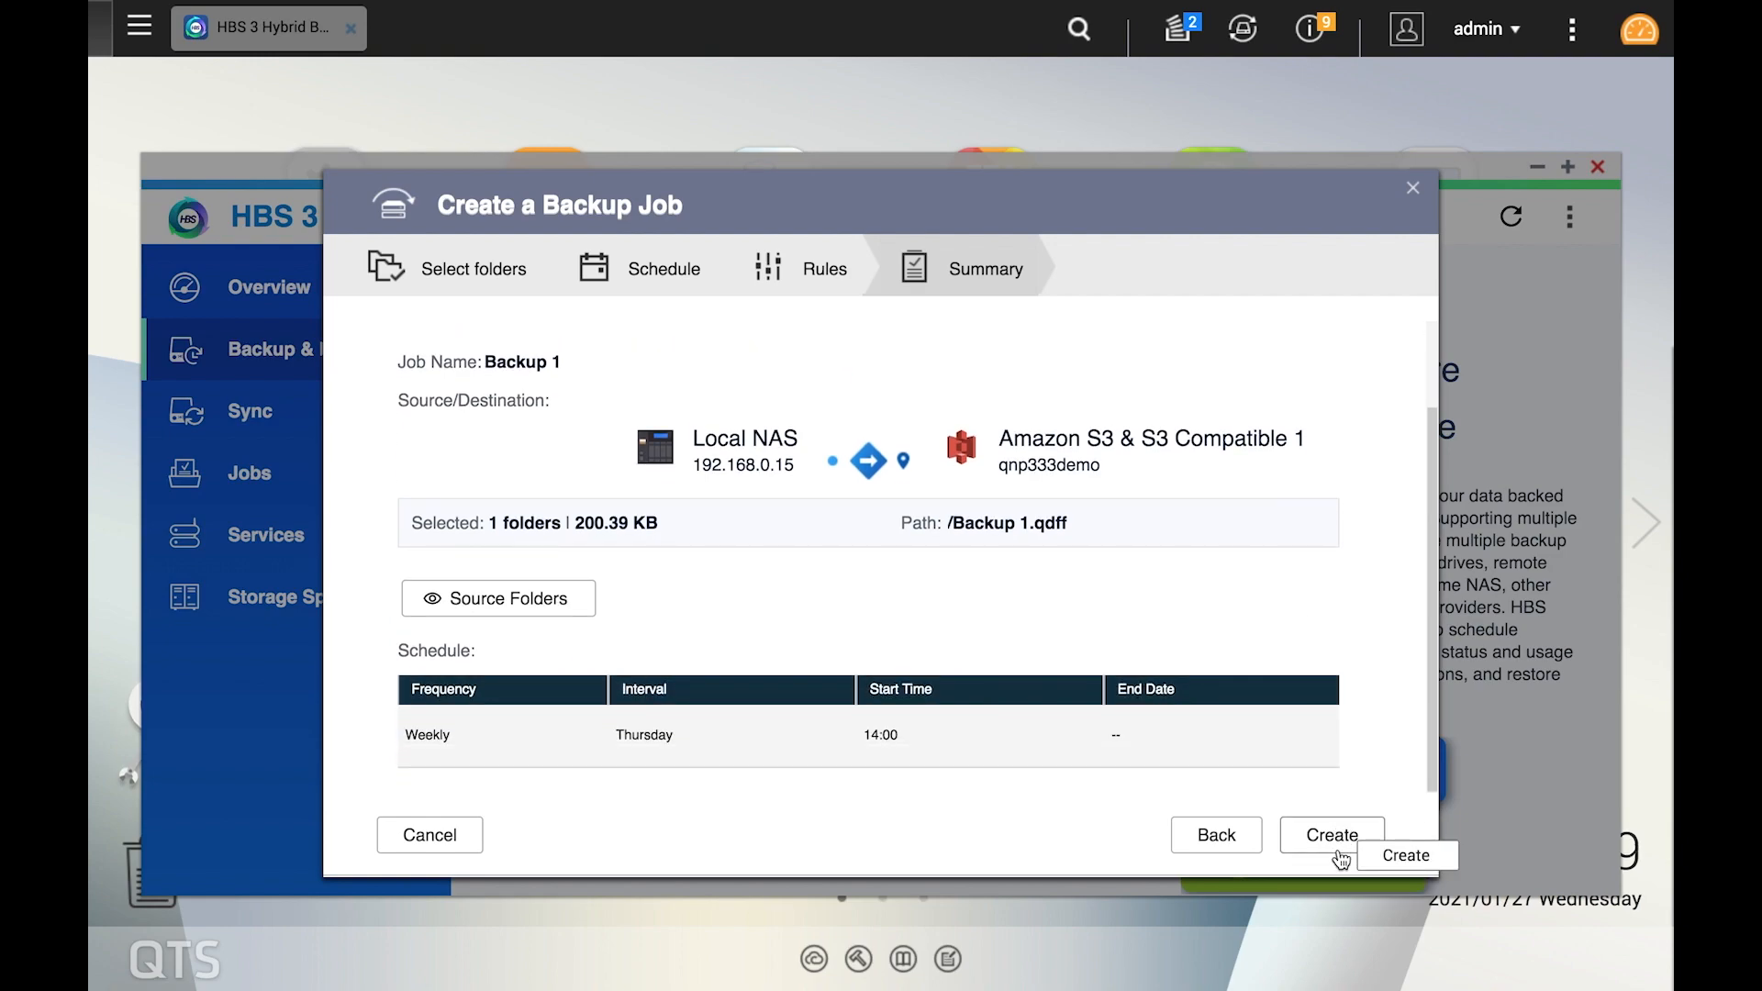
pyautogui.click(1332, 835)
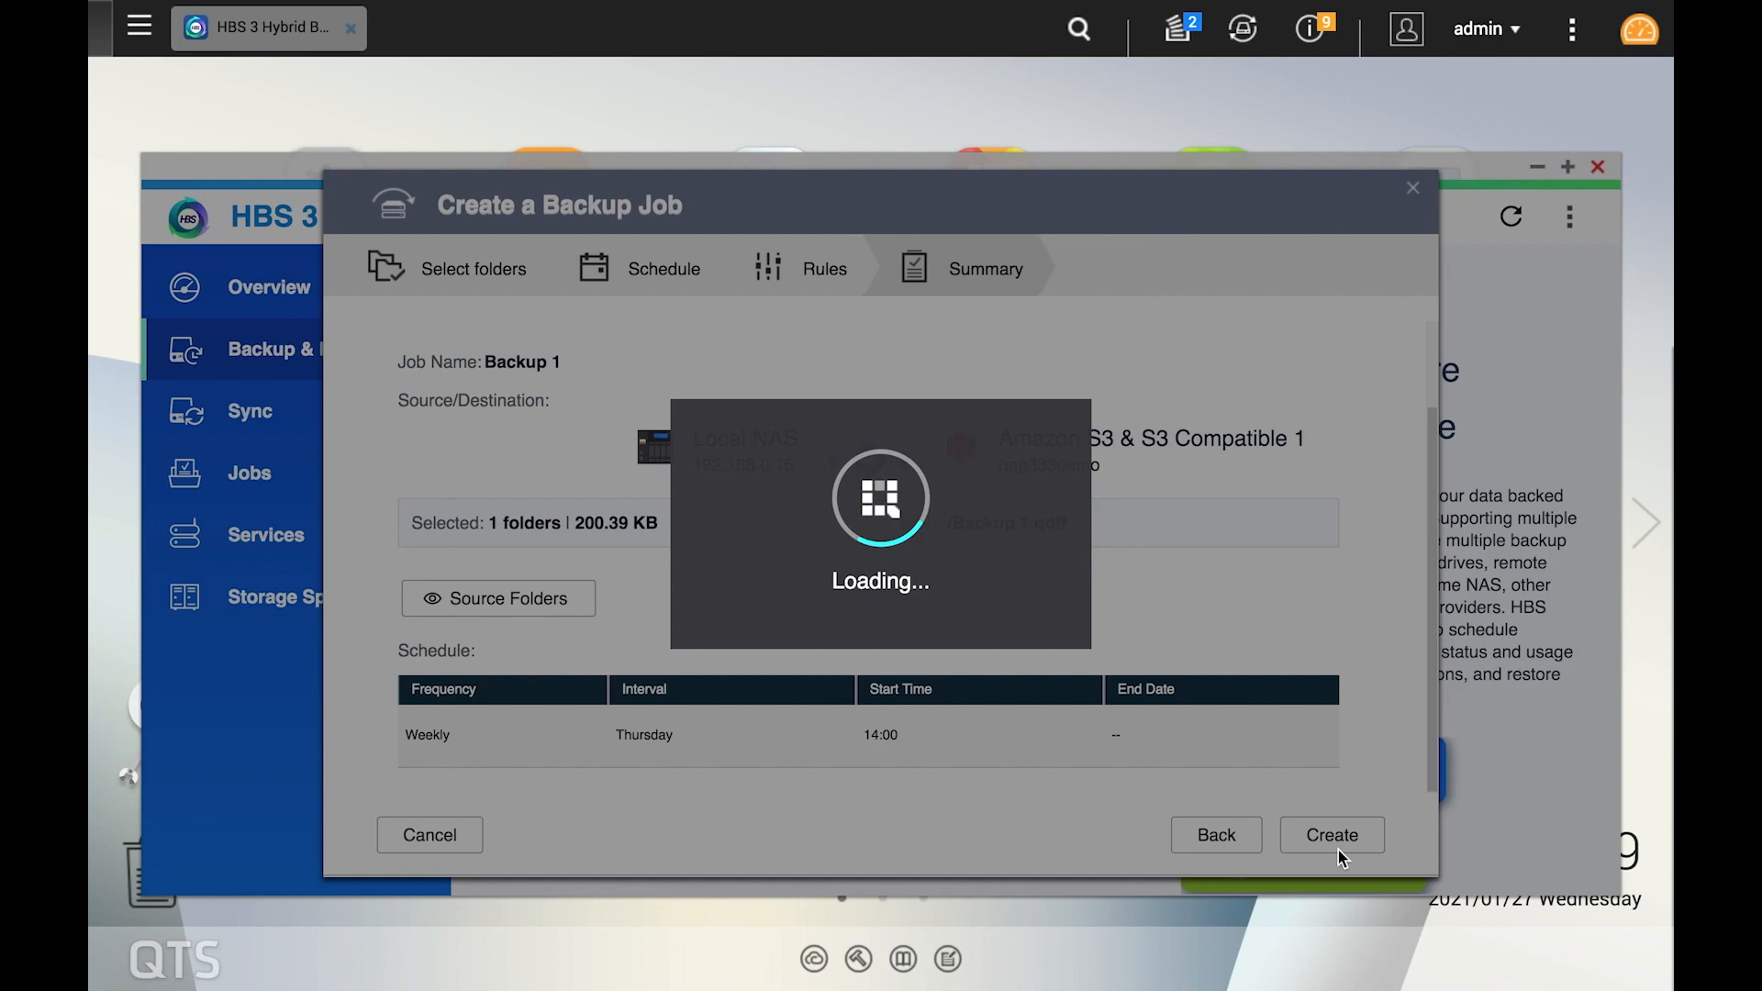
pyautogui.click(1331, 835)
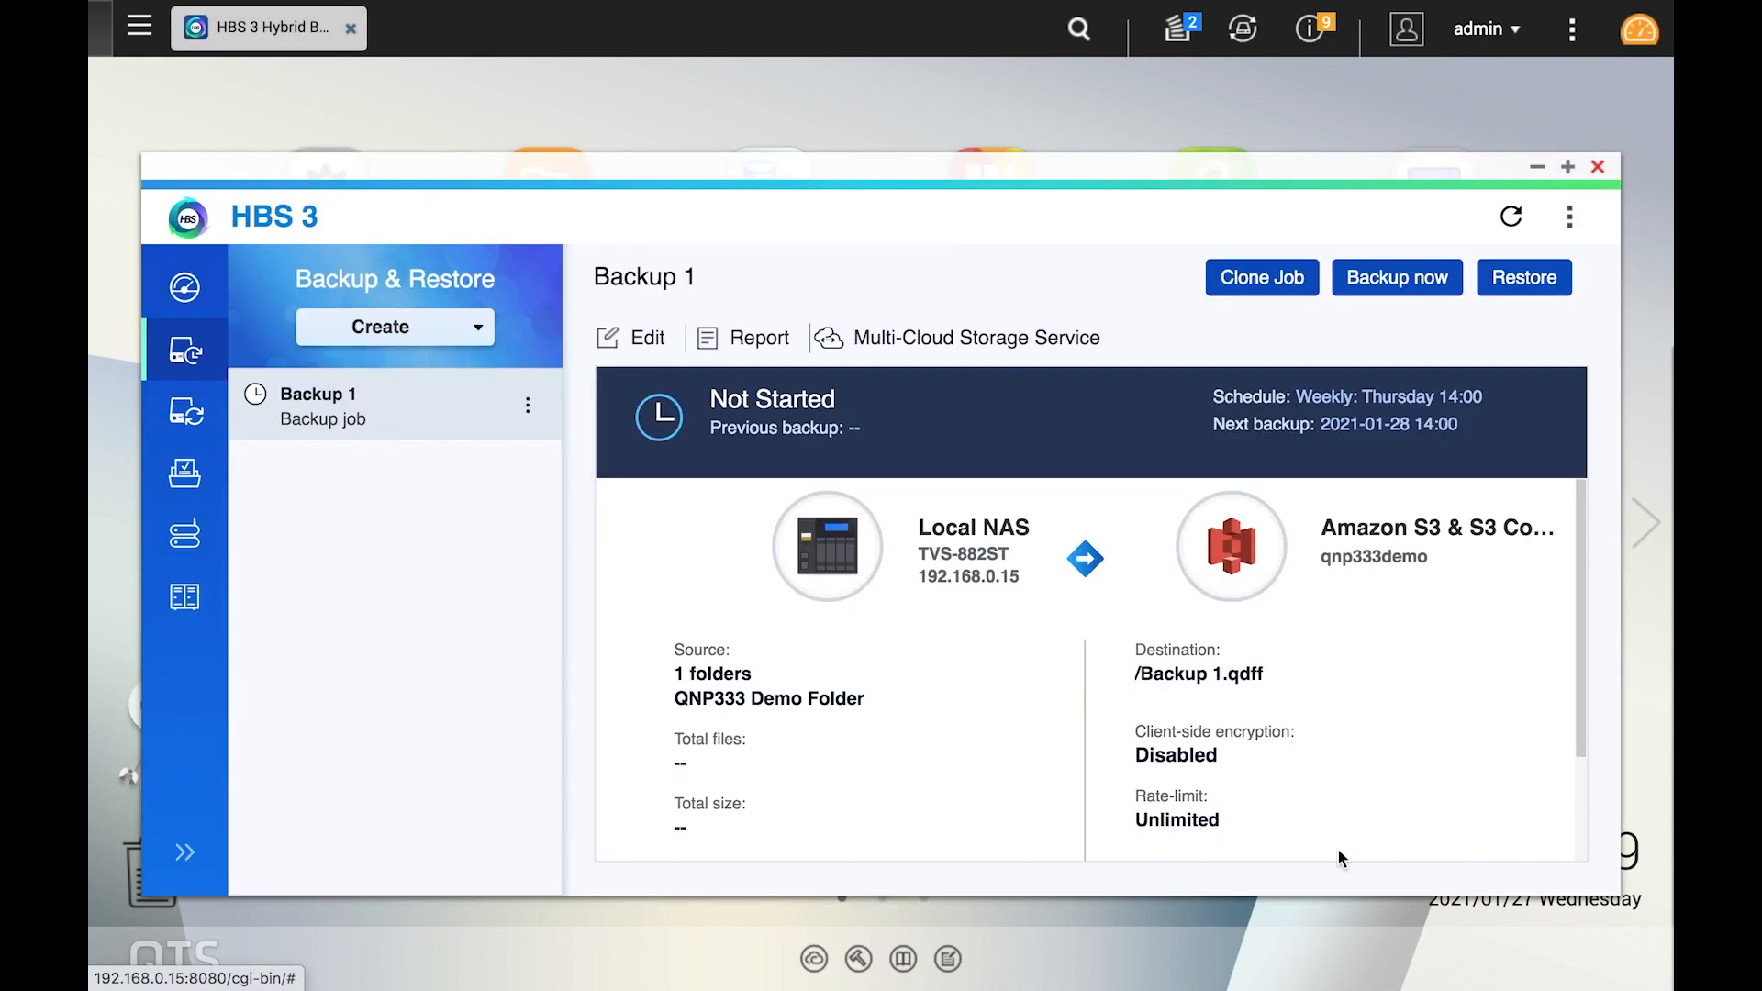